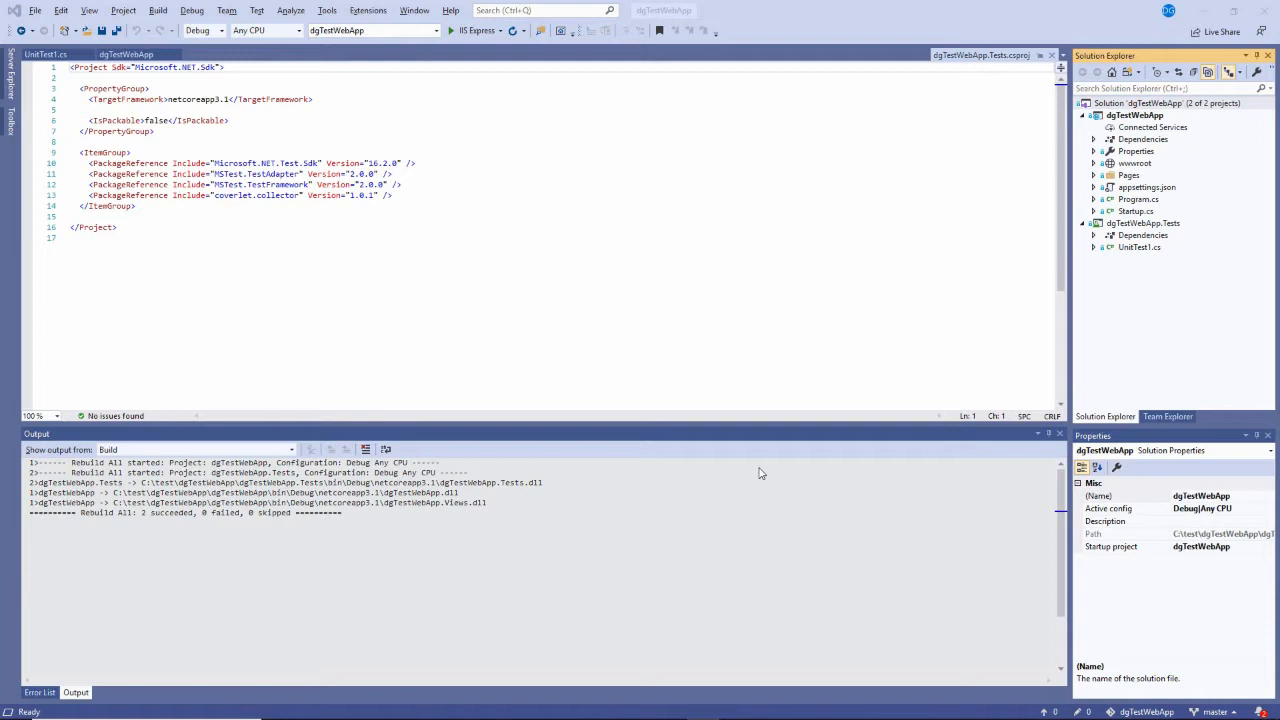
View both .csproj files, then open UnitTest1.cs and change an assertion number to 2.
click(1134, 115)
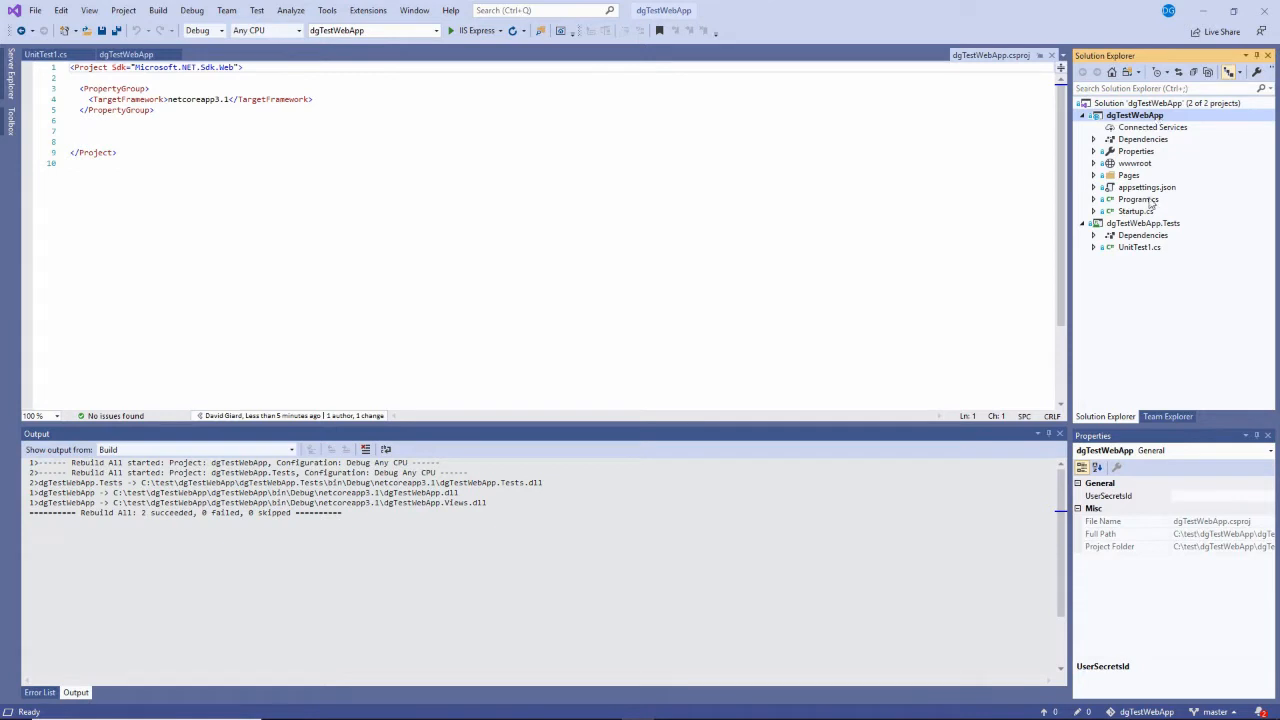
click(1146, 223)
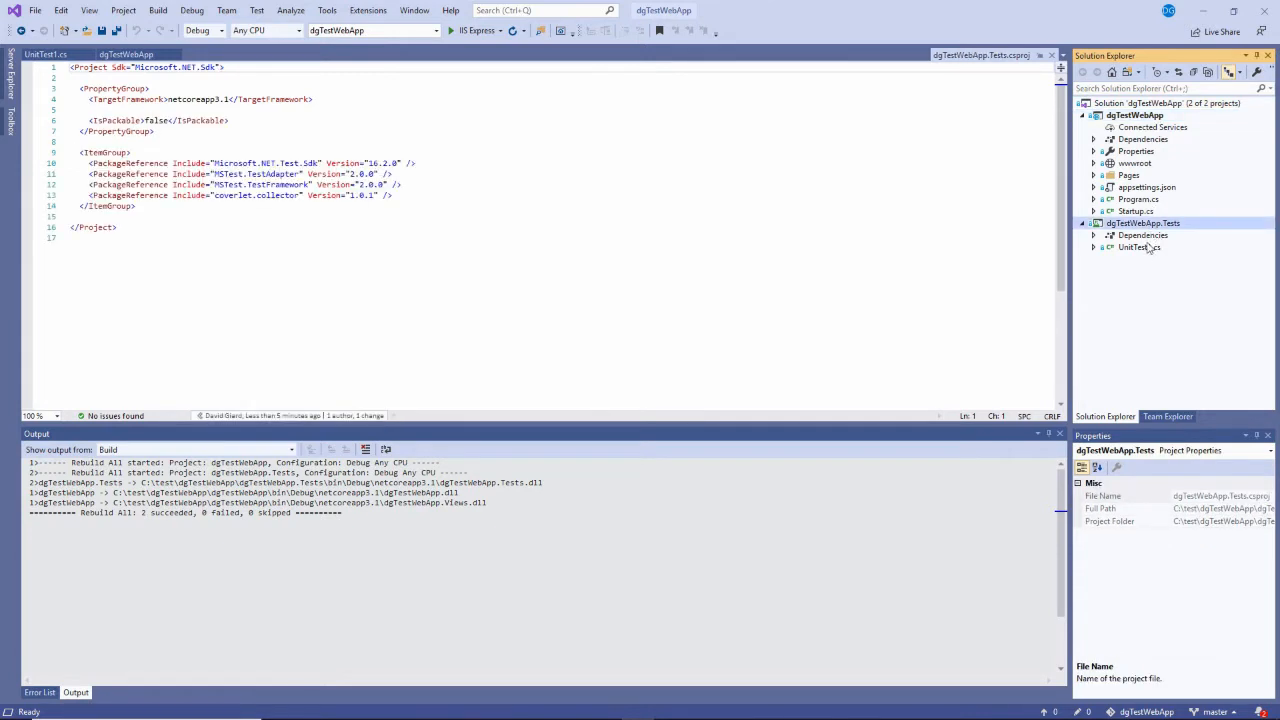
double_click(1139, 247)
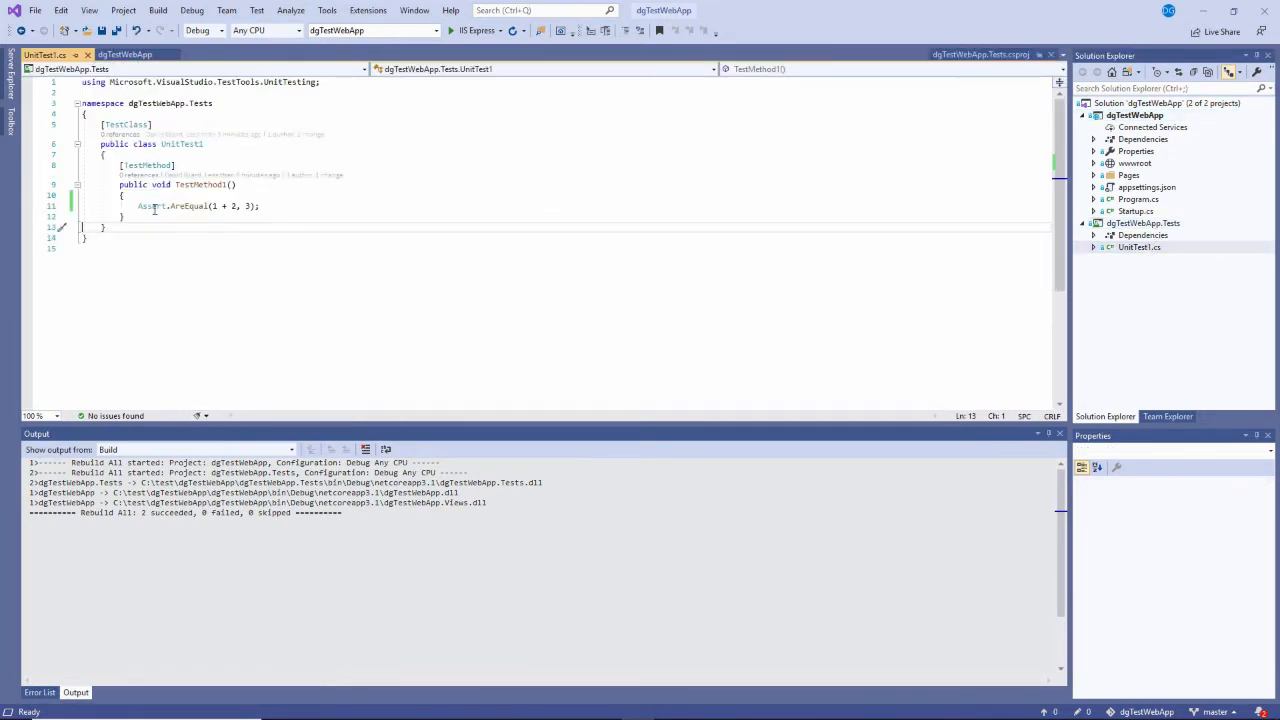
triple_click(195, 206)
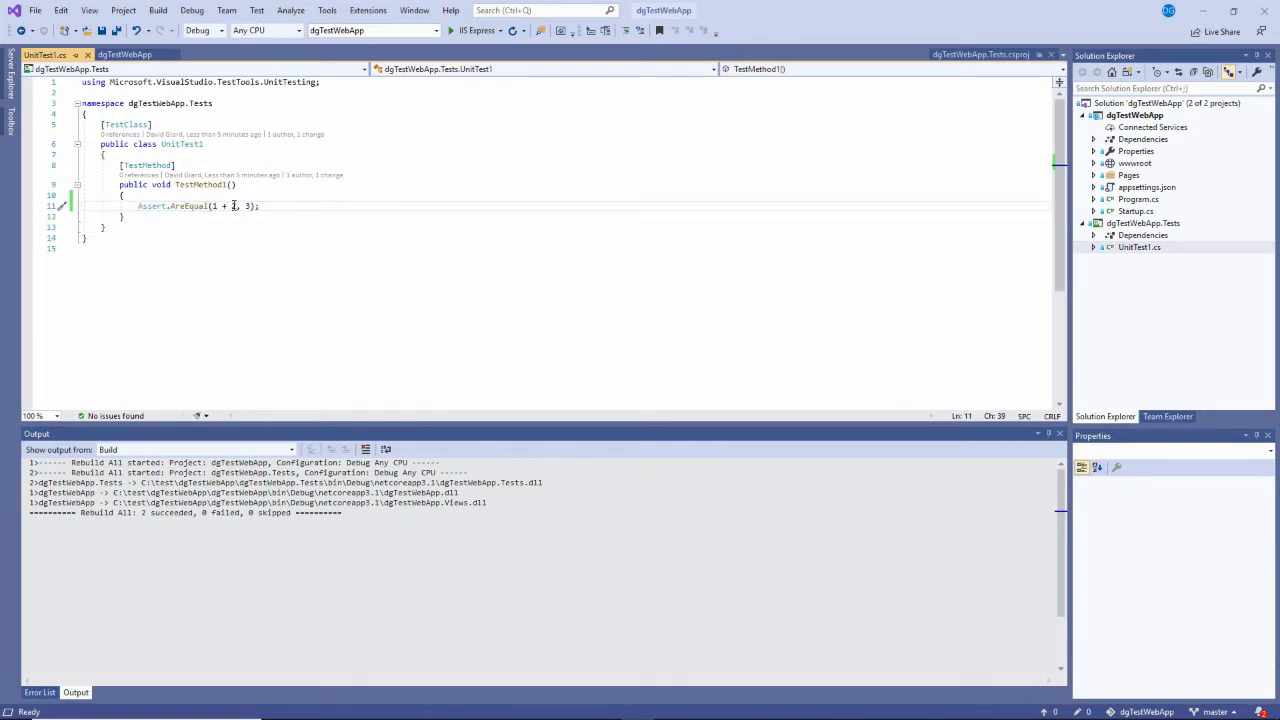
text(2)
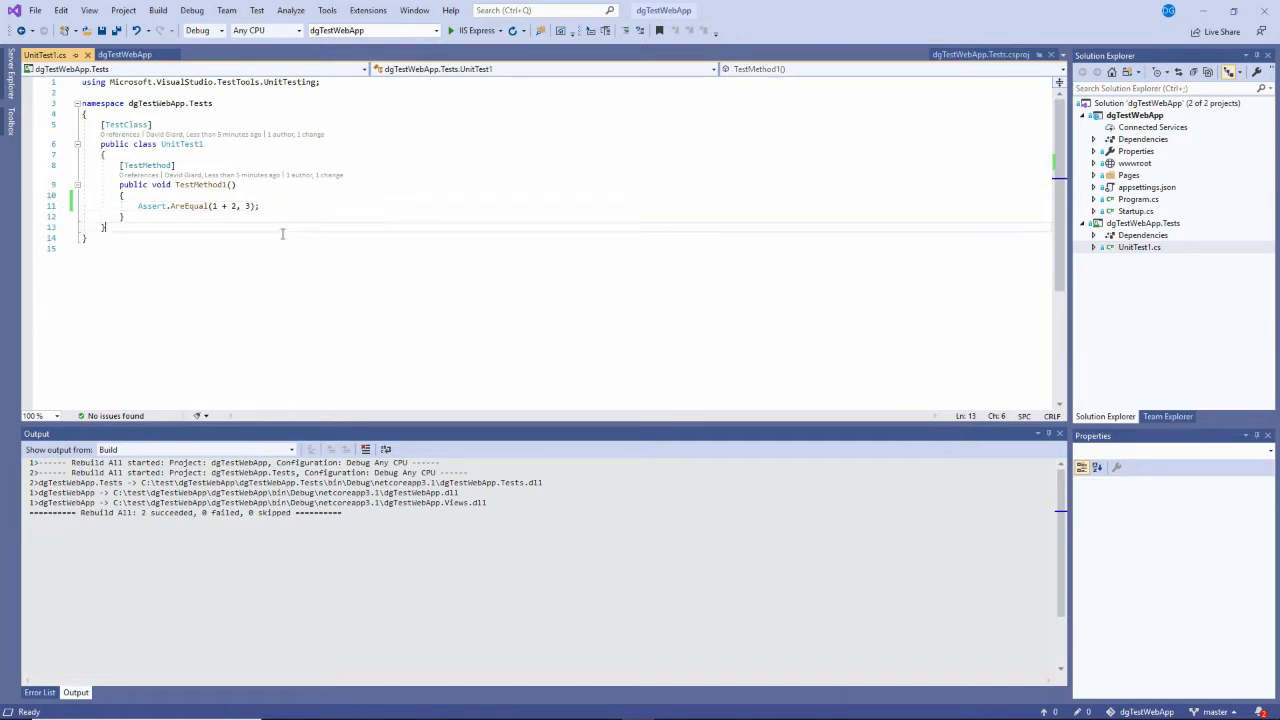
mouse_move(413, 300)
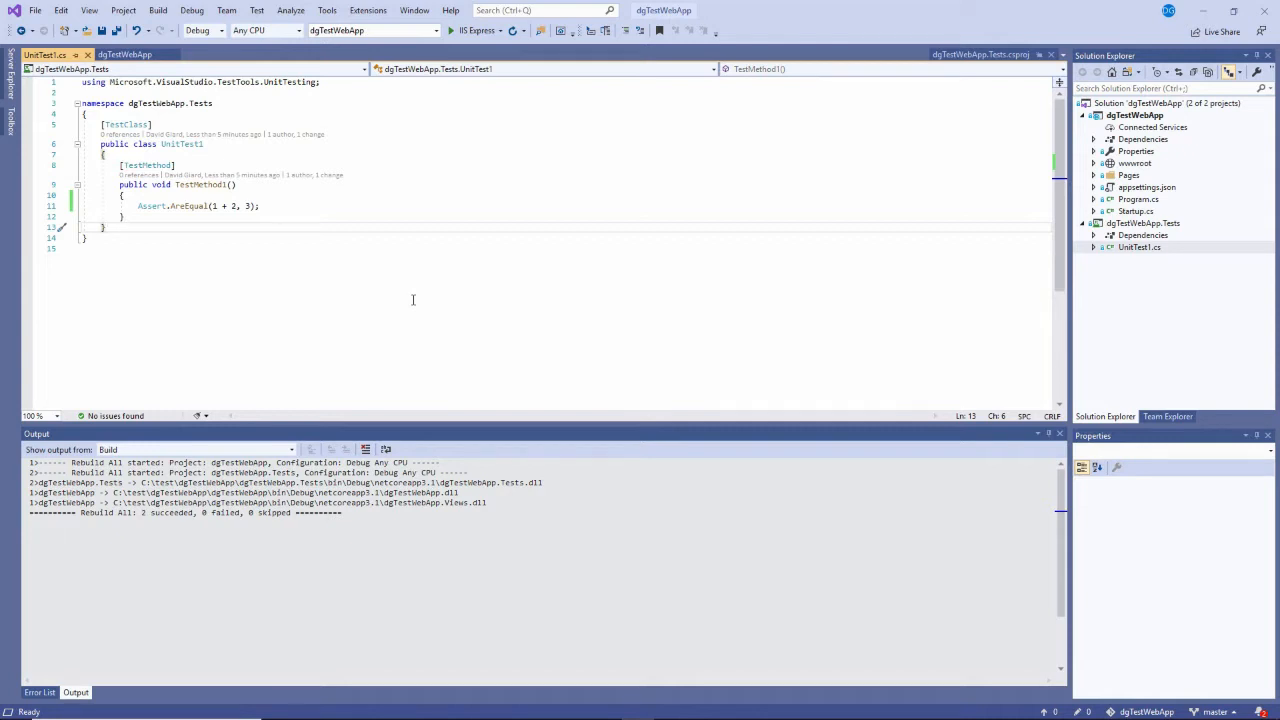
mouse_move(1201, 275)
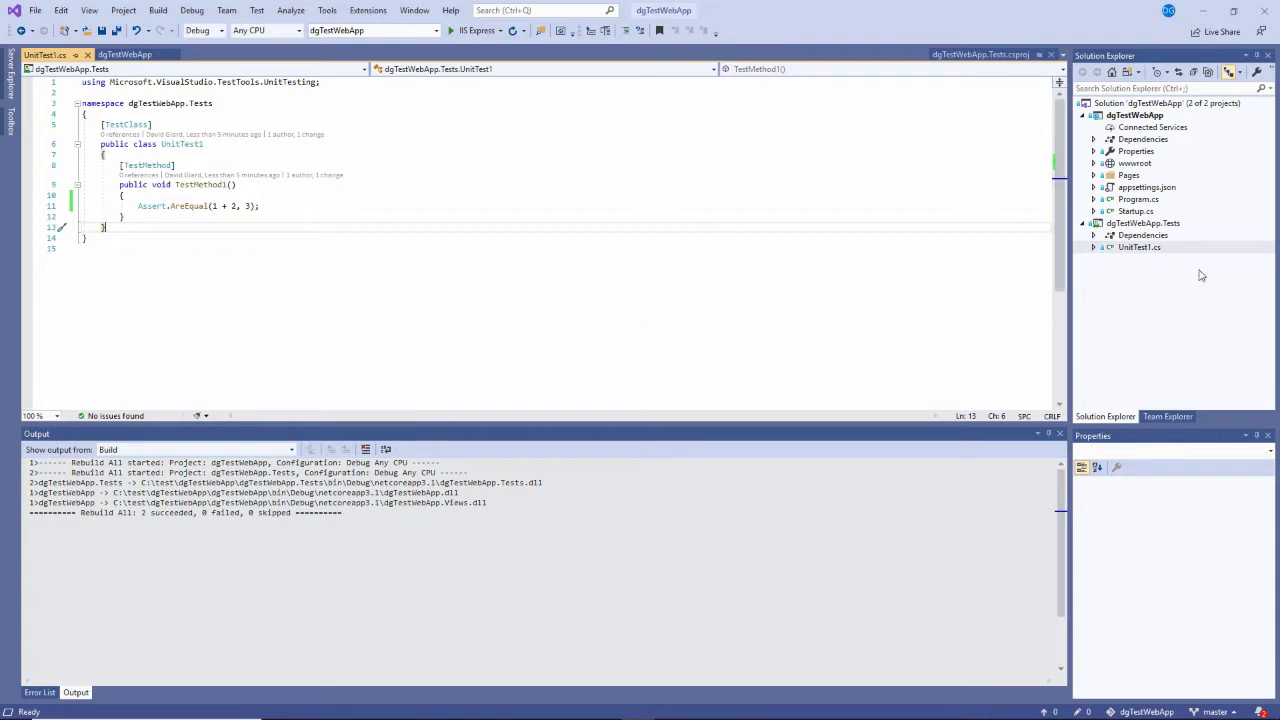
Switch to the Edge window showing the dgTestWebApp repository in Azure Repos.
key(alt+tab)
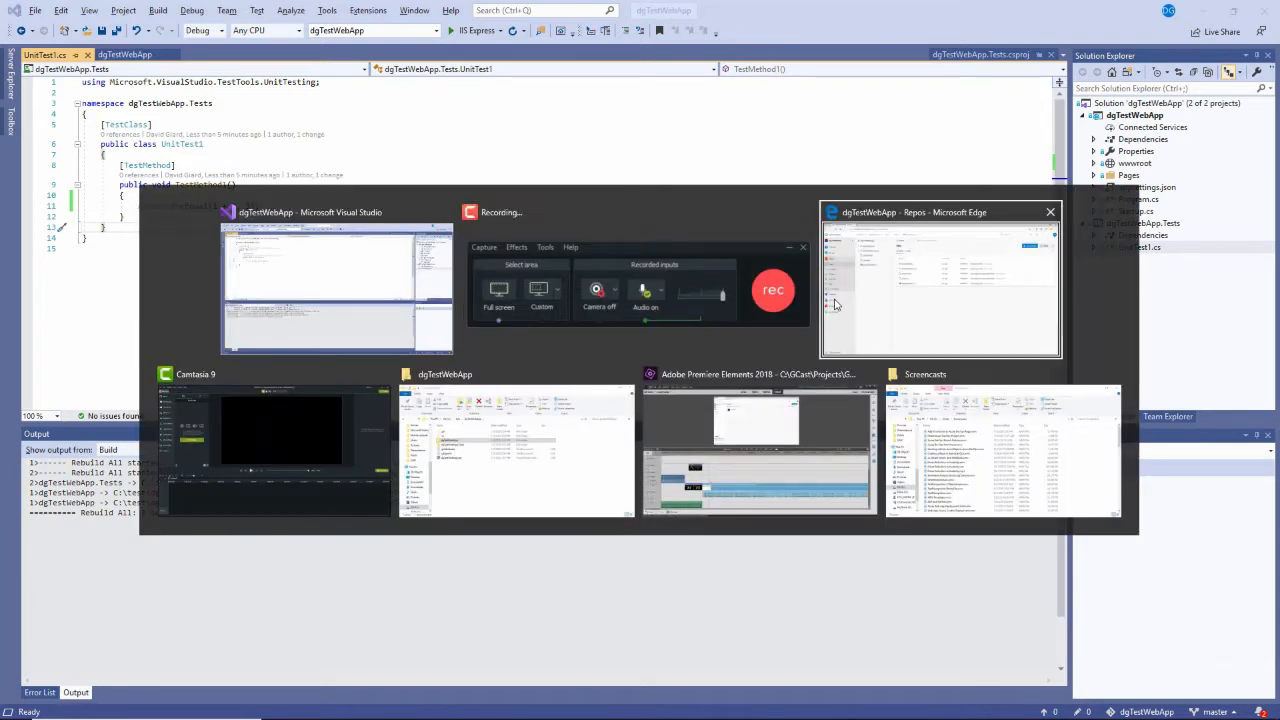
click(939, 280)
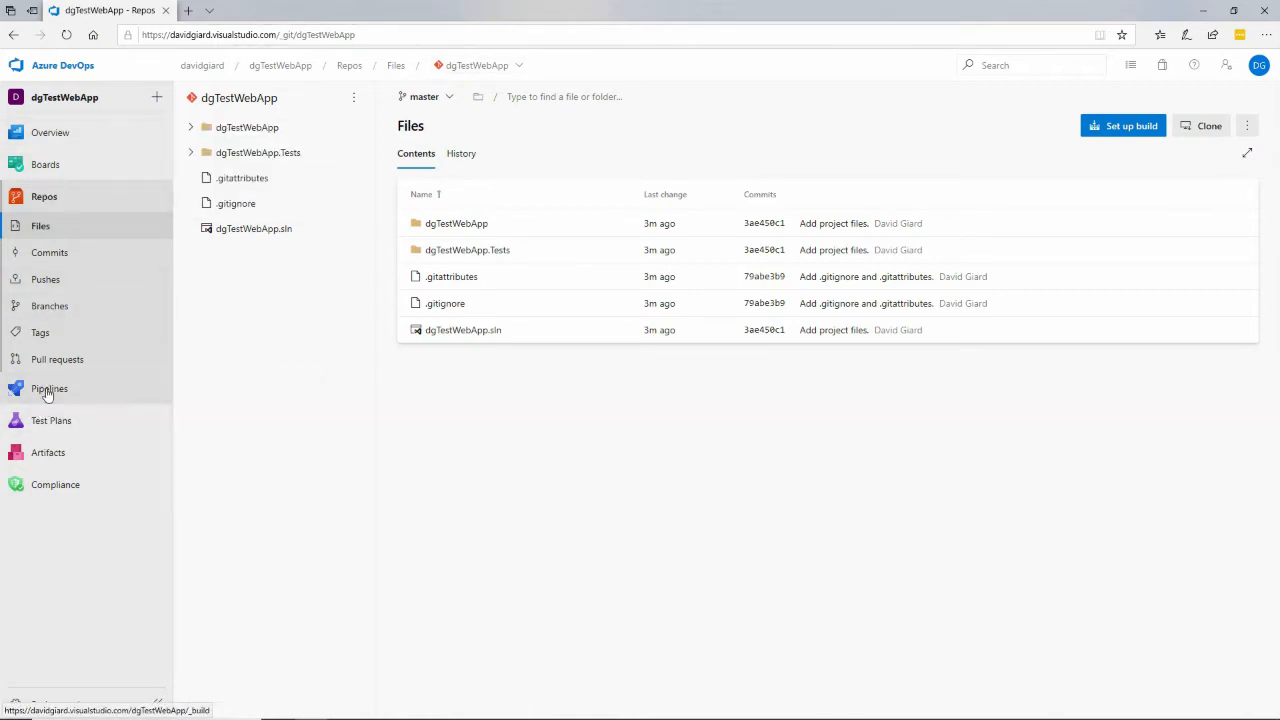
Go to Pipelines and start creating the first pipeline.
click(49, 388)
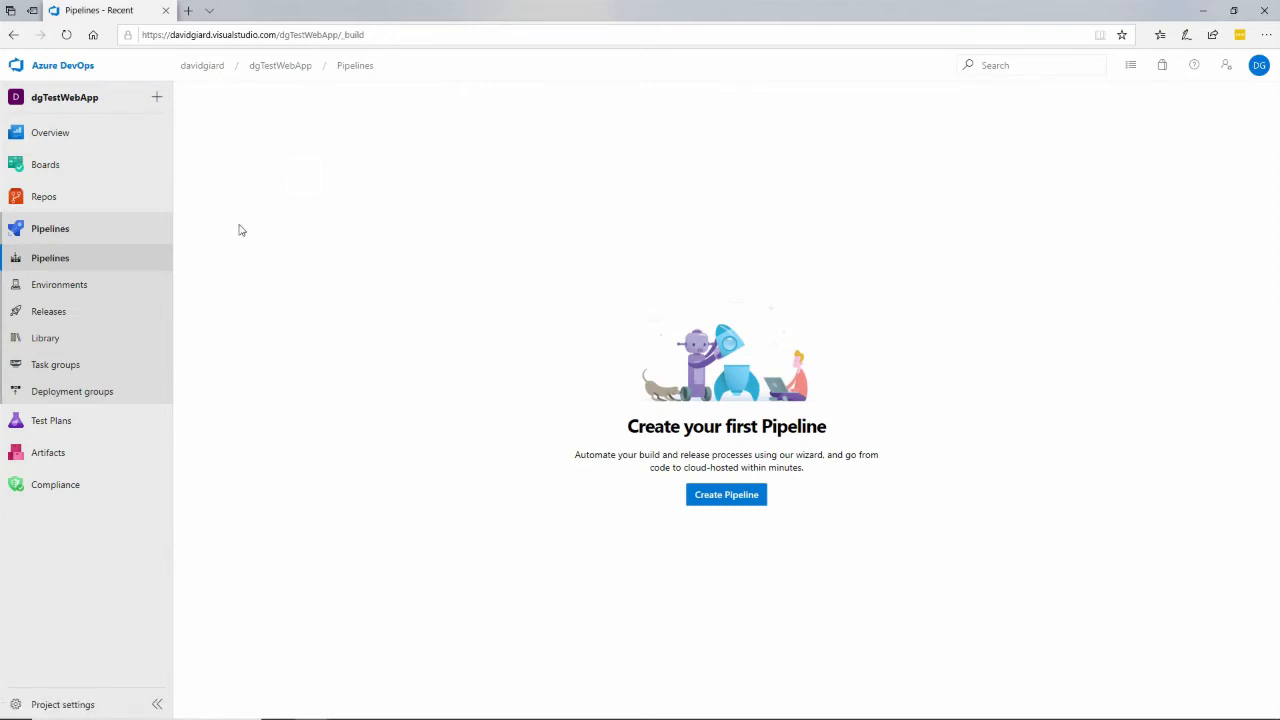
mouse_move(639, 390)
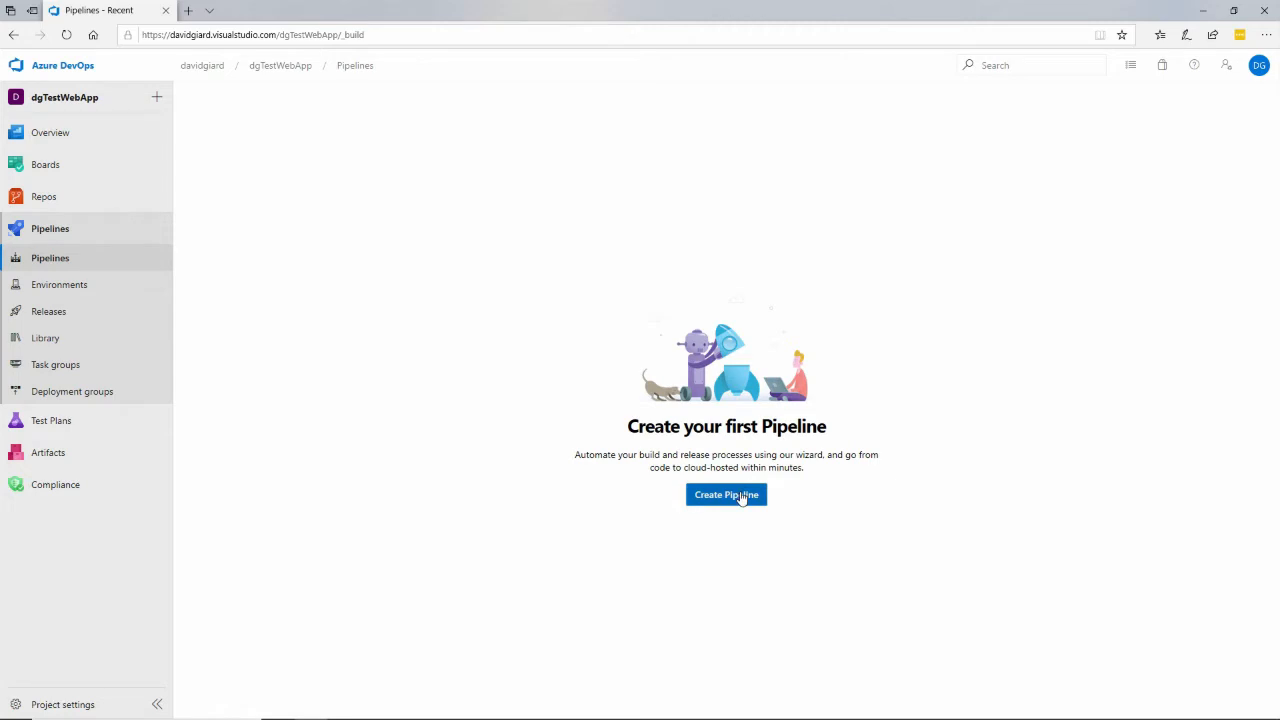
click(726, 494)
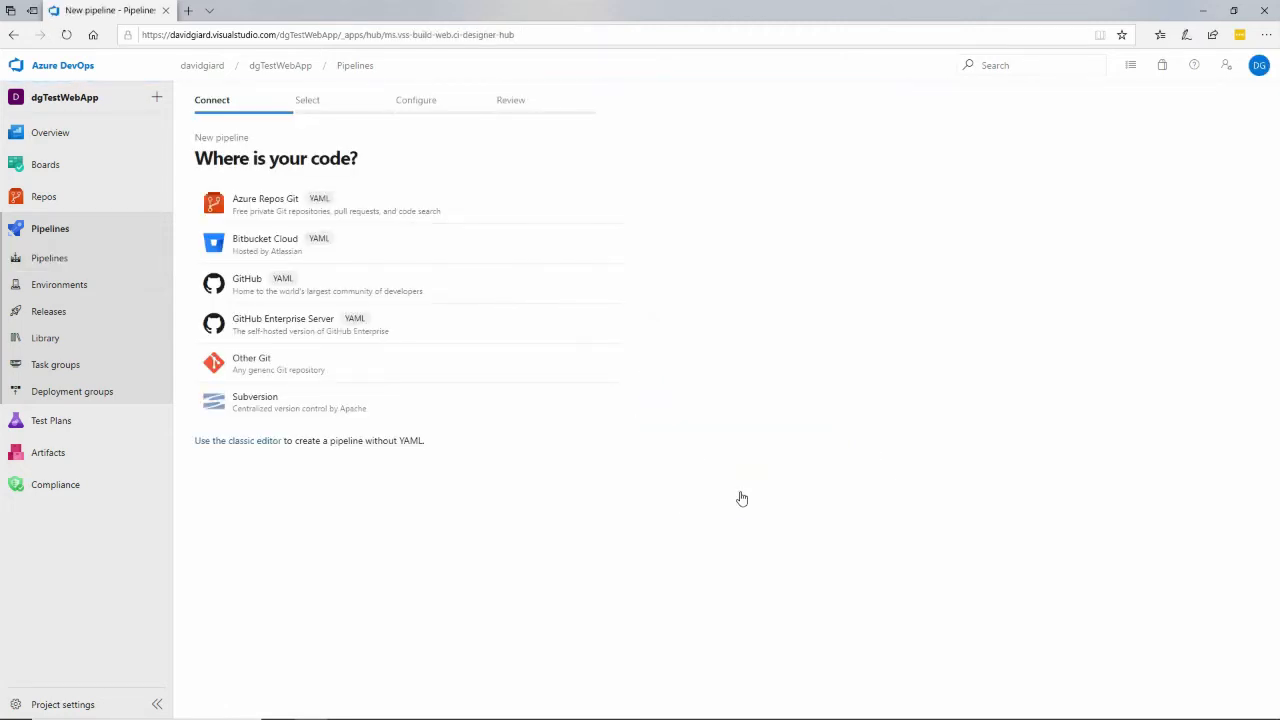
mouse_move(331, 305)
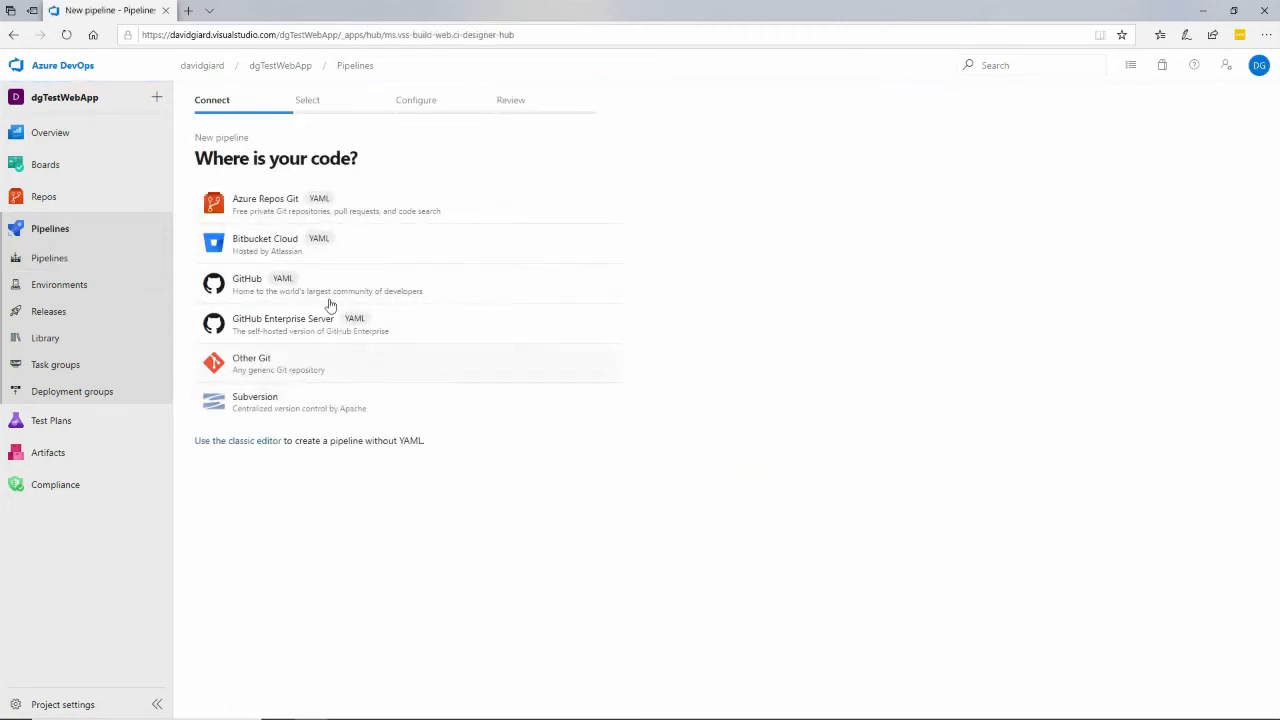
mouse_move(477, 433)
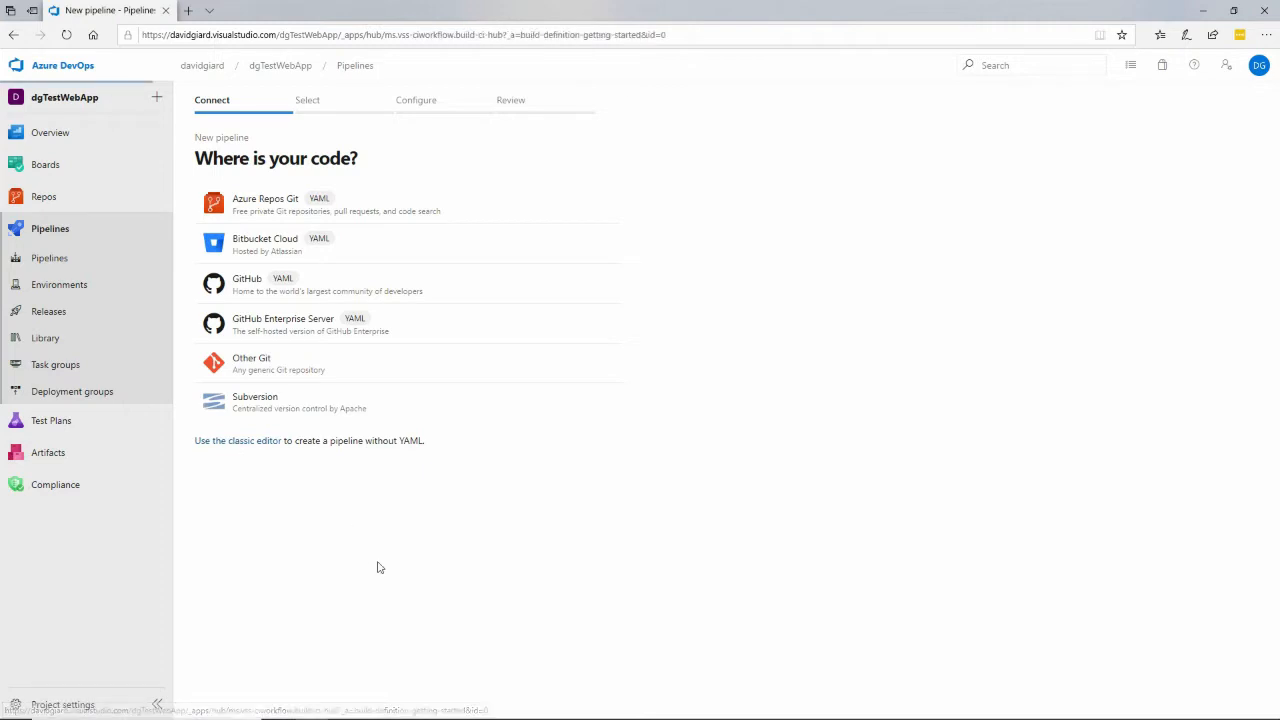
Use the classic editor with Azure Repos Git, dgTestWebApp repository and master branch.
click(237, 440)
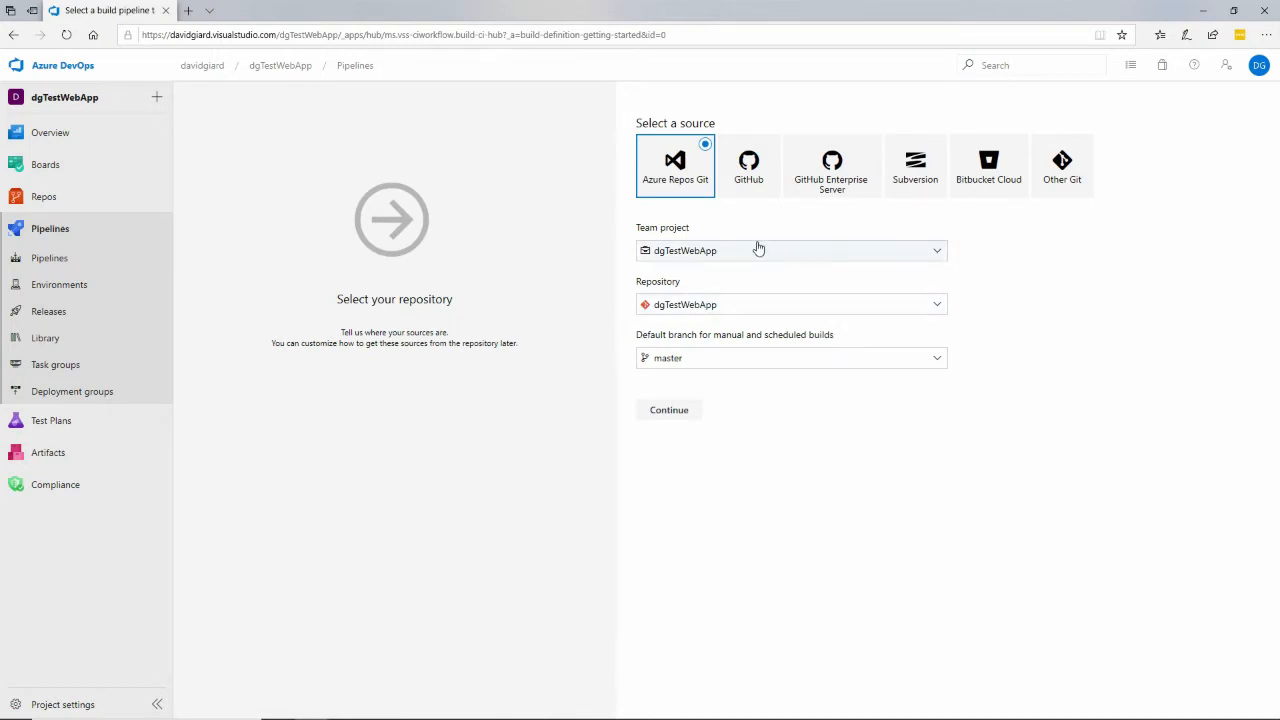
mouse_move(683, 250)
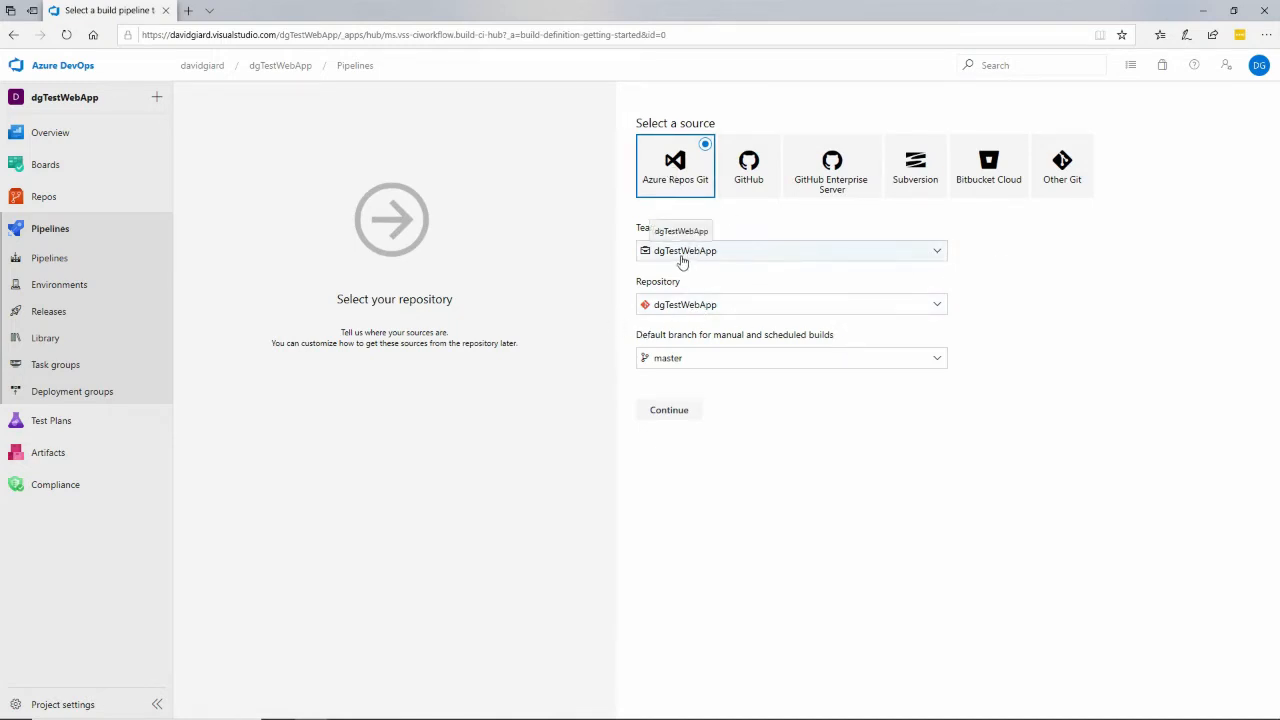
mouse_move(667, 307)
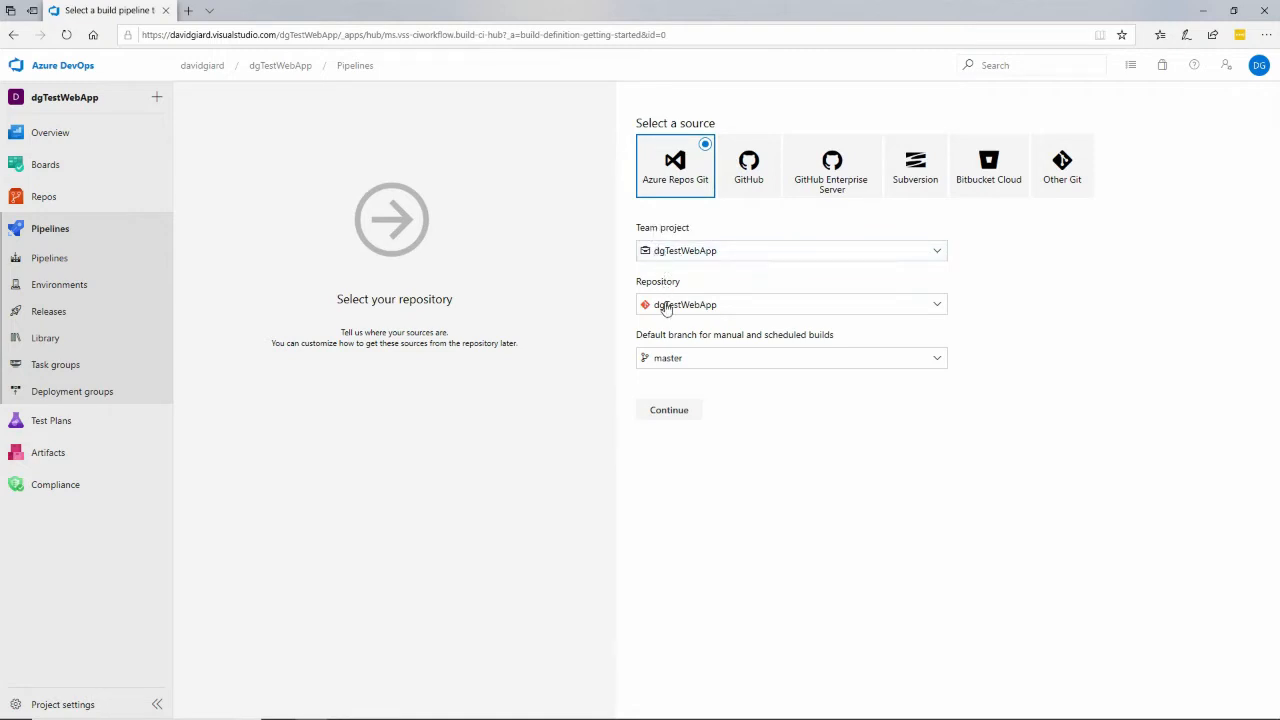
mouse_move(651, 387)
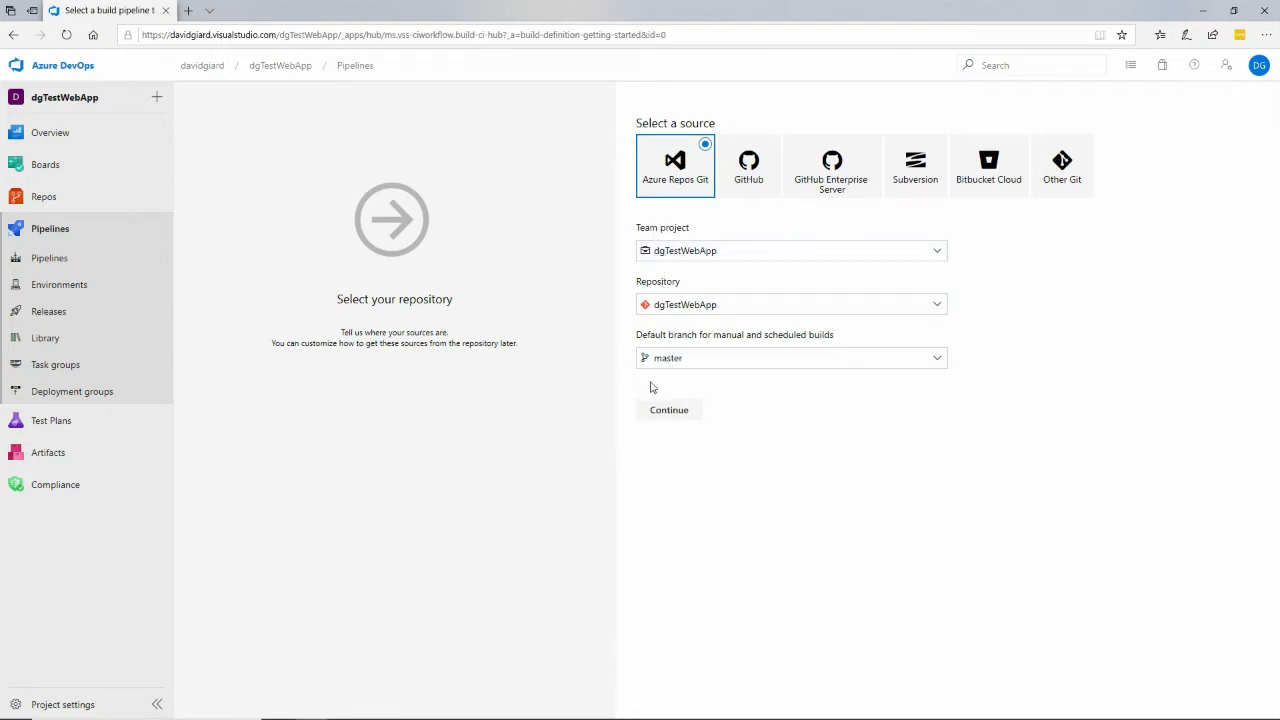
mouse_move(714, 404)
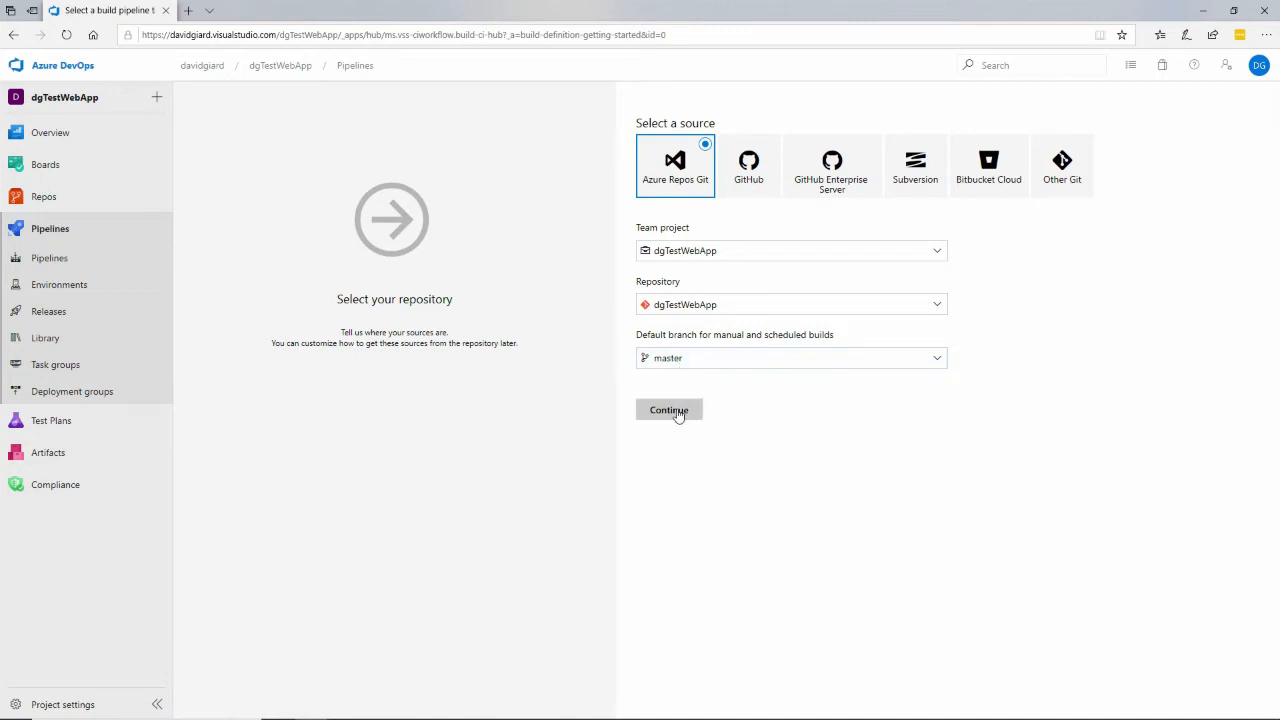
Confirm the repository source and filter the build templates by 'asp.net'.
click(668, 410)
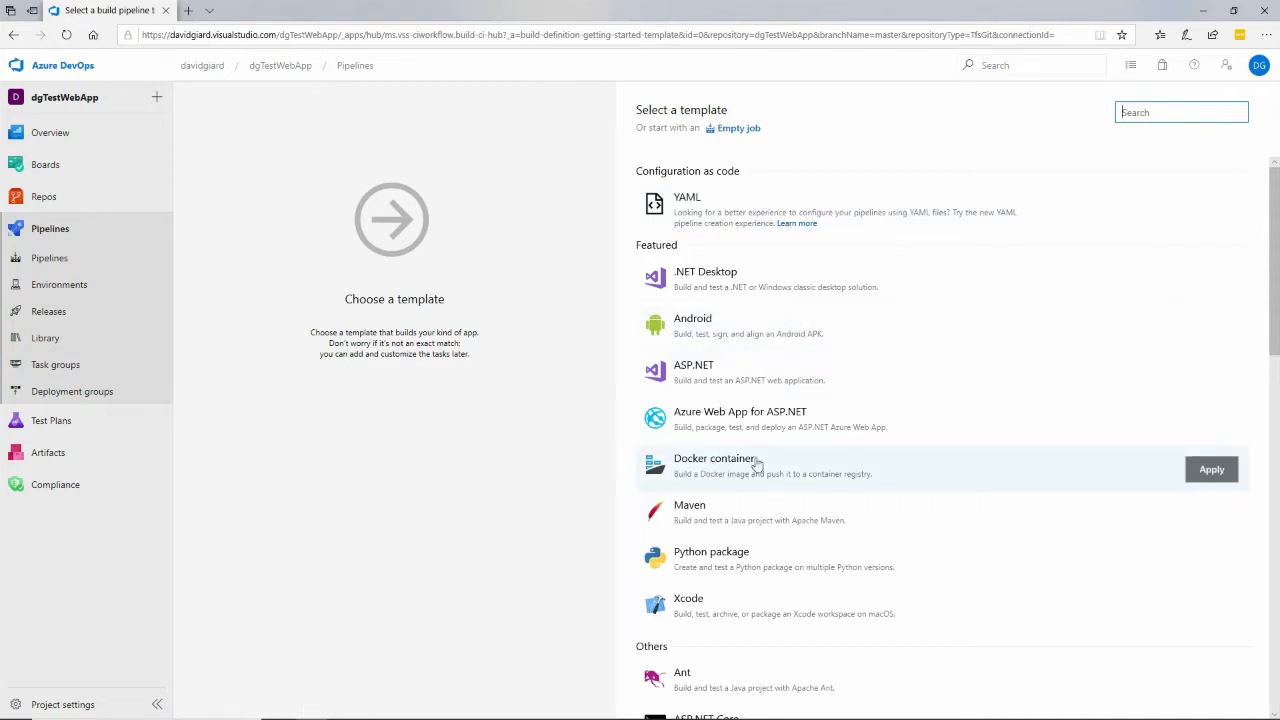
mouse_move(747, 422)
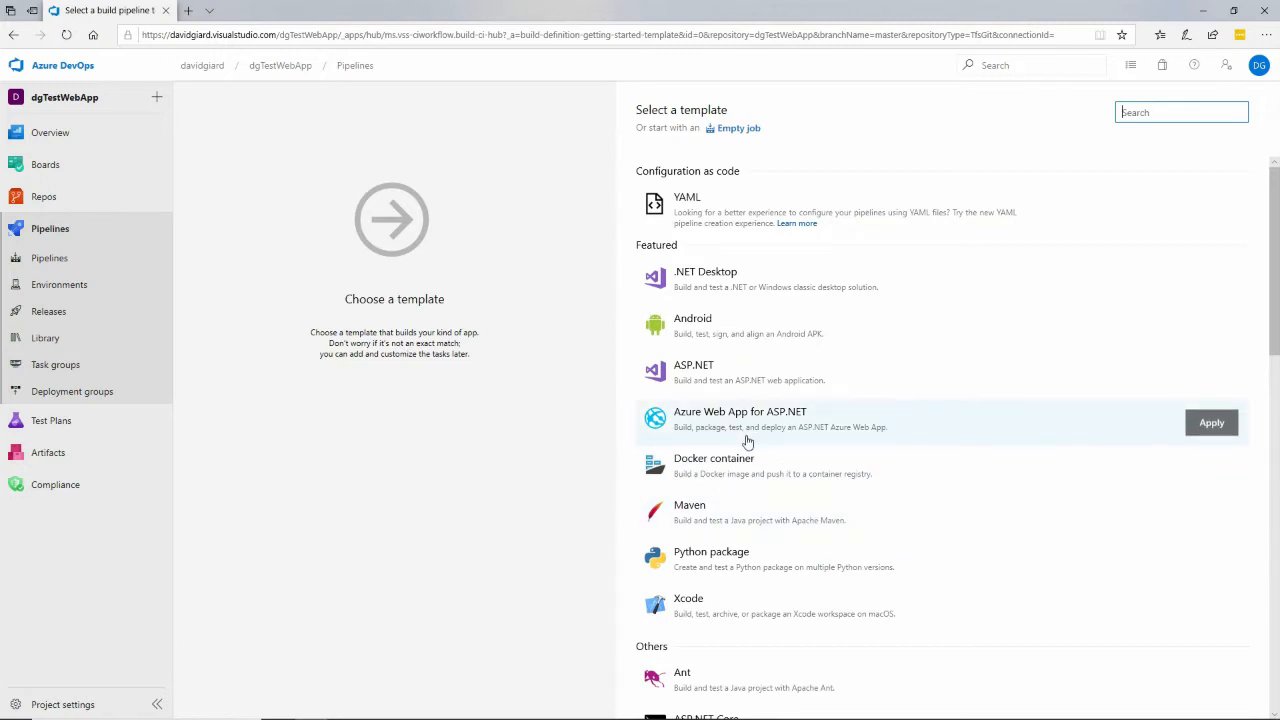
scroll(down, 3)
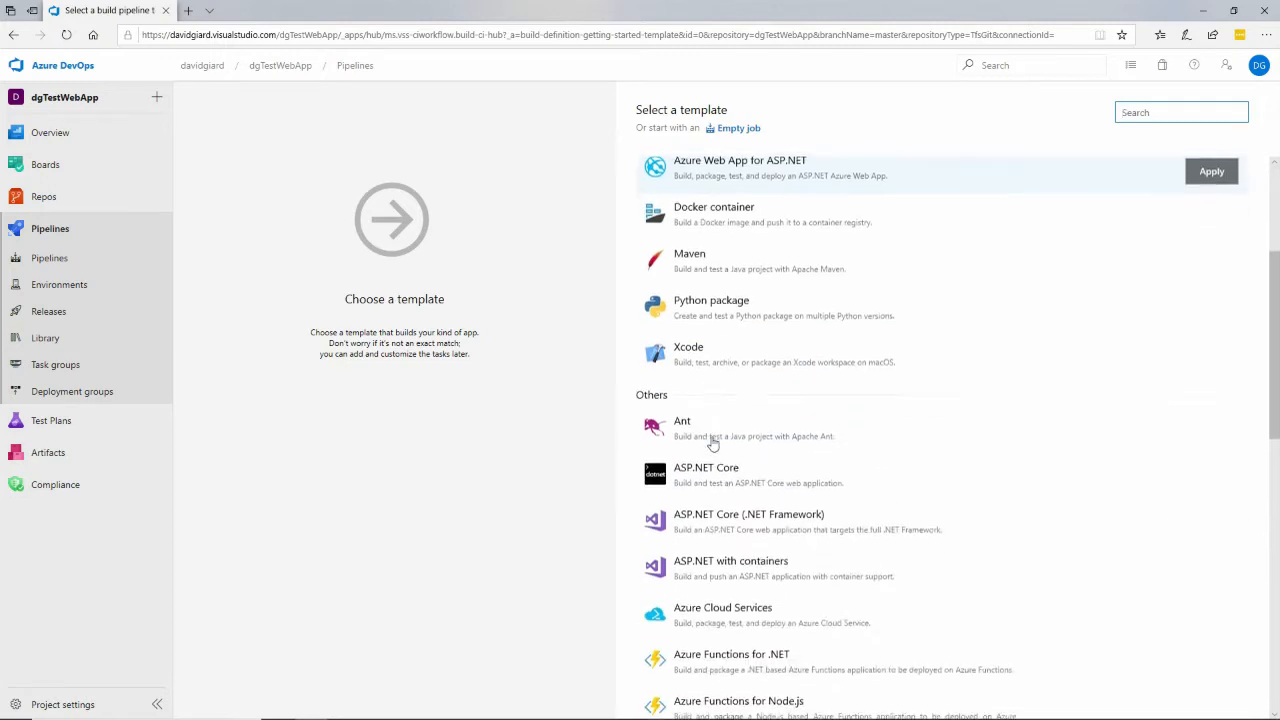
scroll(down, 3)
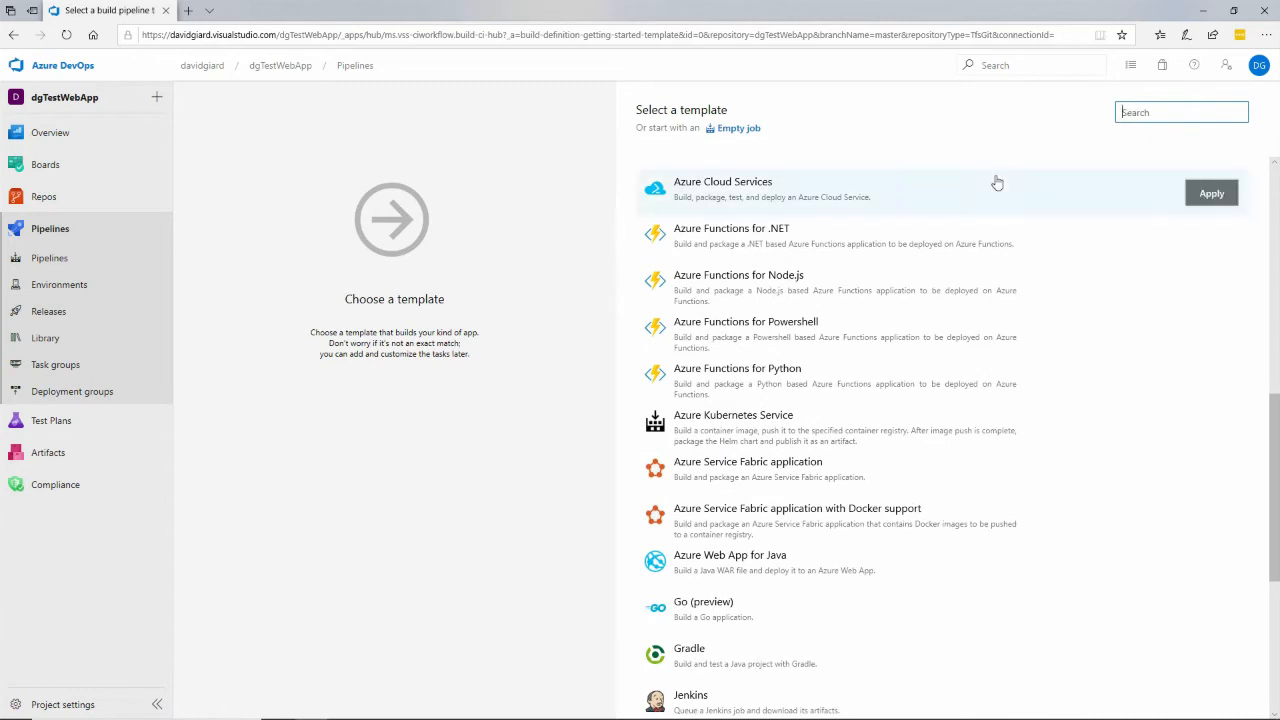
text(asp.net)
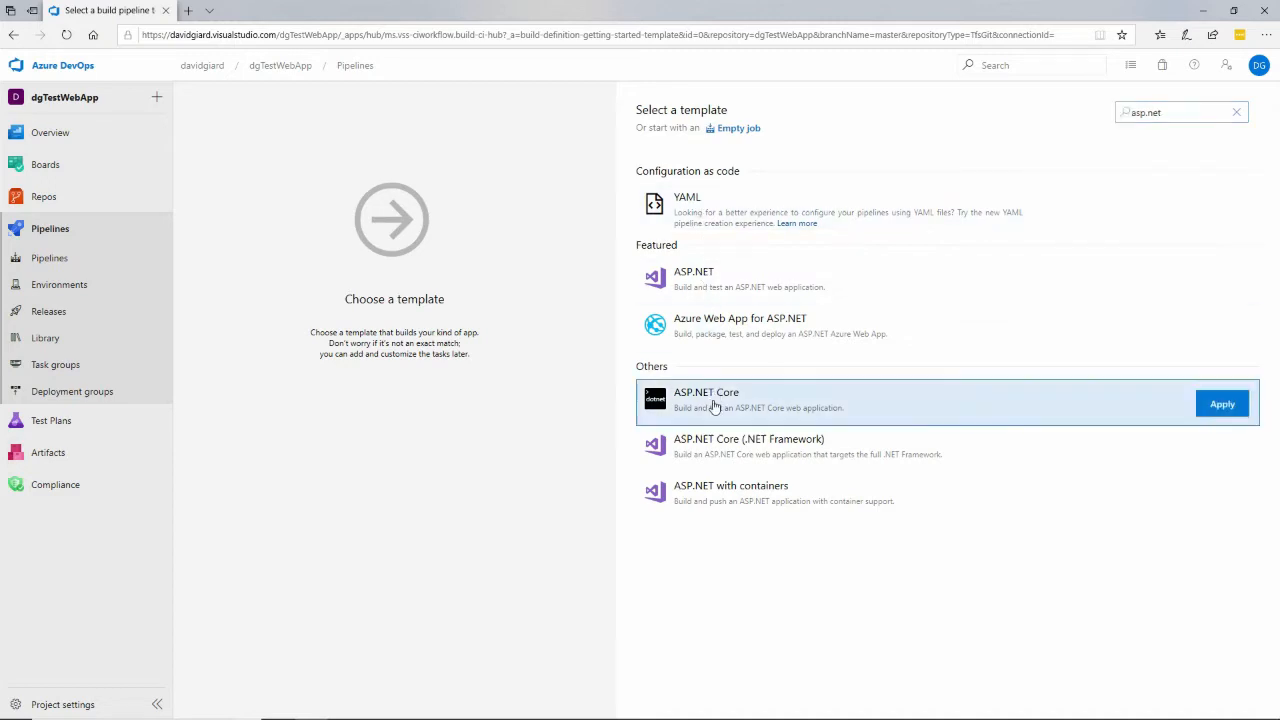
Apply the ASP.NET Core template and inspect the source, Restore, Build and Publish settings.
click(1222, 403)
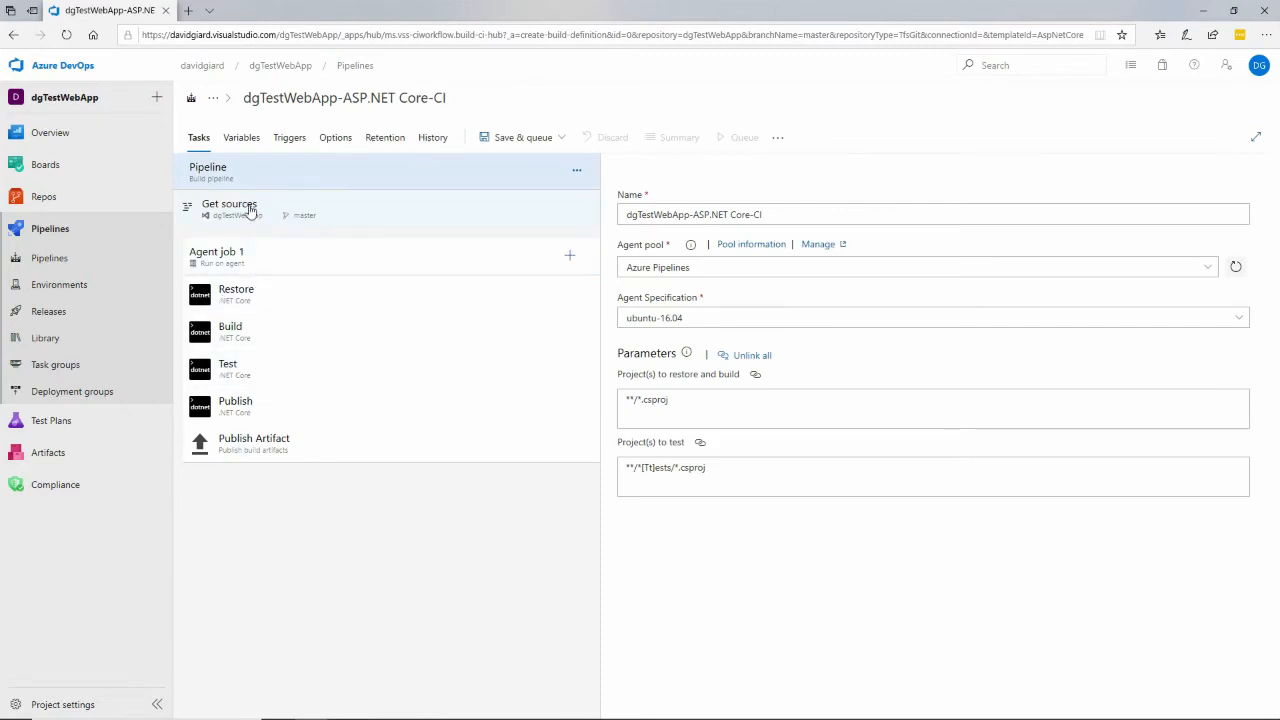
click(229, 209)
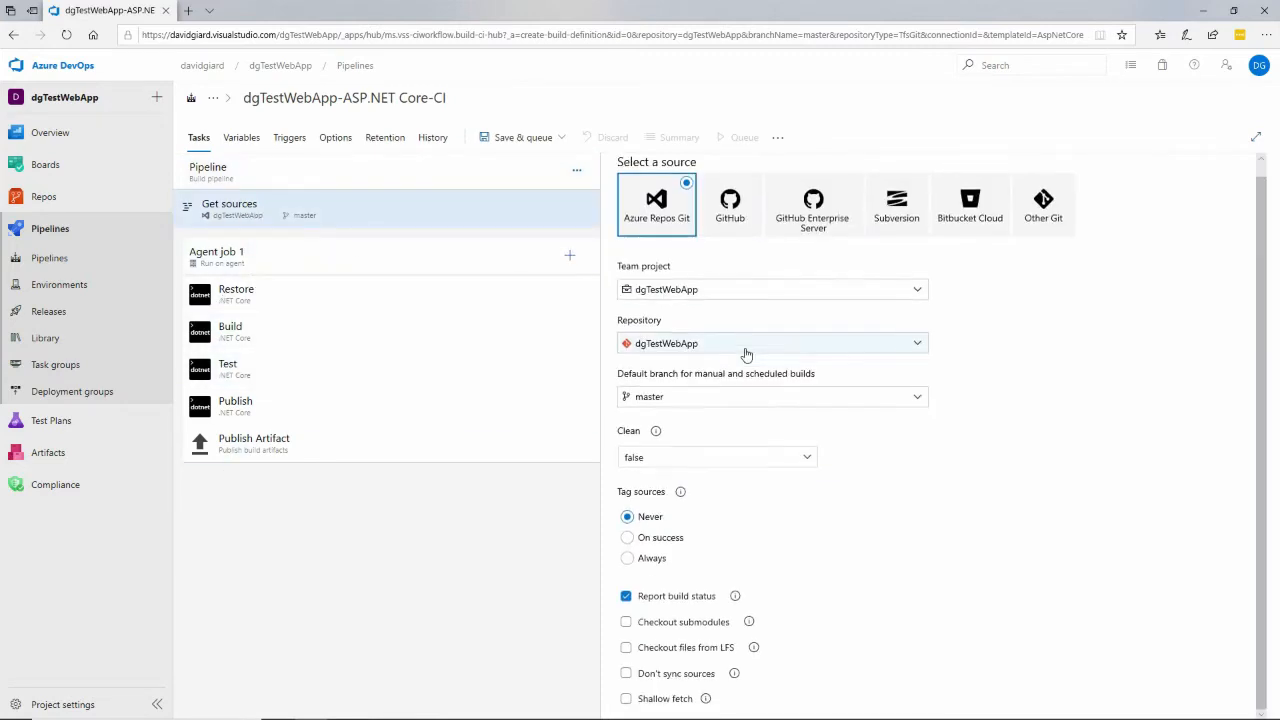
mouse_move(675, 625)
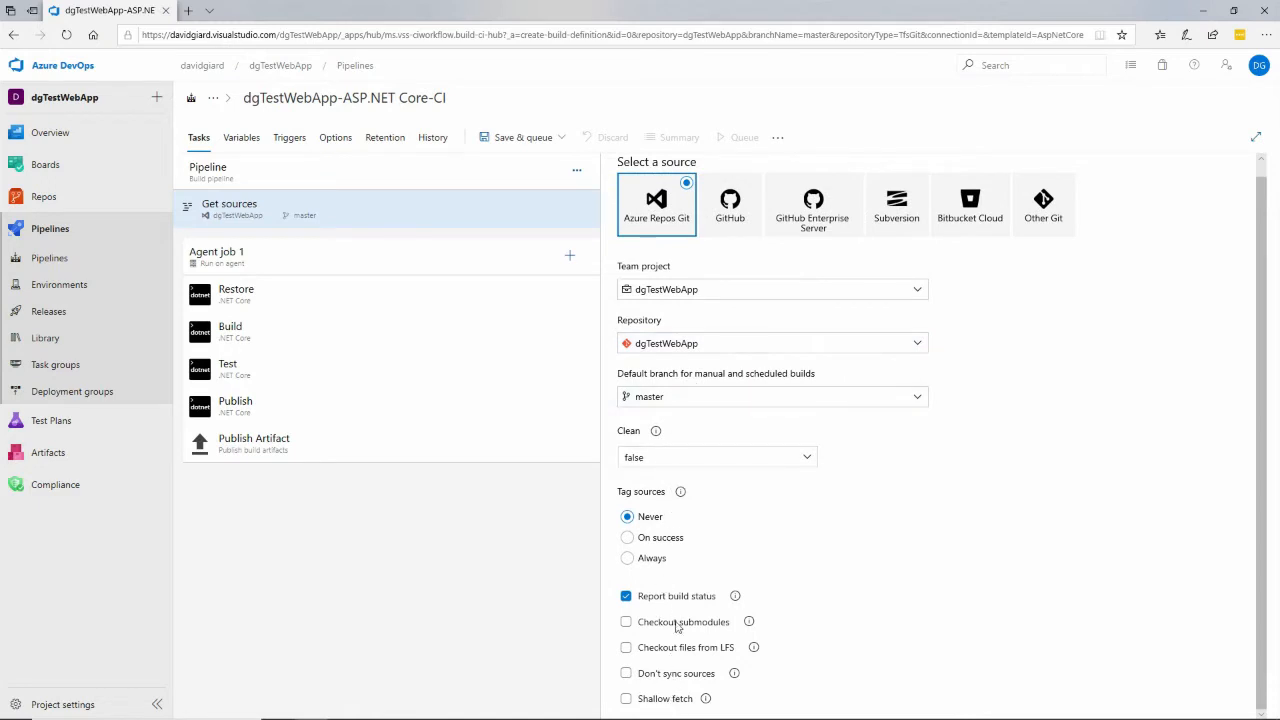
click(236, 294)
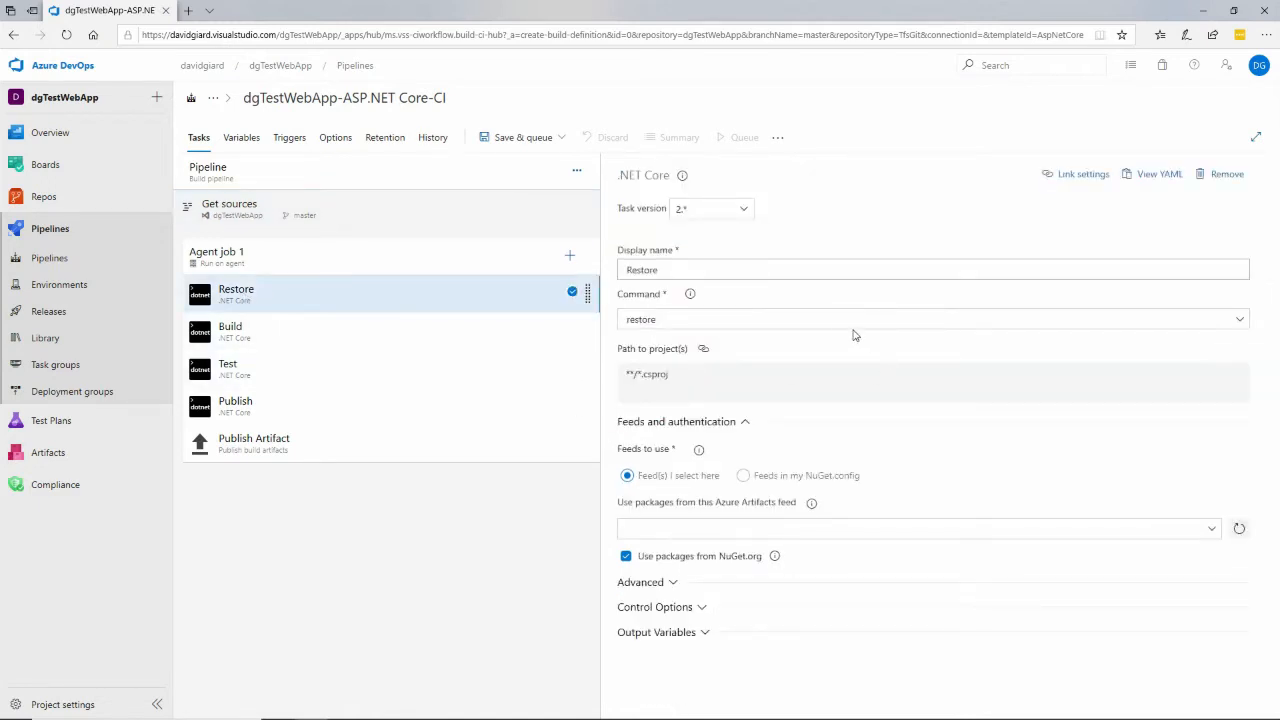
mouse_move(878, 341)
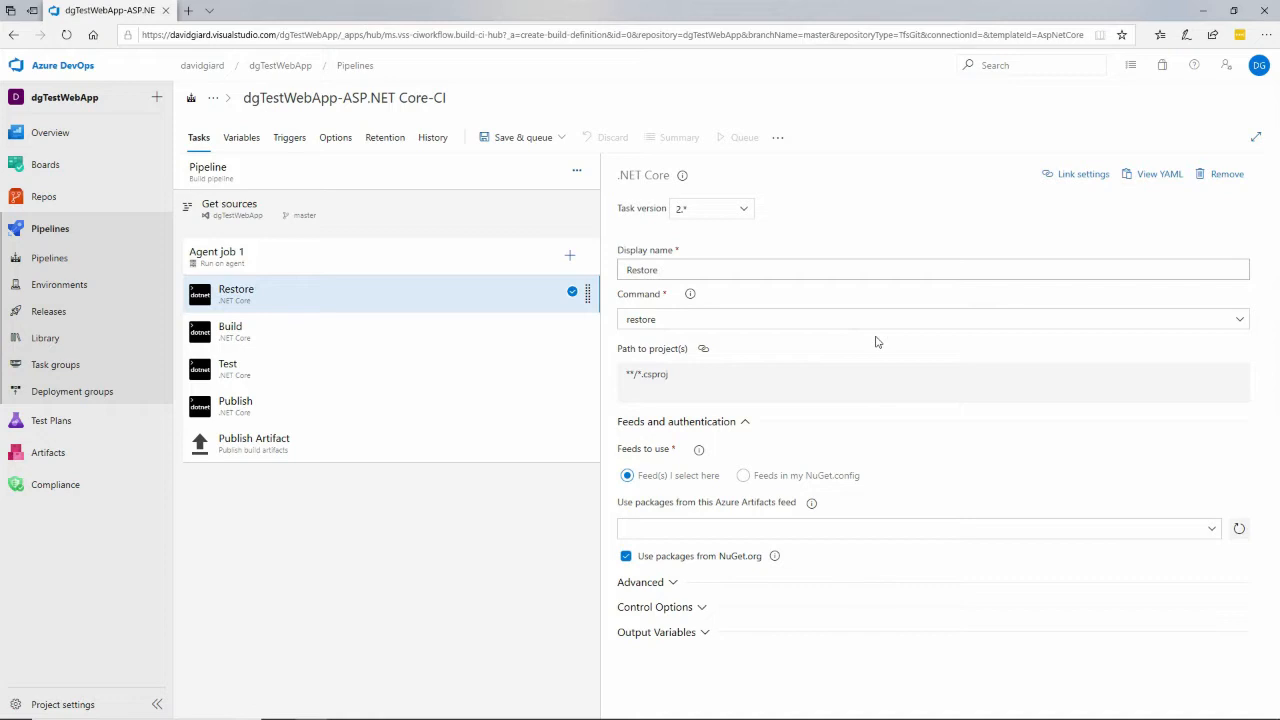
mouse_move(350, 332)
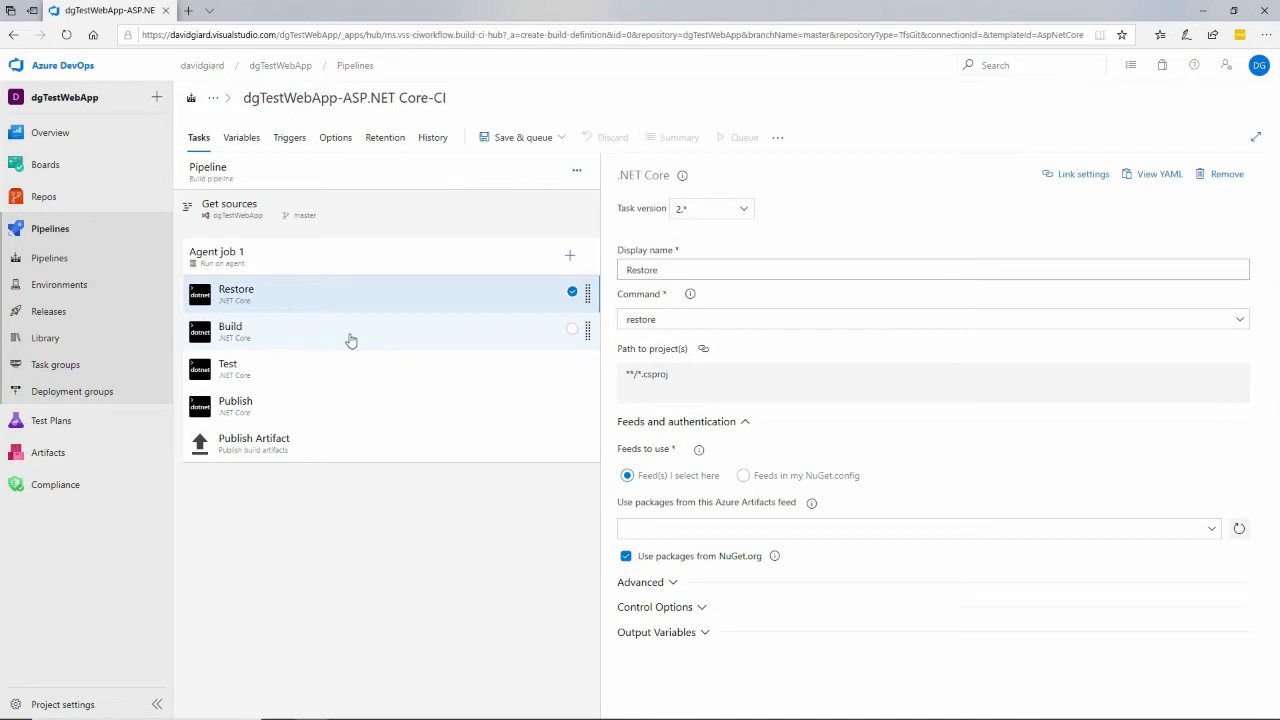
click(230, 331)
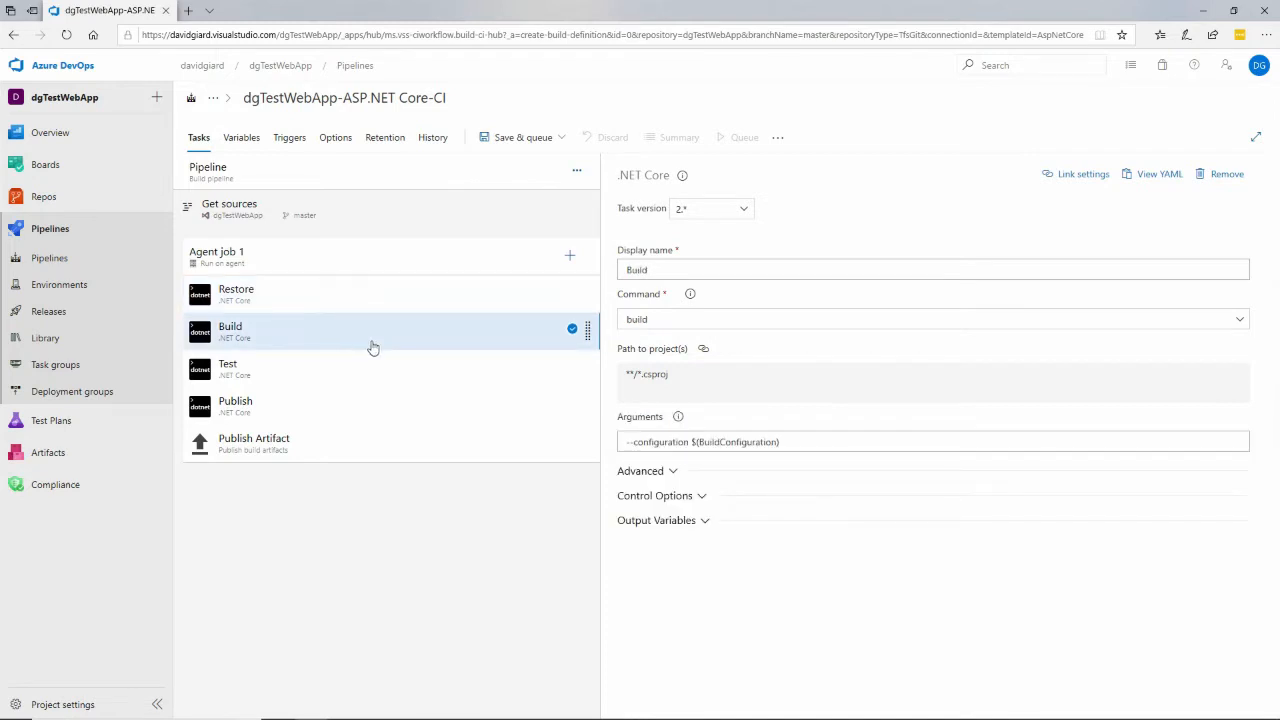
mouse_move(451, 318)
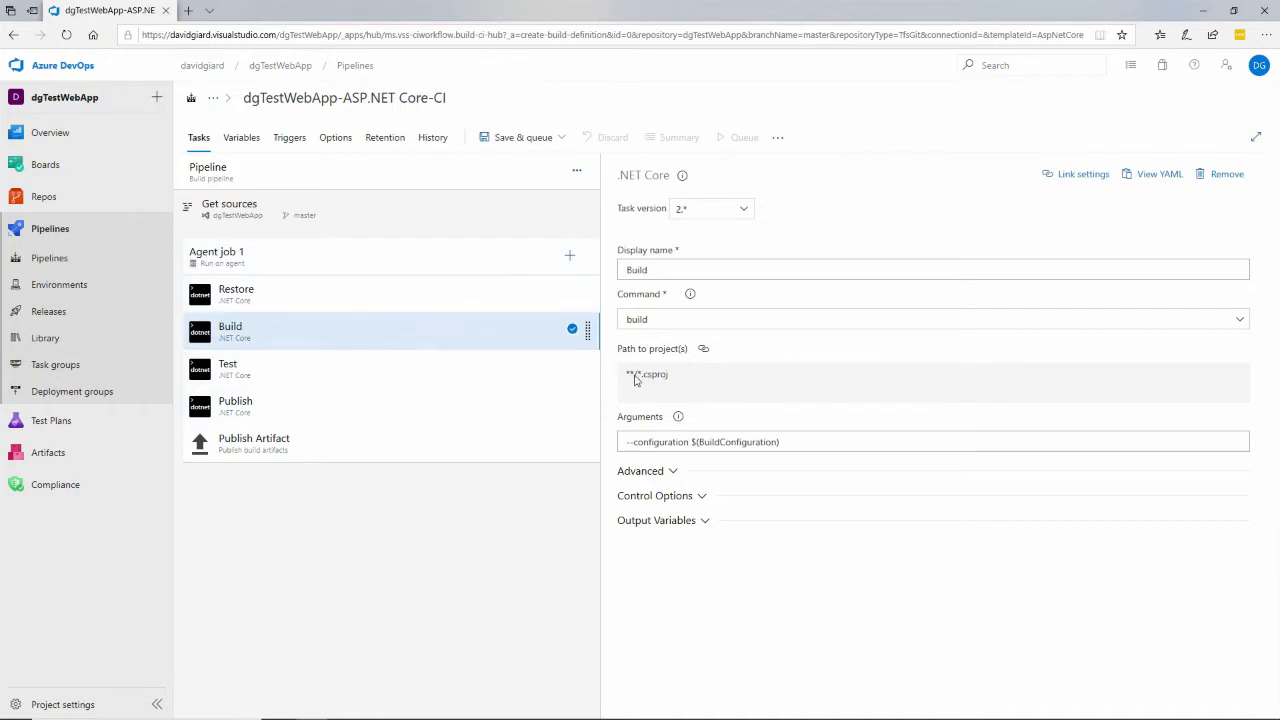
mouse_move(290, 375)
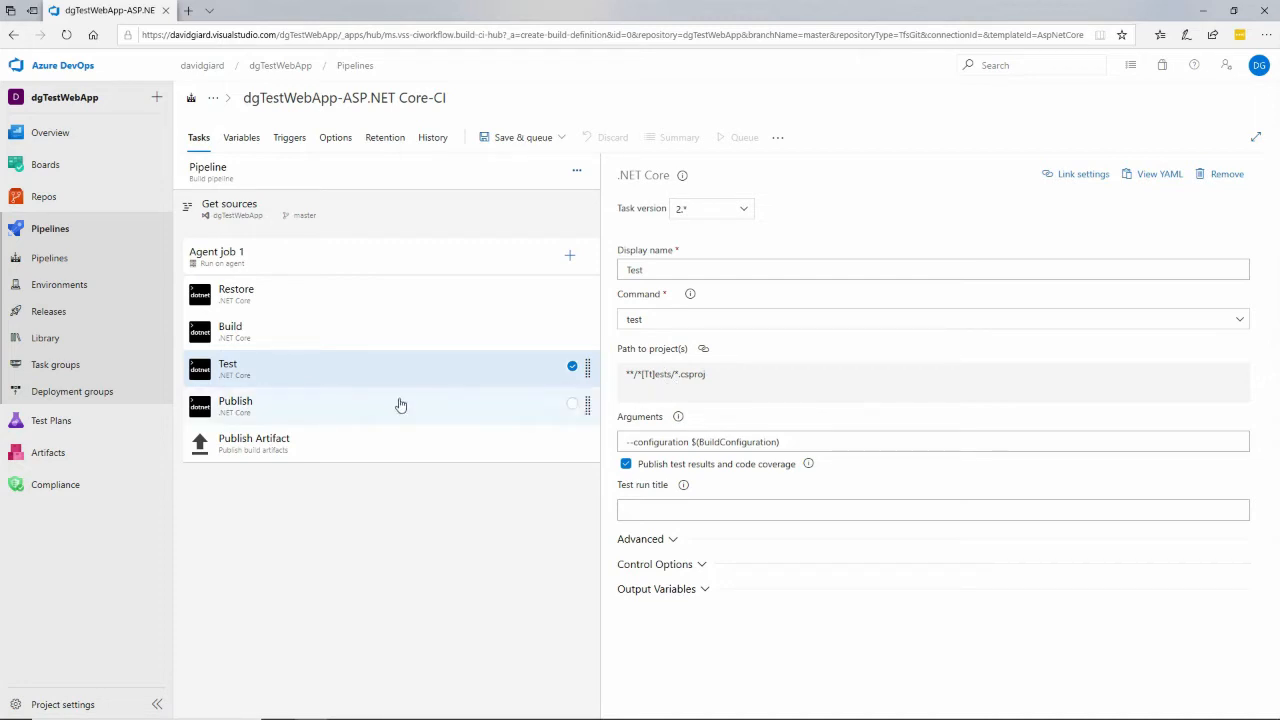
click(235, 405)
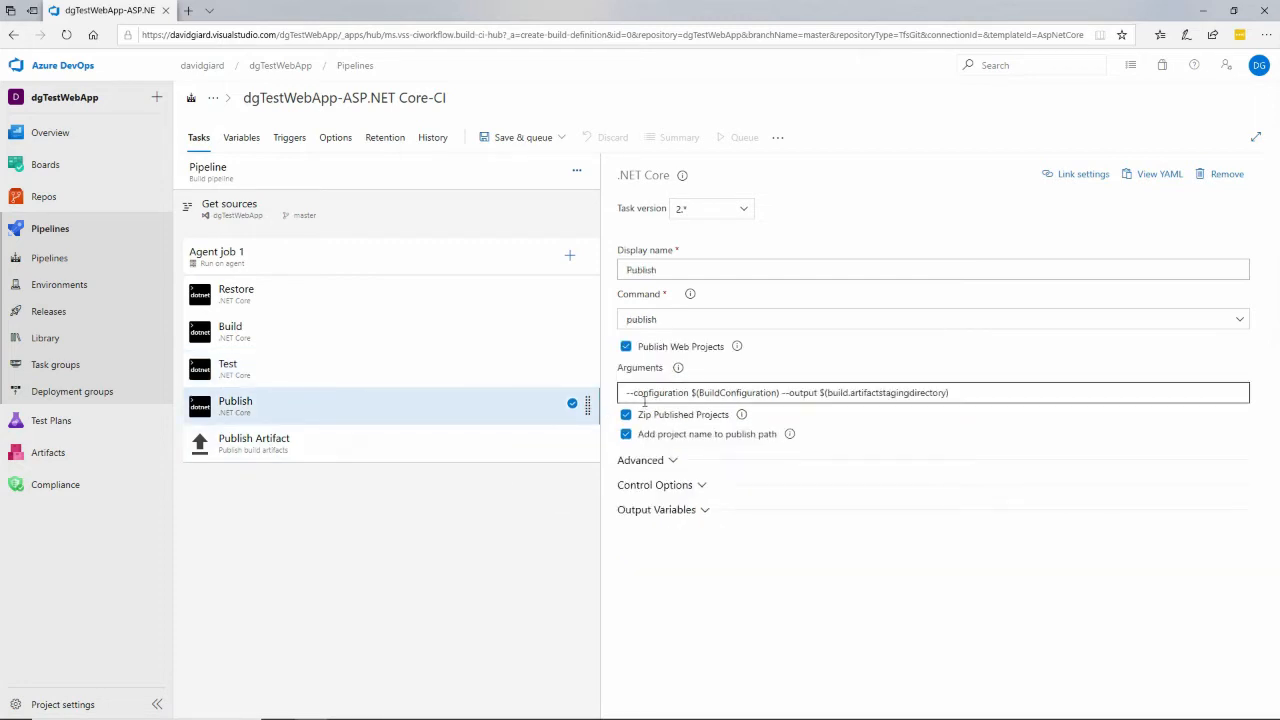
mouse_move(408, 487)
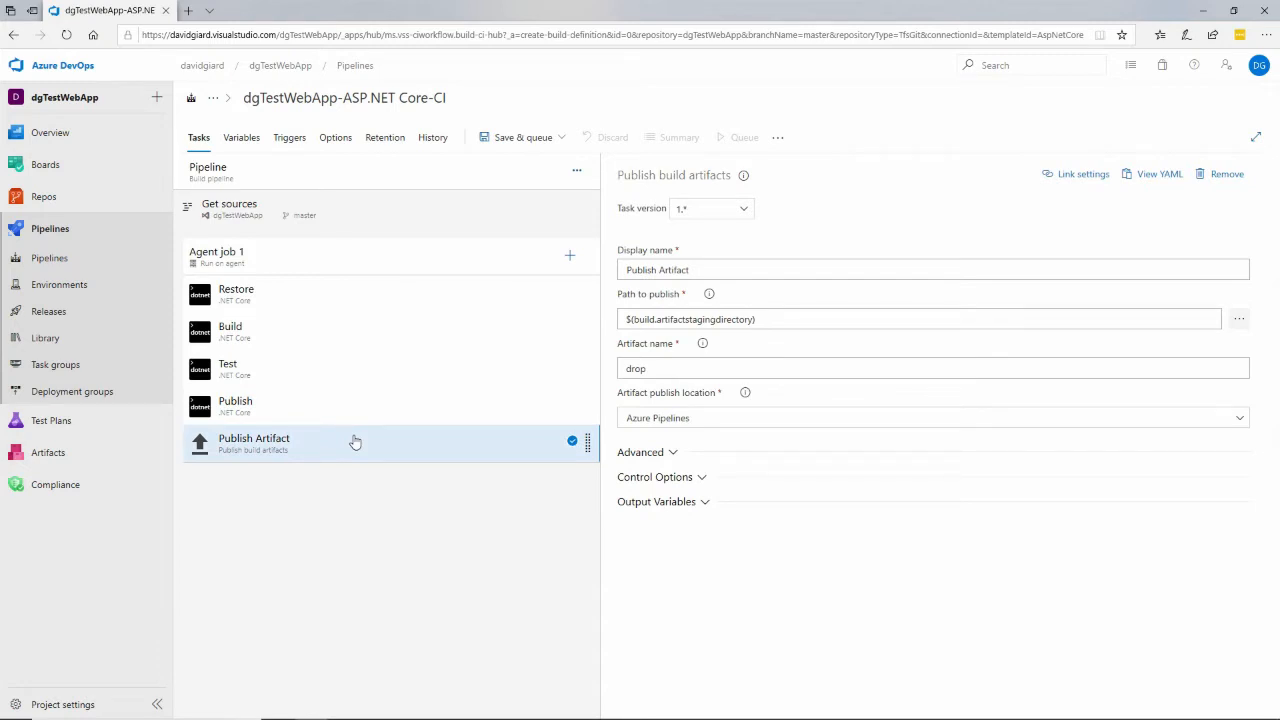
mouse_move(287, 449)
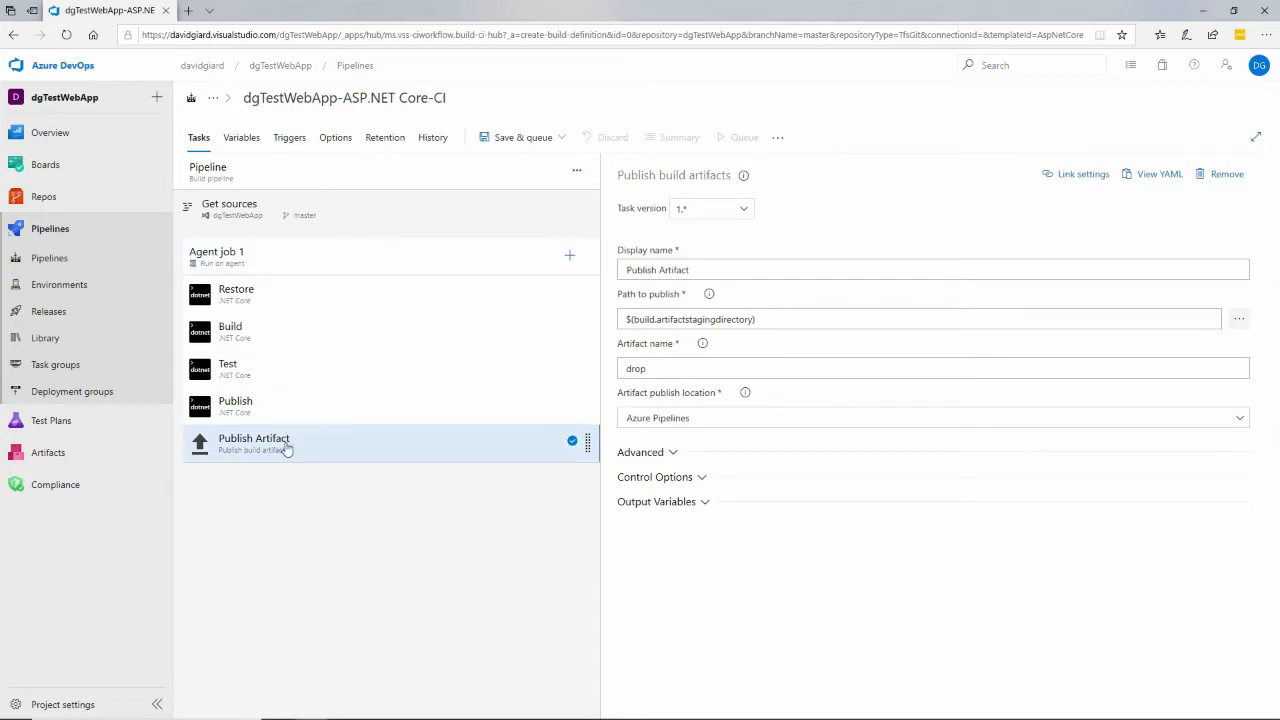
mouse_move(563, 137)
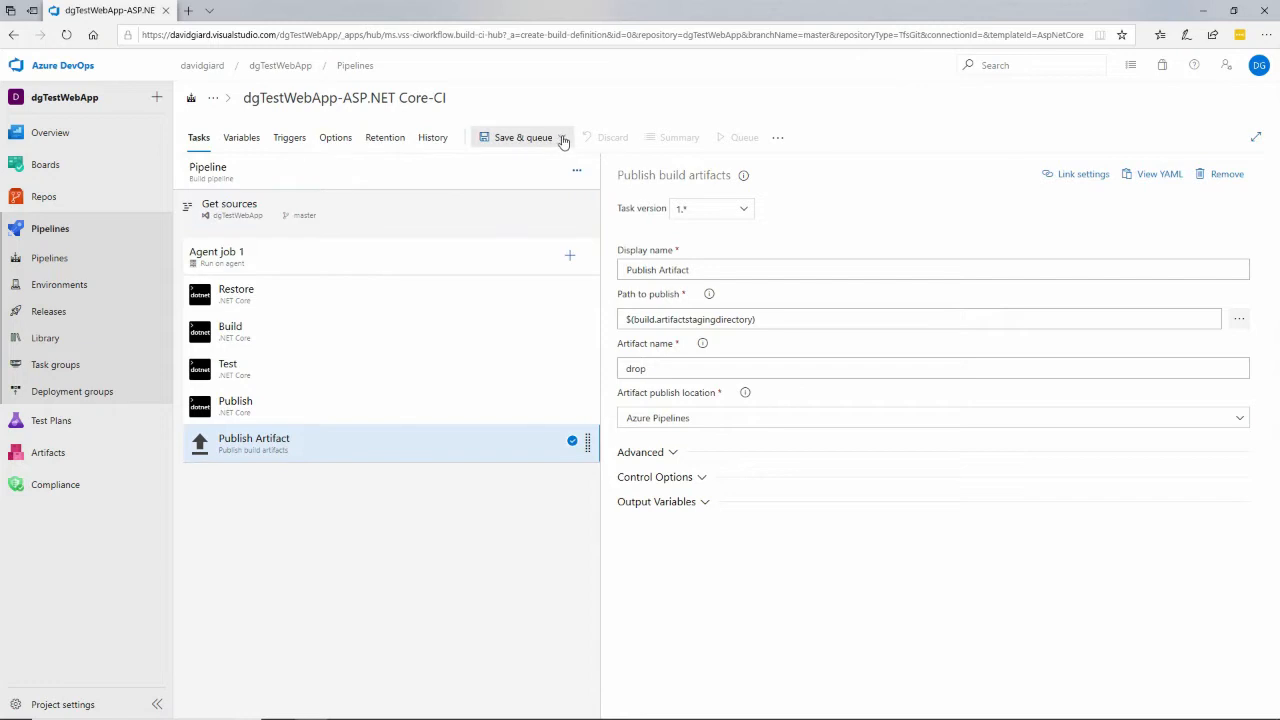
Choose Save & queue and enter 'Initial revision' as the save comment.
click(563, 137)
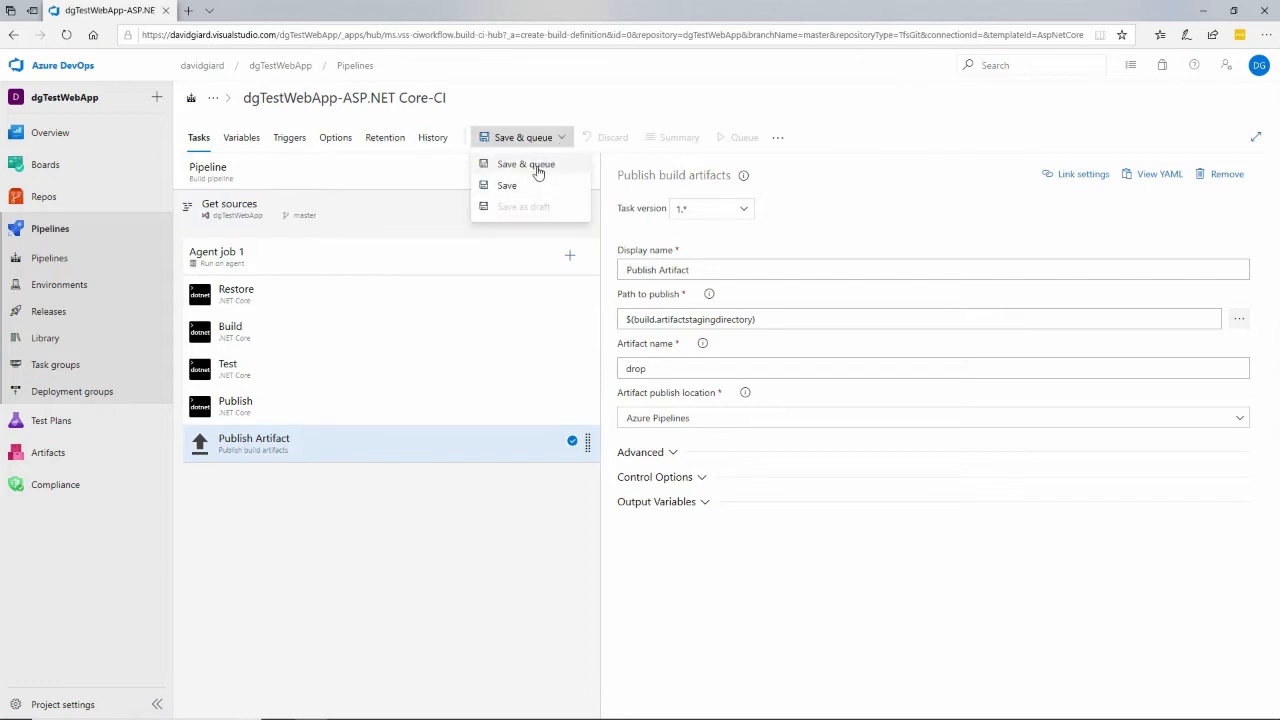
click(525, 163)
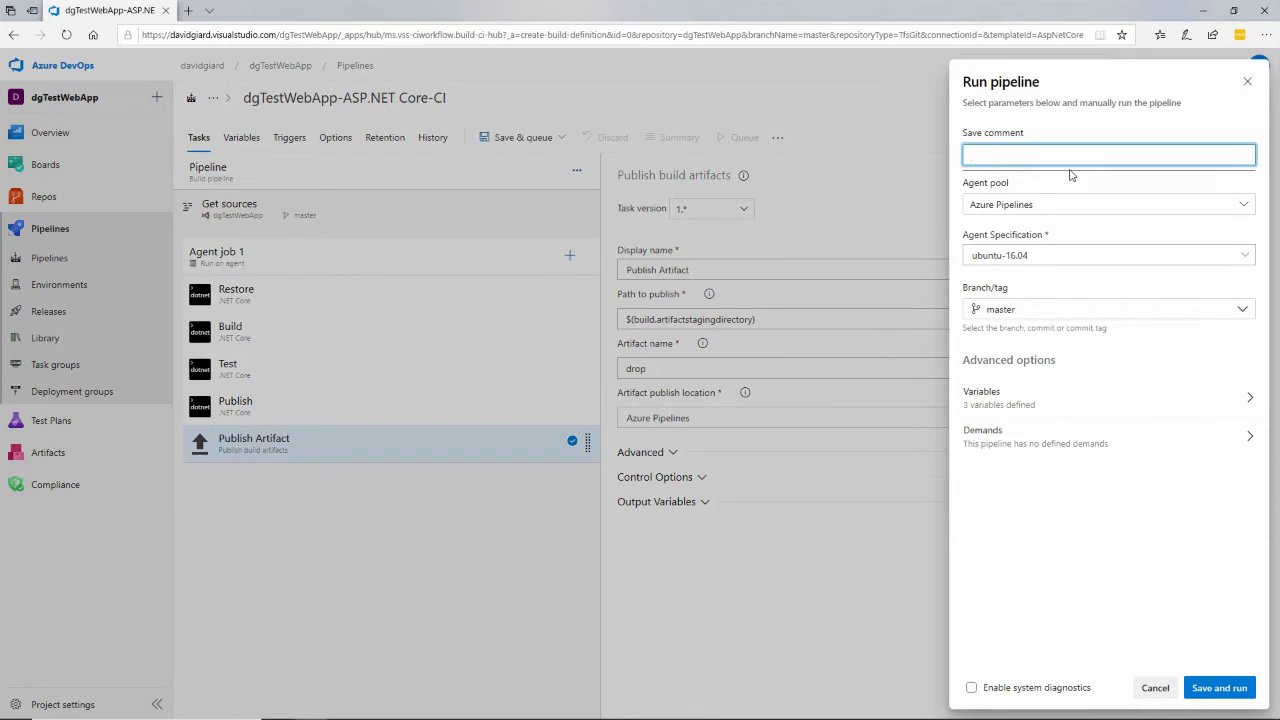
text(Initial)
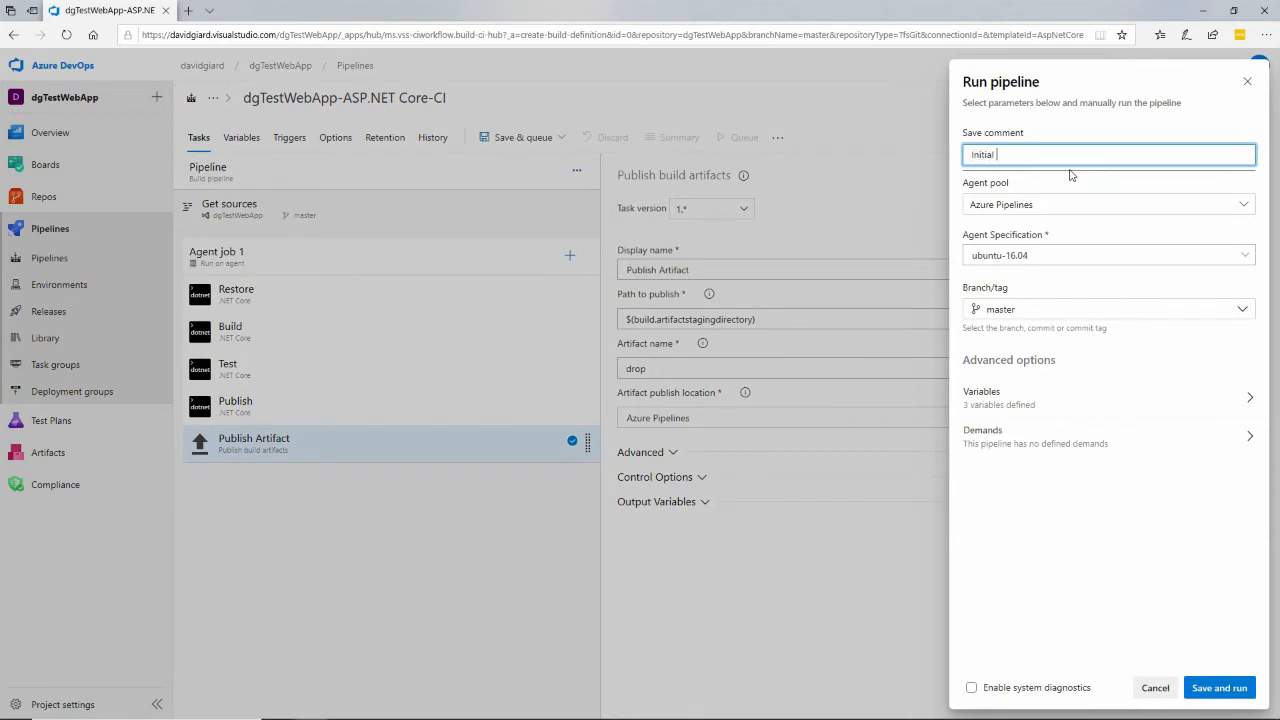
text(revision)
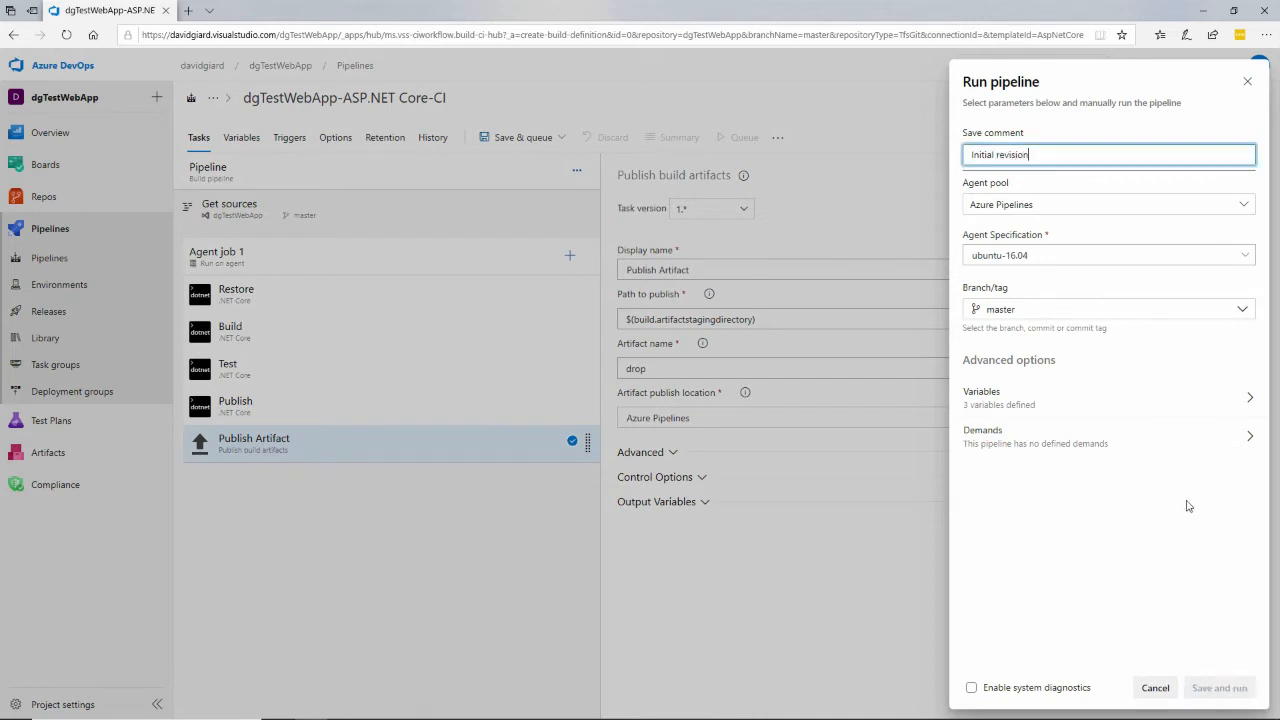
Save and run the pipeline, following Agent job 1's logs until Restore fails.
click(1219, 687)
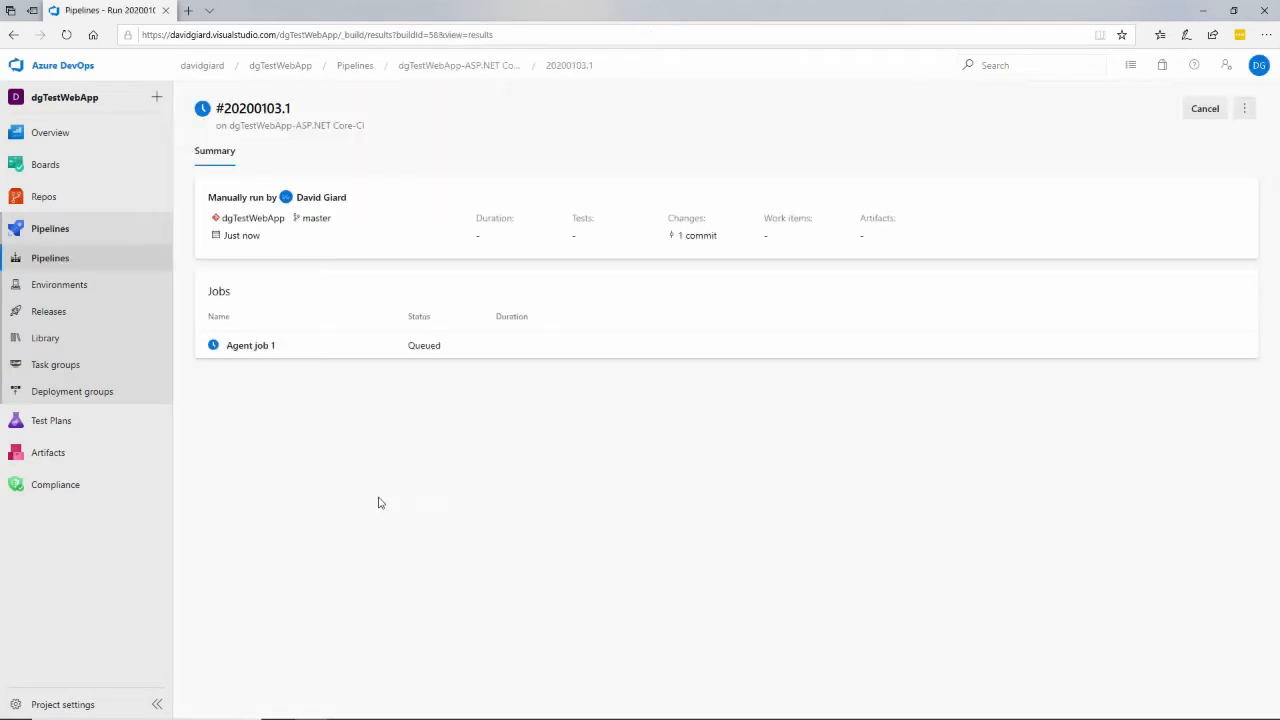
mouse_move(250, 345)
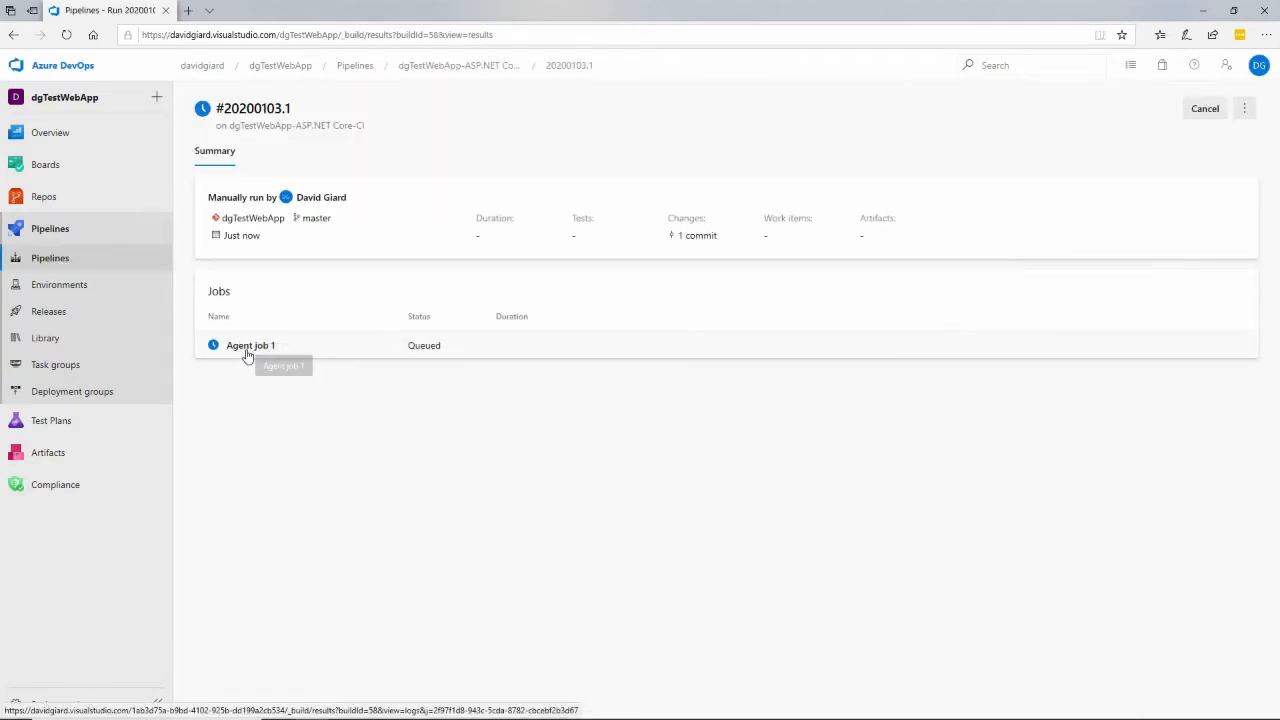
click(250, 345)
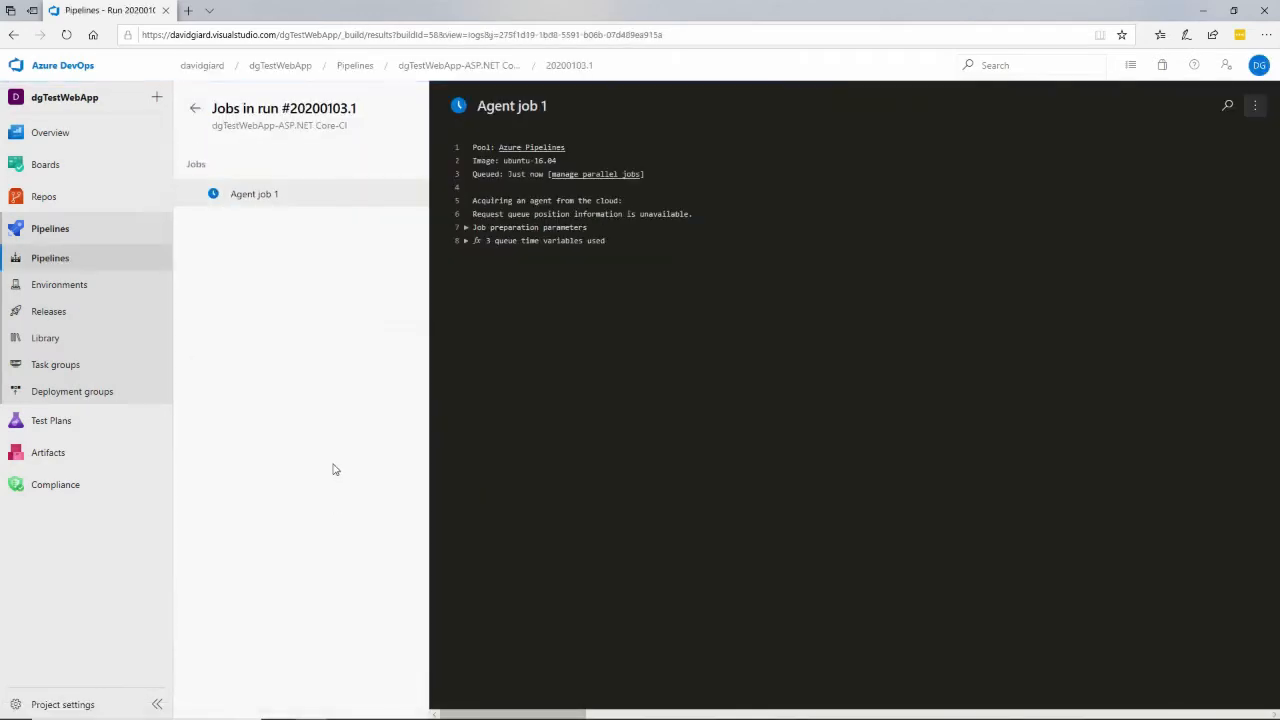
mouse_move(466, 167)
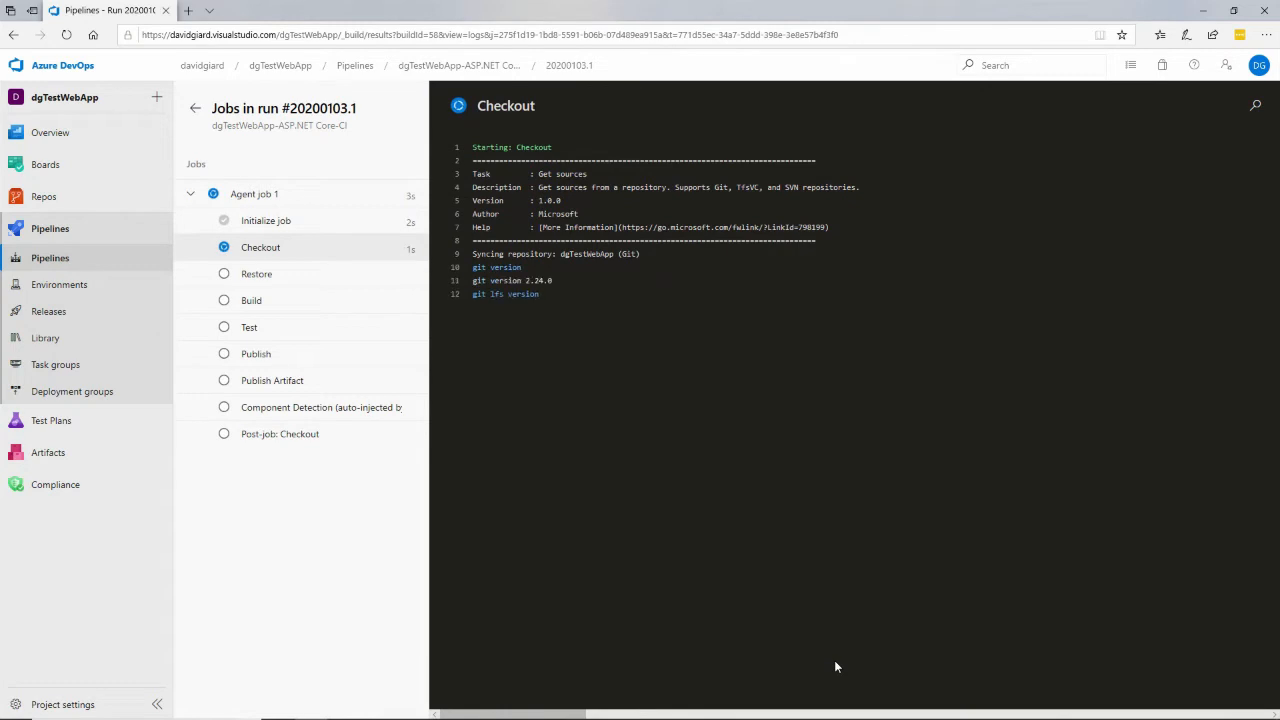
click(256, 273)
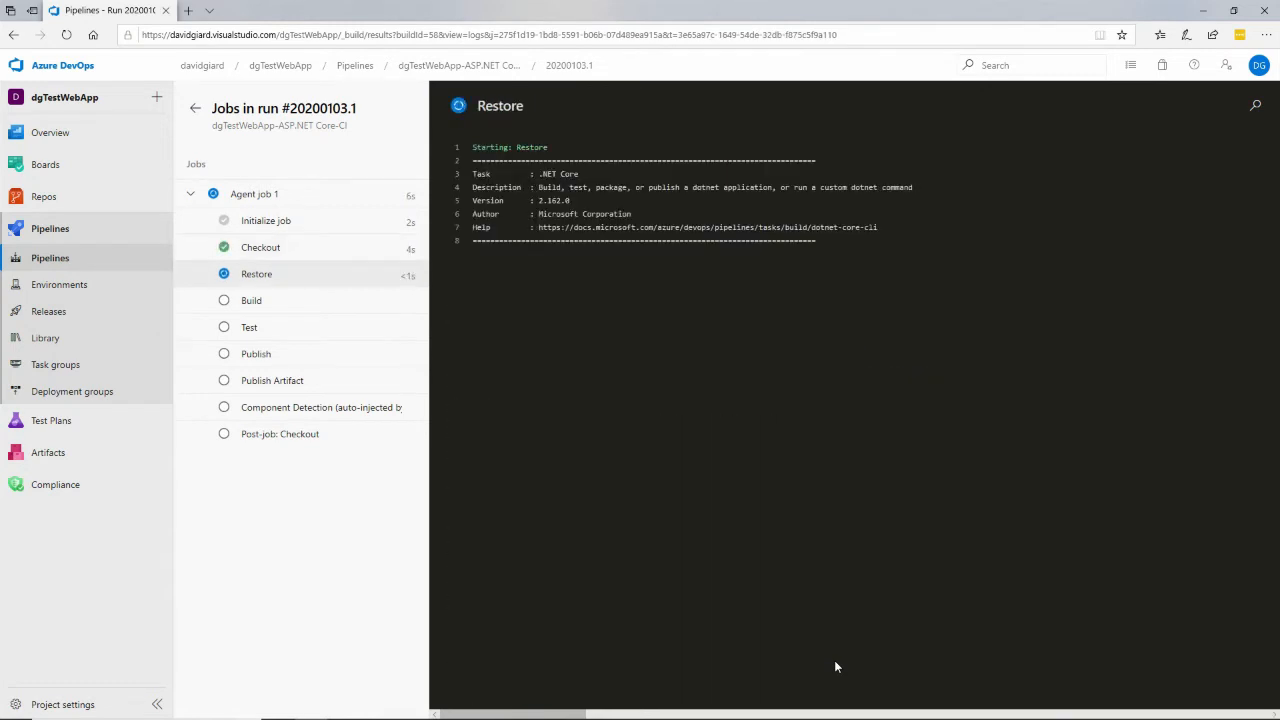
mouse_move(503, 130)
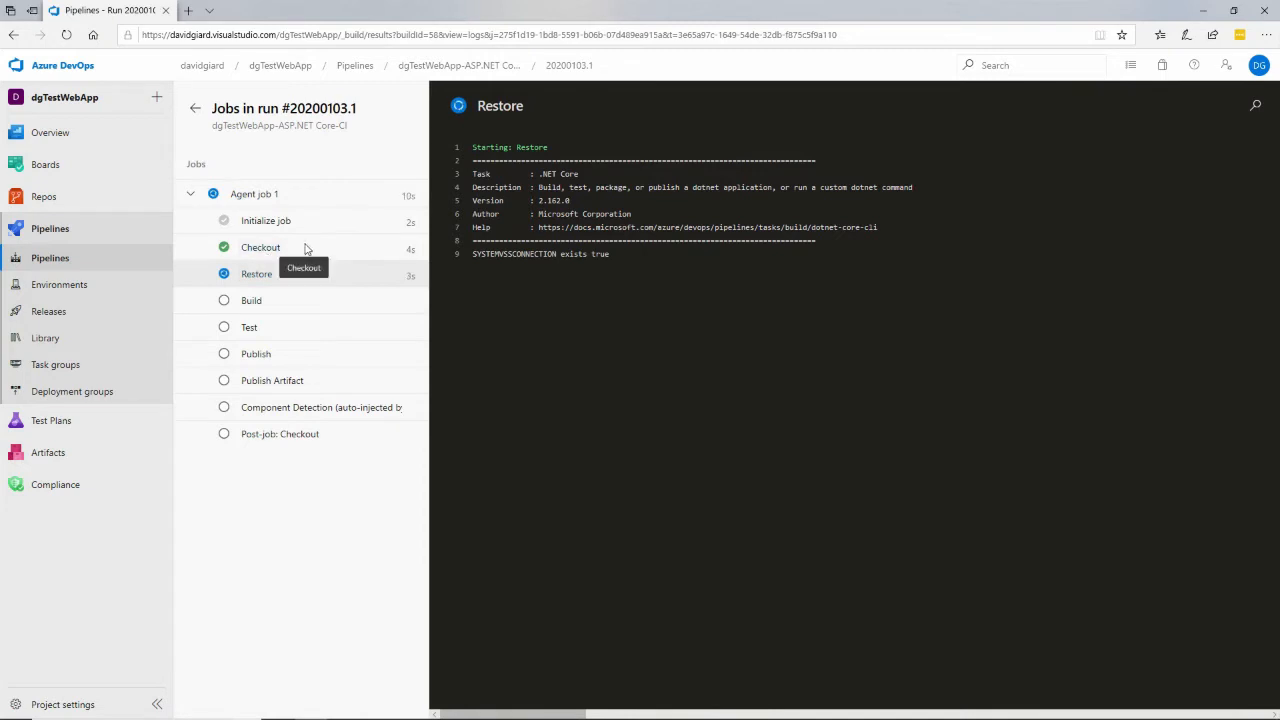
mouse_move(388, 305)
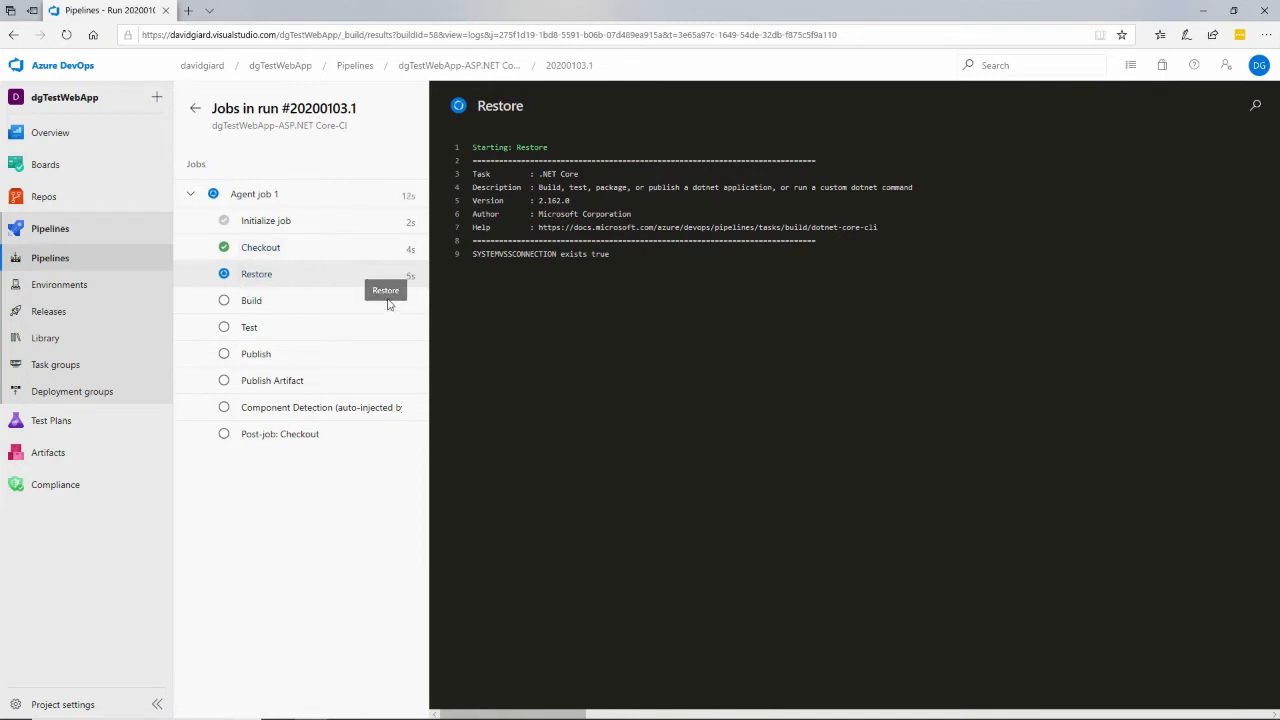
mouse_move(388, 304)
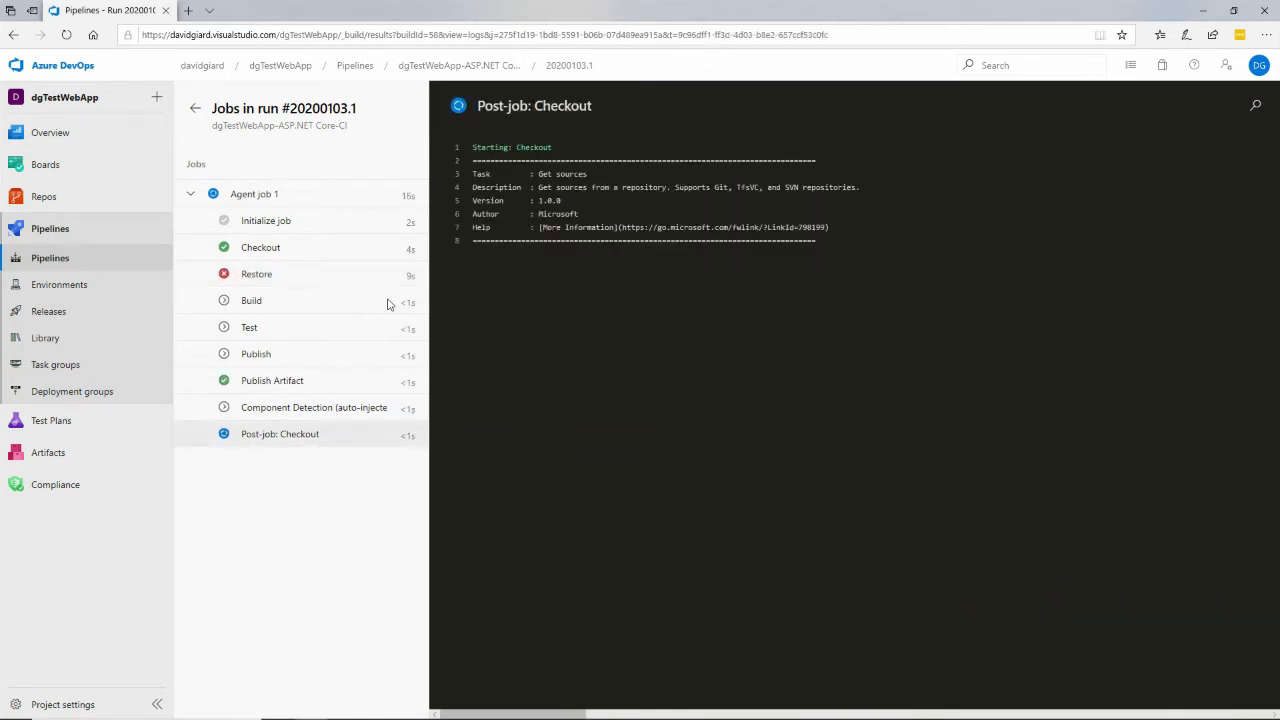
click(254, 194)
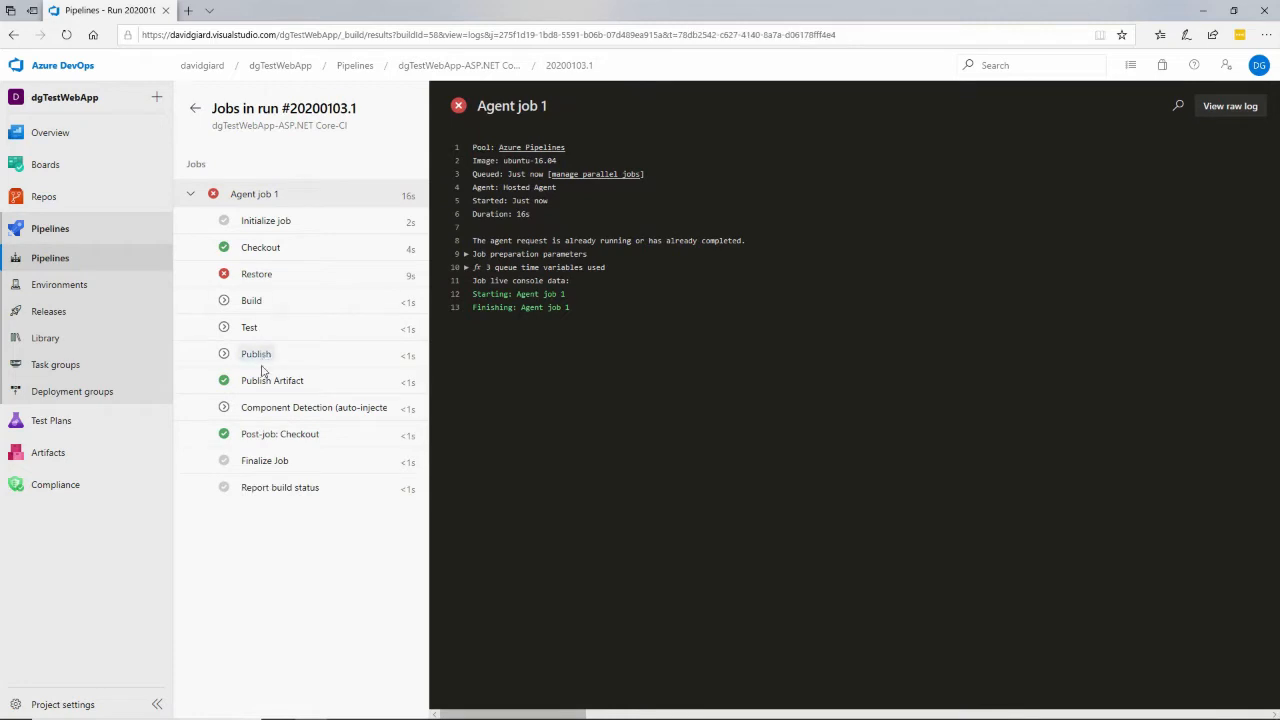
mouse_move(256, 370)
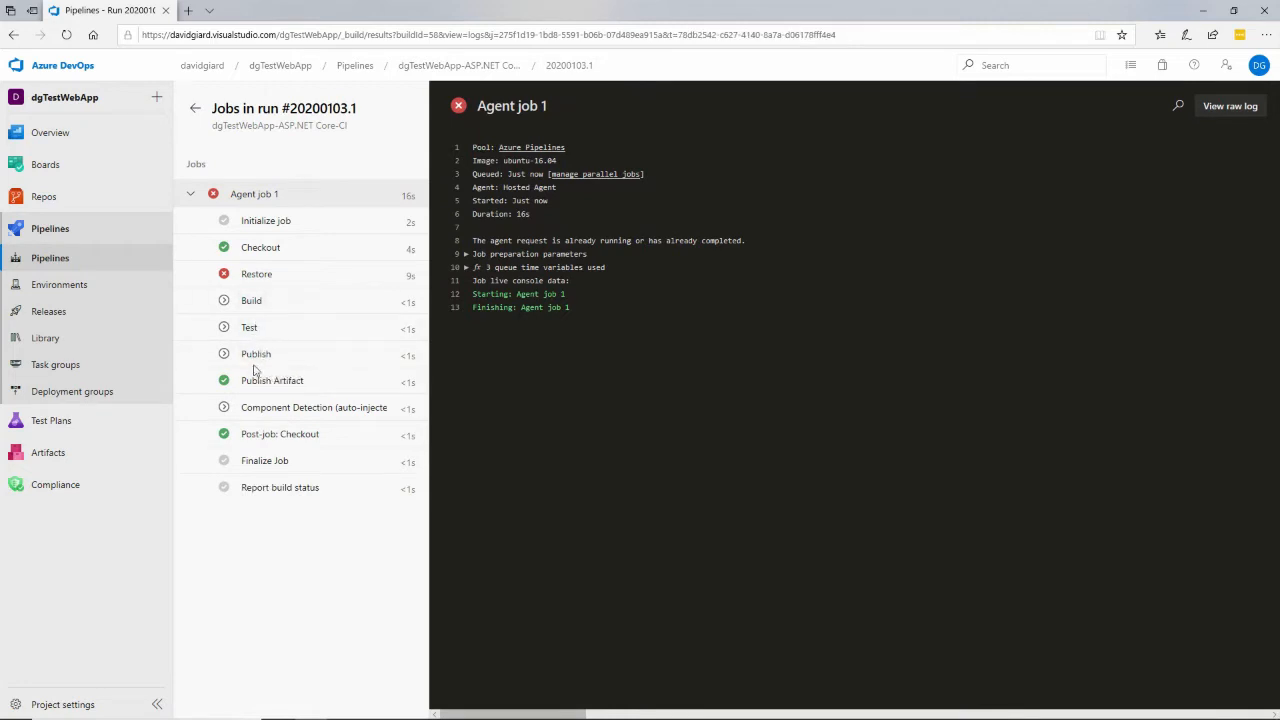
mouse_move(257, 274)
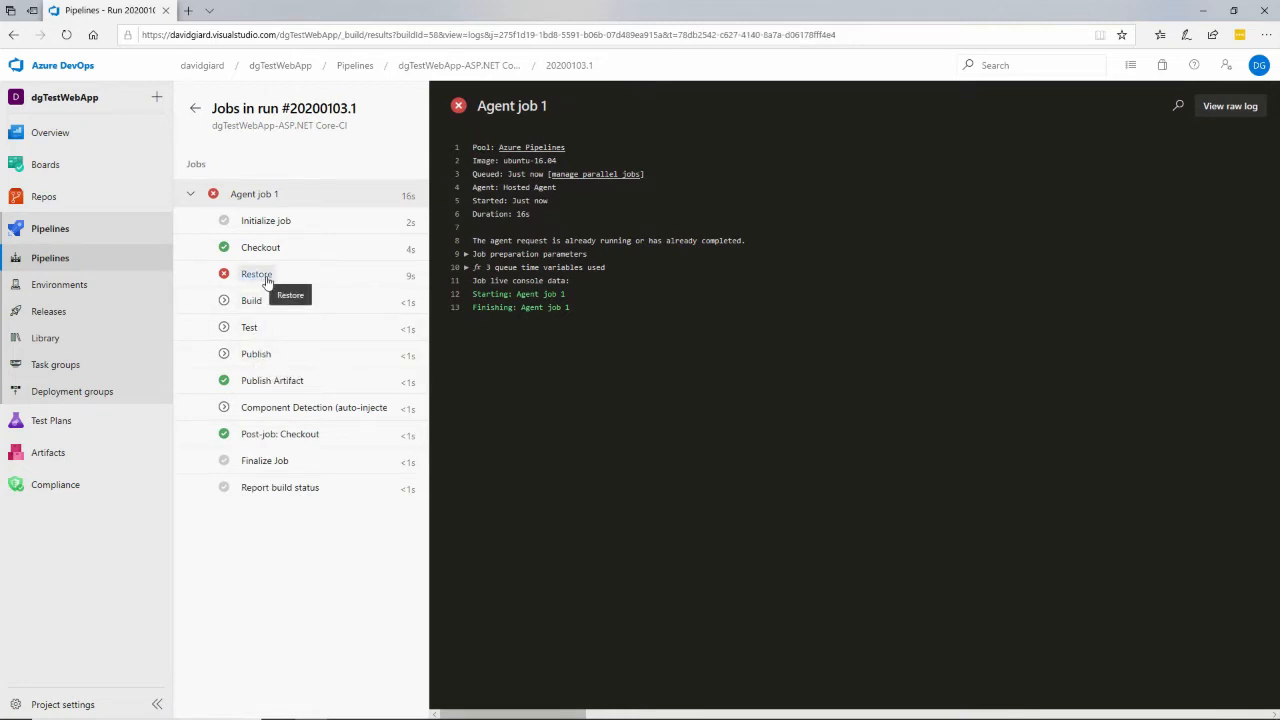
mouse_move(256, 353)
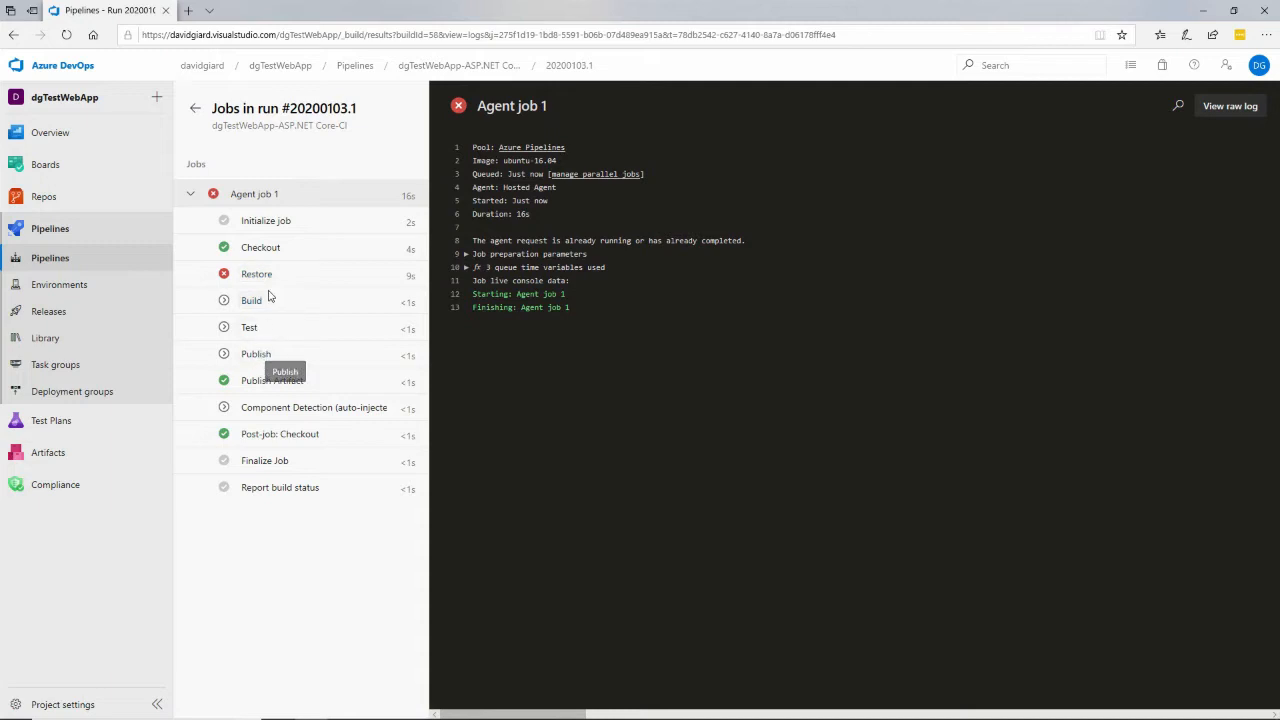
click(256, 273)
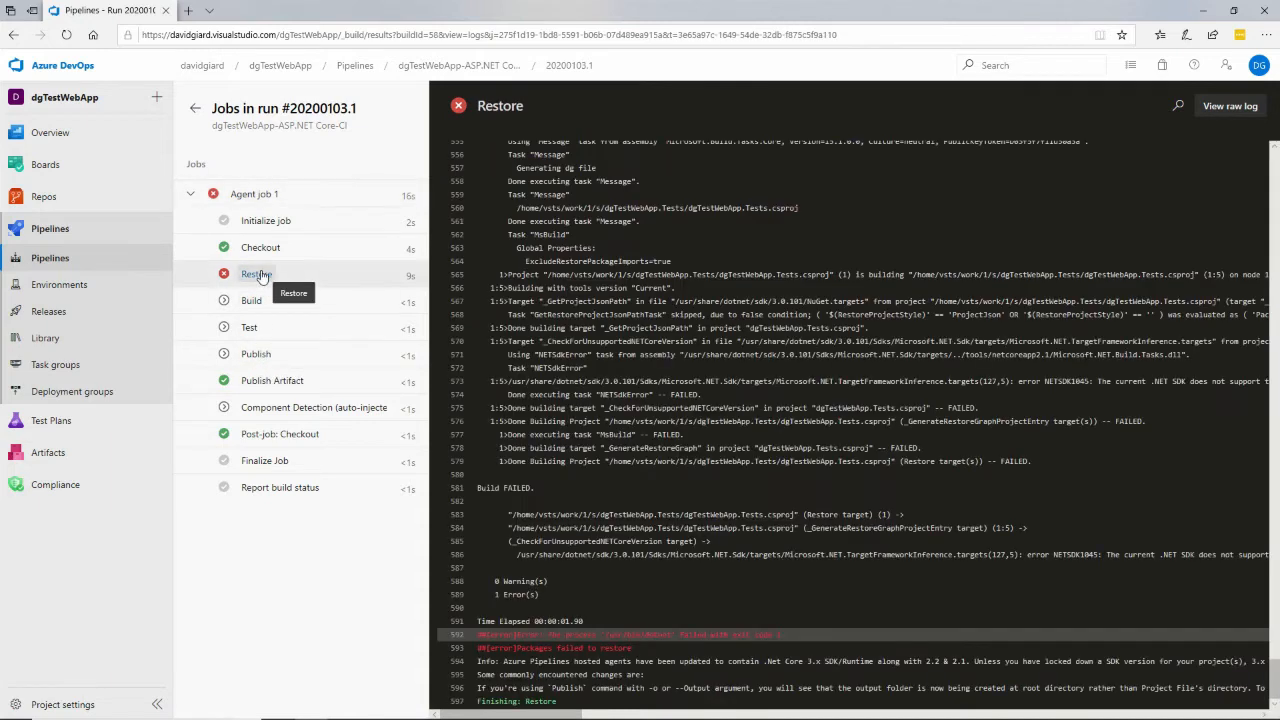
mouse_move(593, 595)
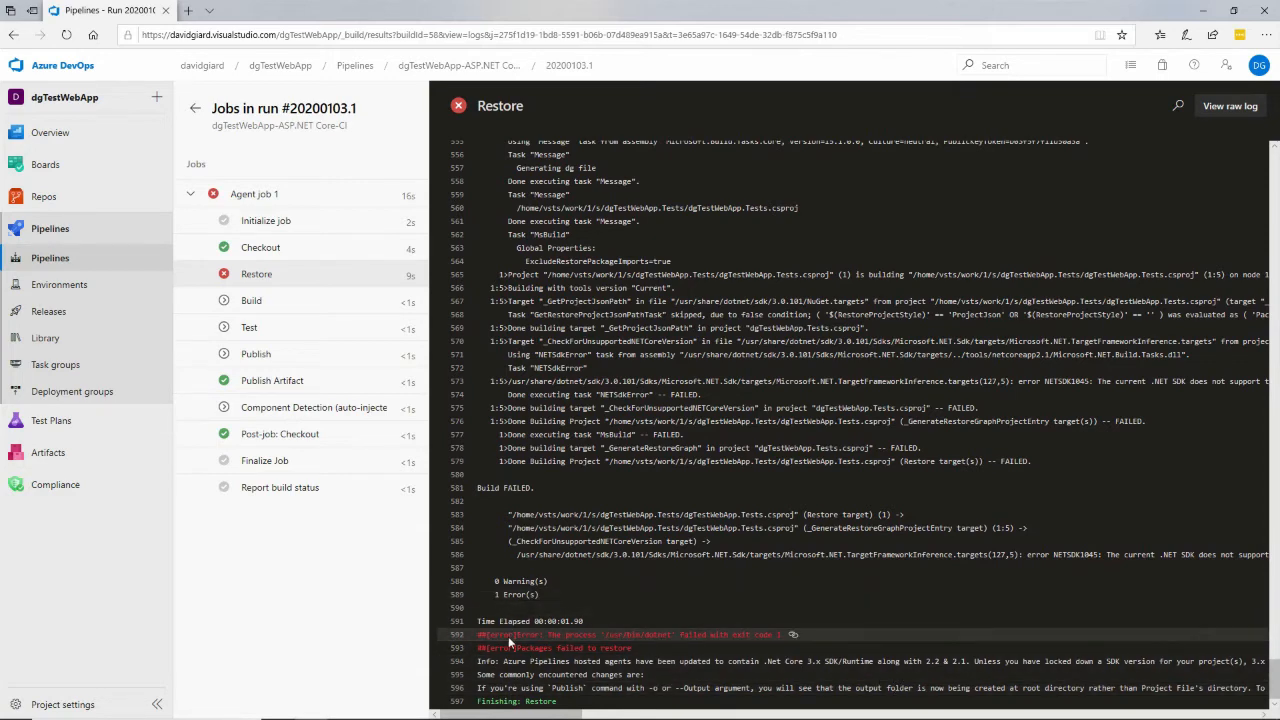
scroll(up, 3)
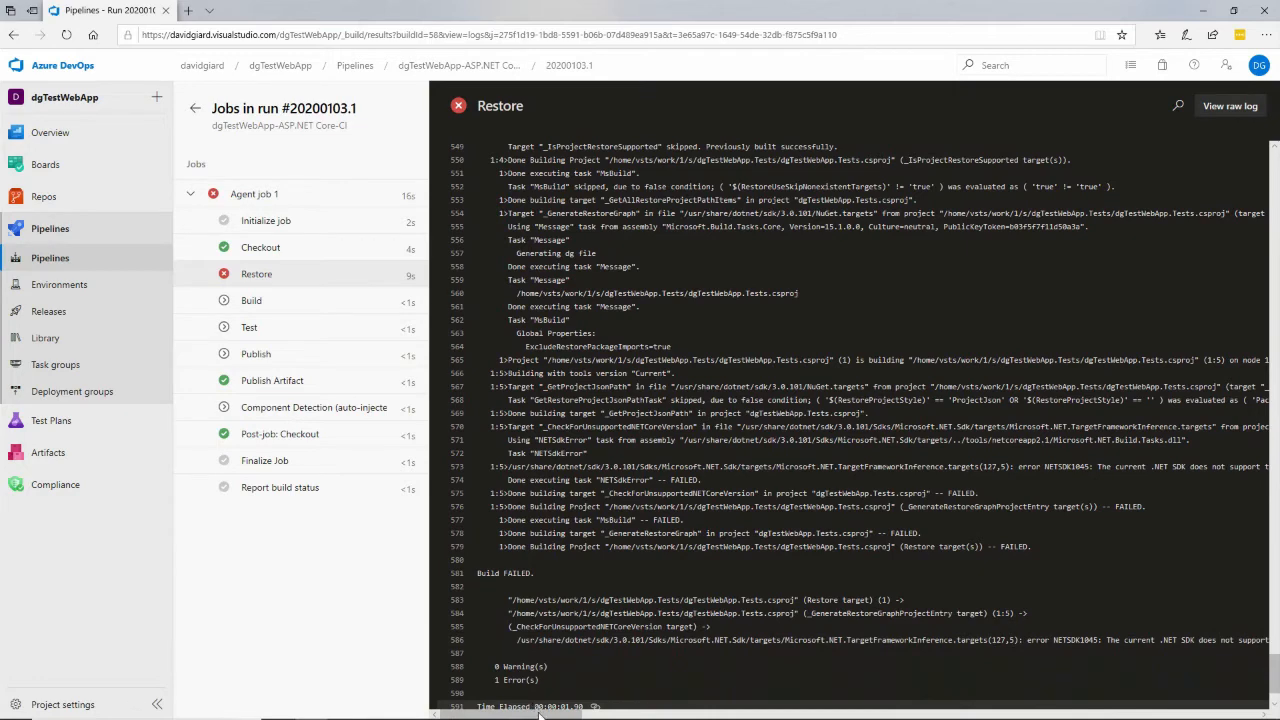
scroll(right, 3)
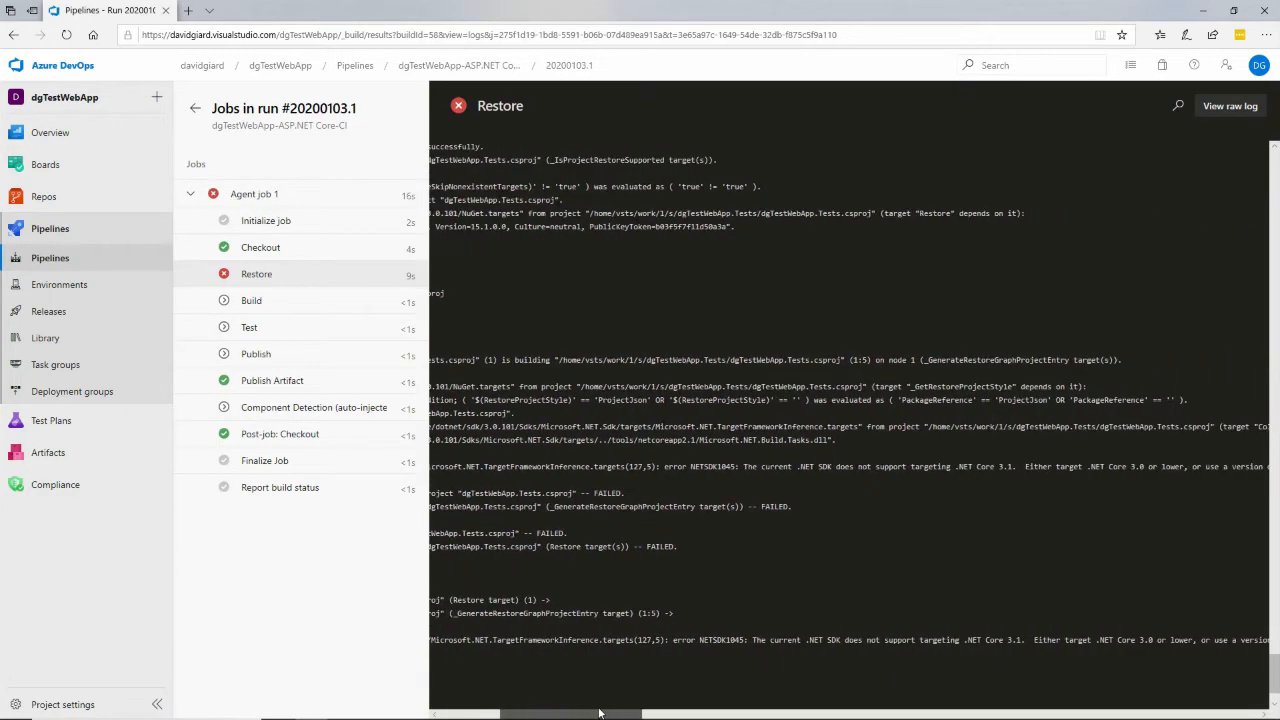
scroll(right, 3)
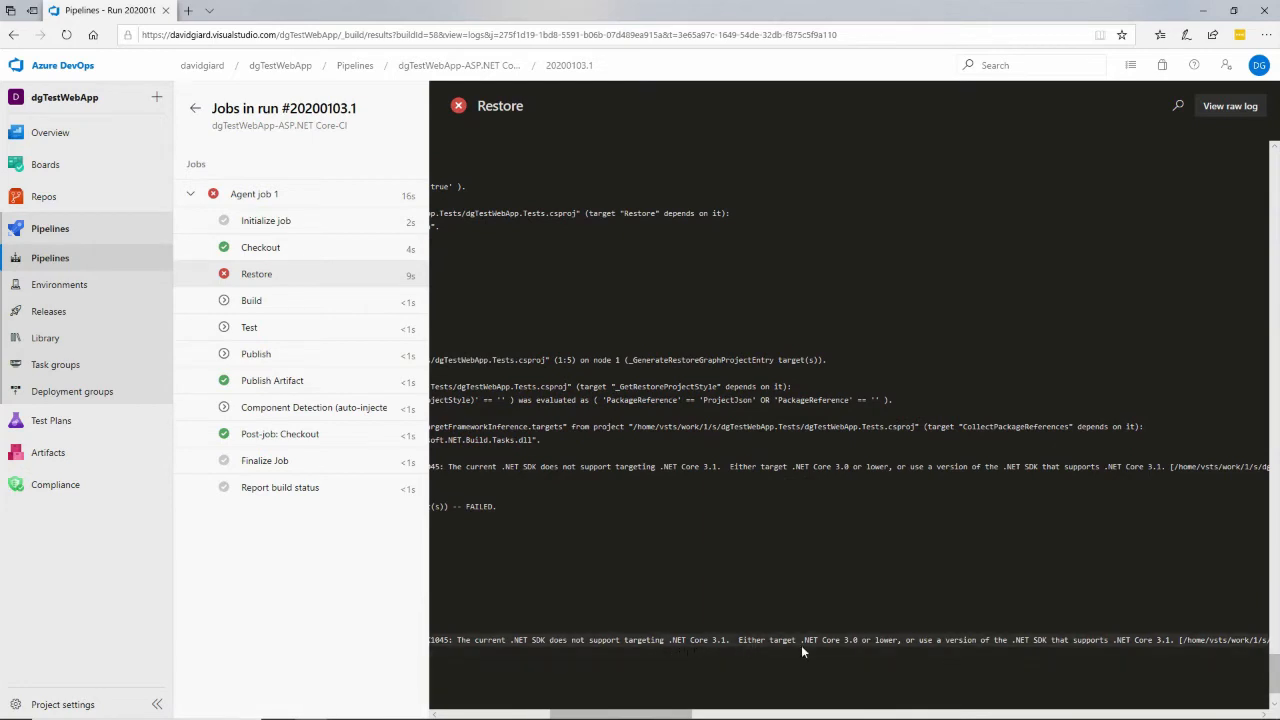
mouse_move(1035, 644)
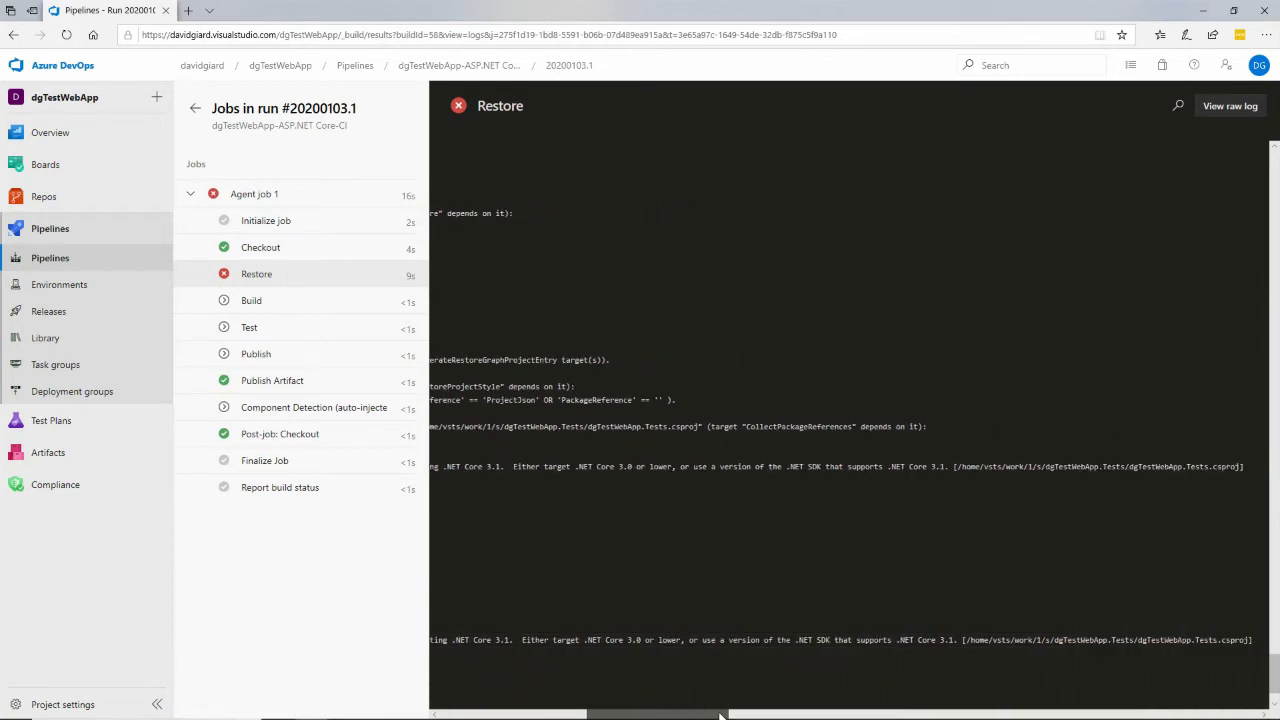
scroll(up, 3)
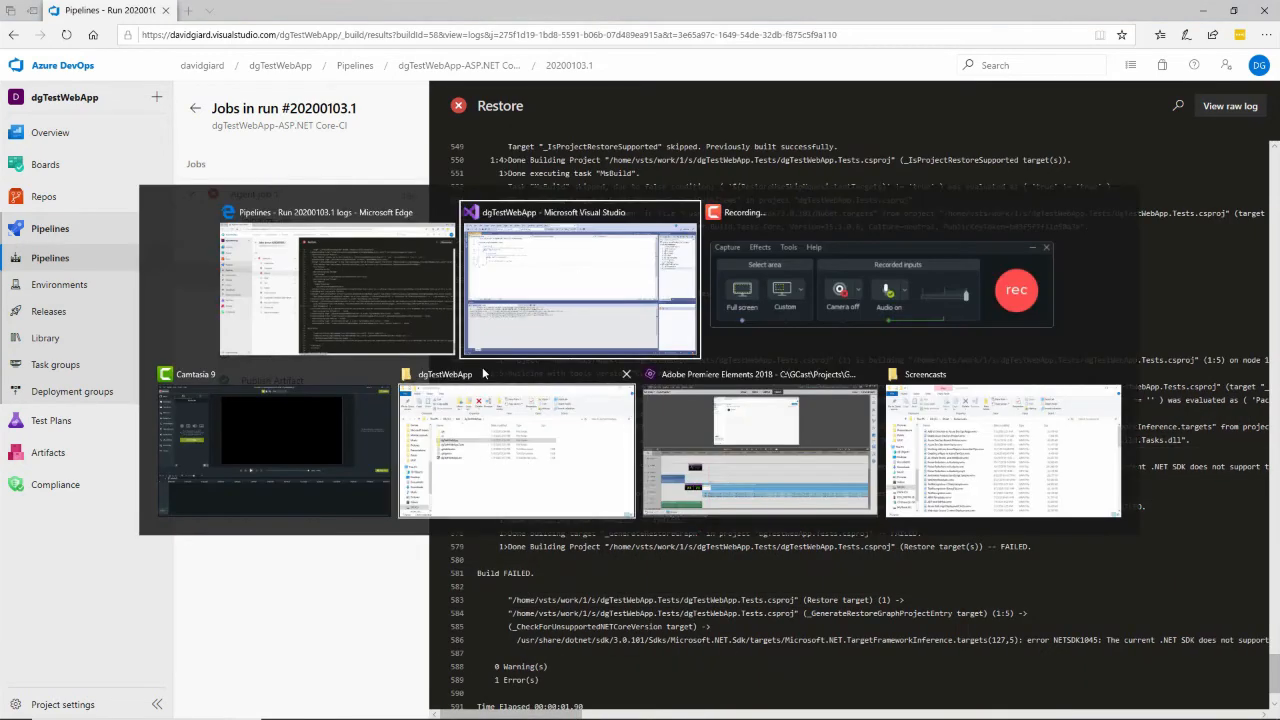
Retarget the dgTestWebApp web project to .NET Core 3.0 in its properties.
click(580, 290)
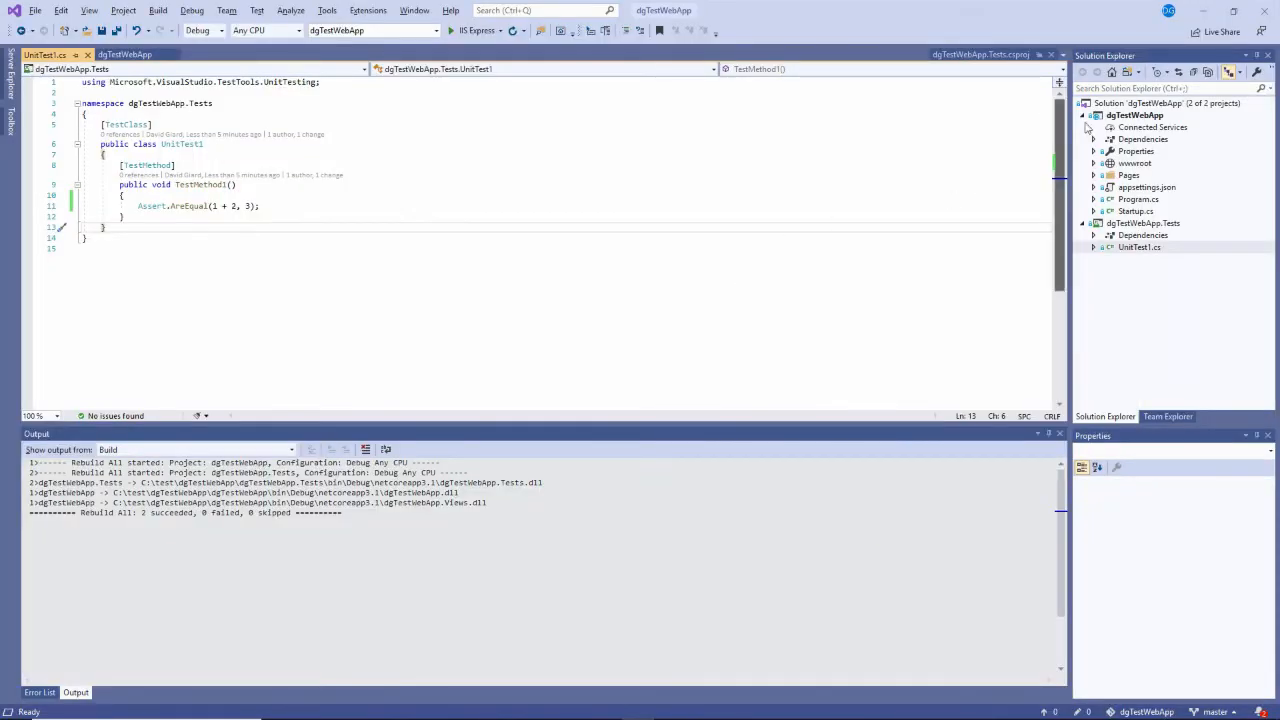
right_click(1133, 114)
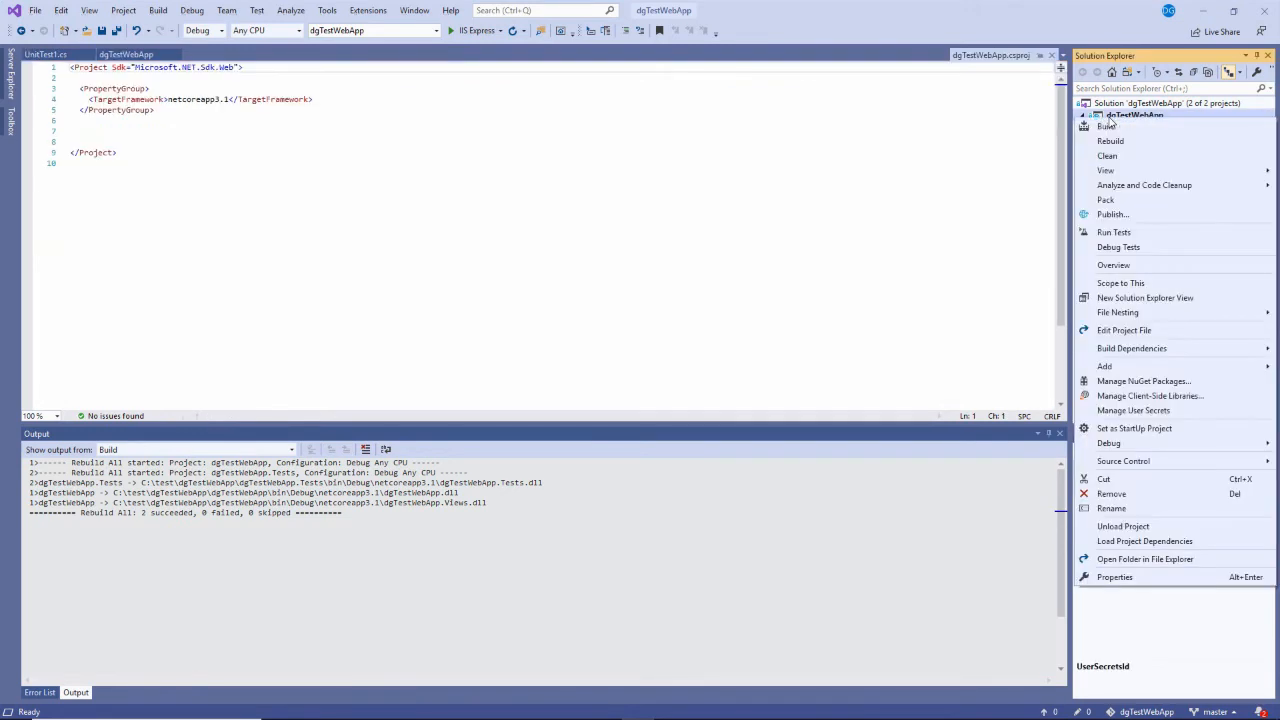
click(1114, 577)
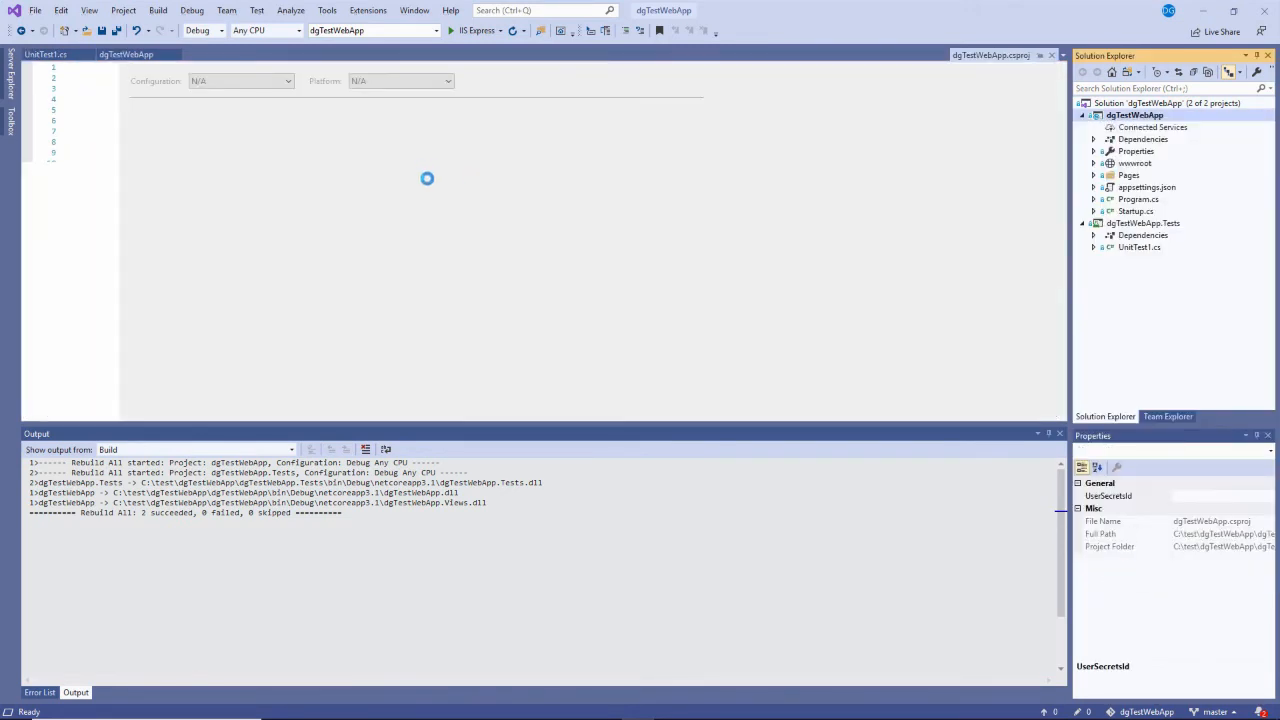
click(315, 157)
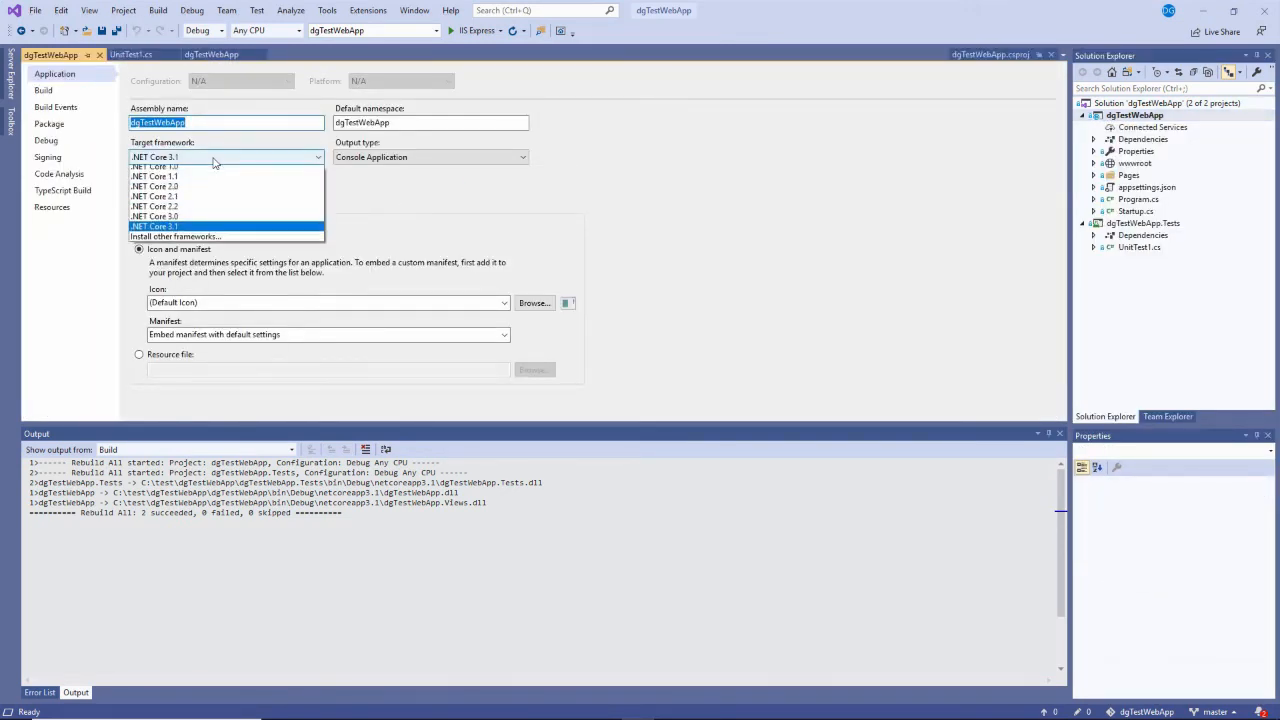
click(154, 216)
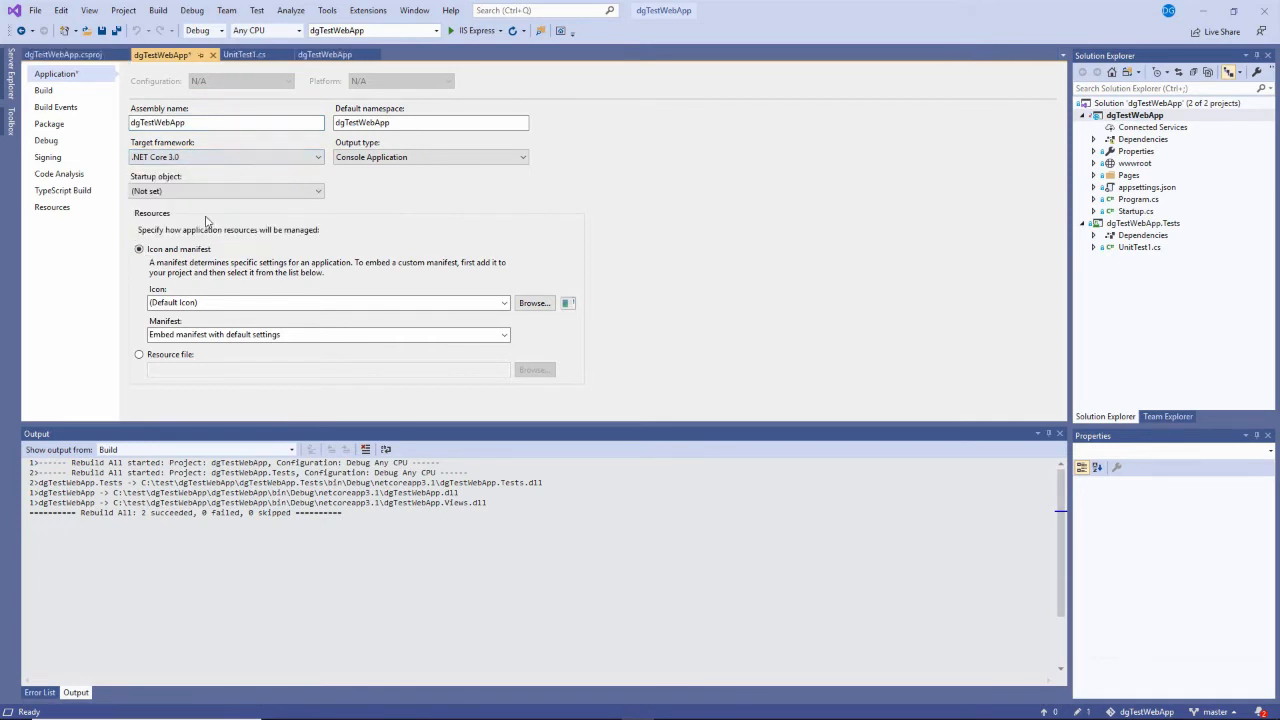
mouse_move(625, 201)
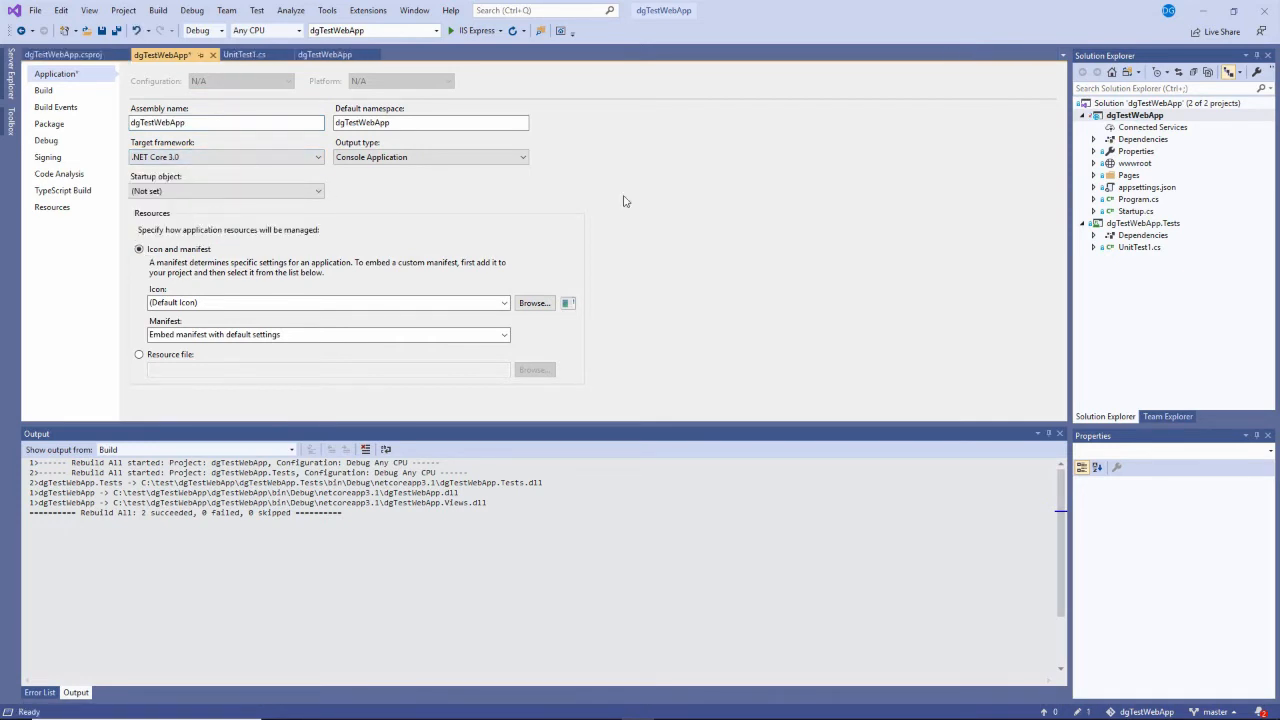
Change the dgTestWebApp.Tests project's target framework in its properties.
right_click(1146, 223)
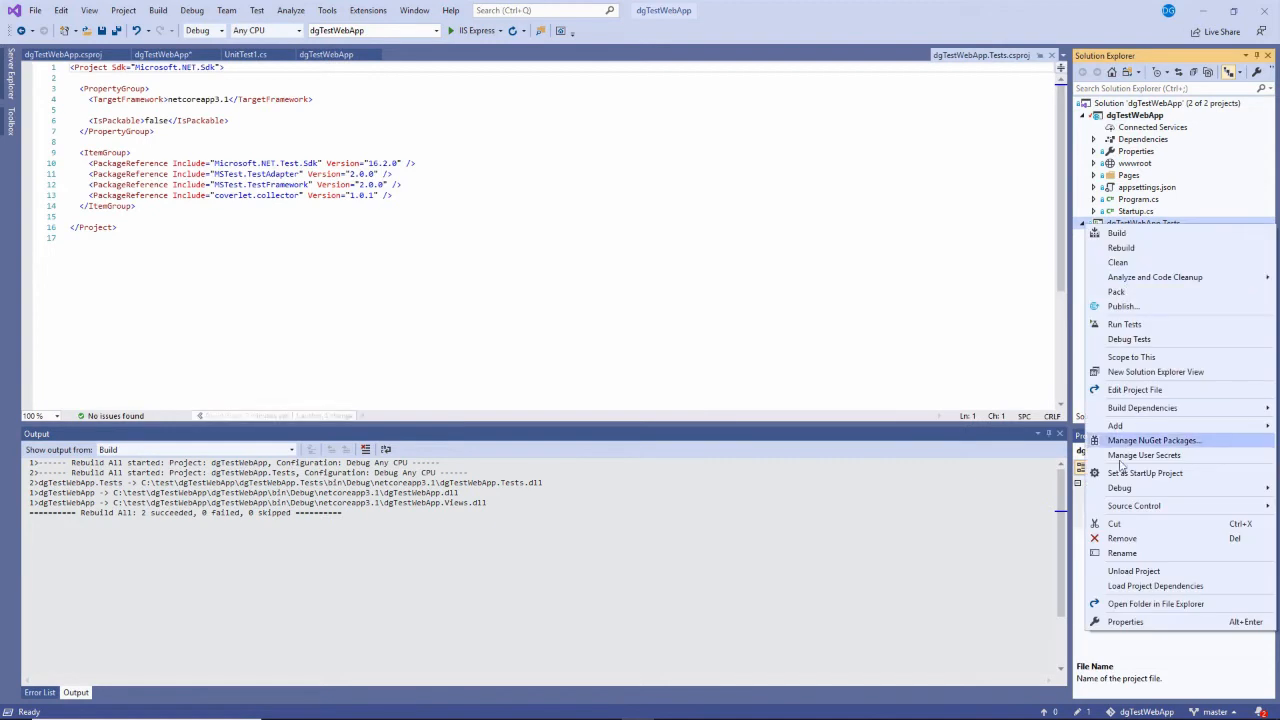
click(1125, 621)
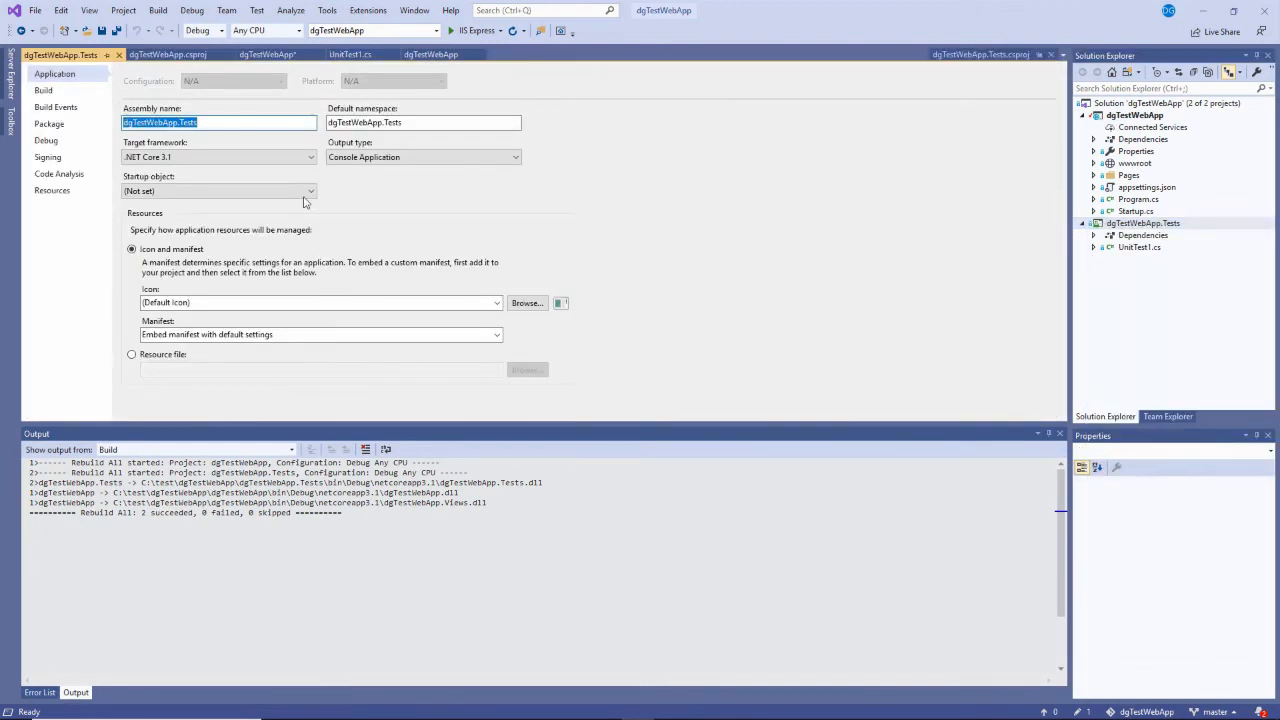
click(218, 157)
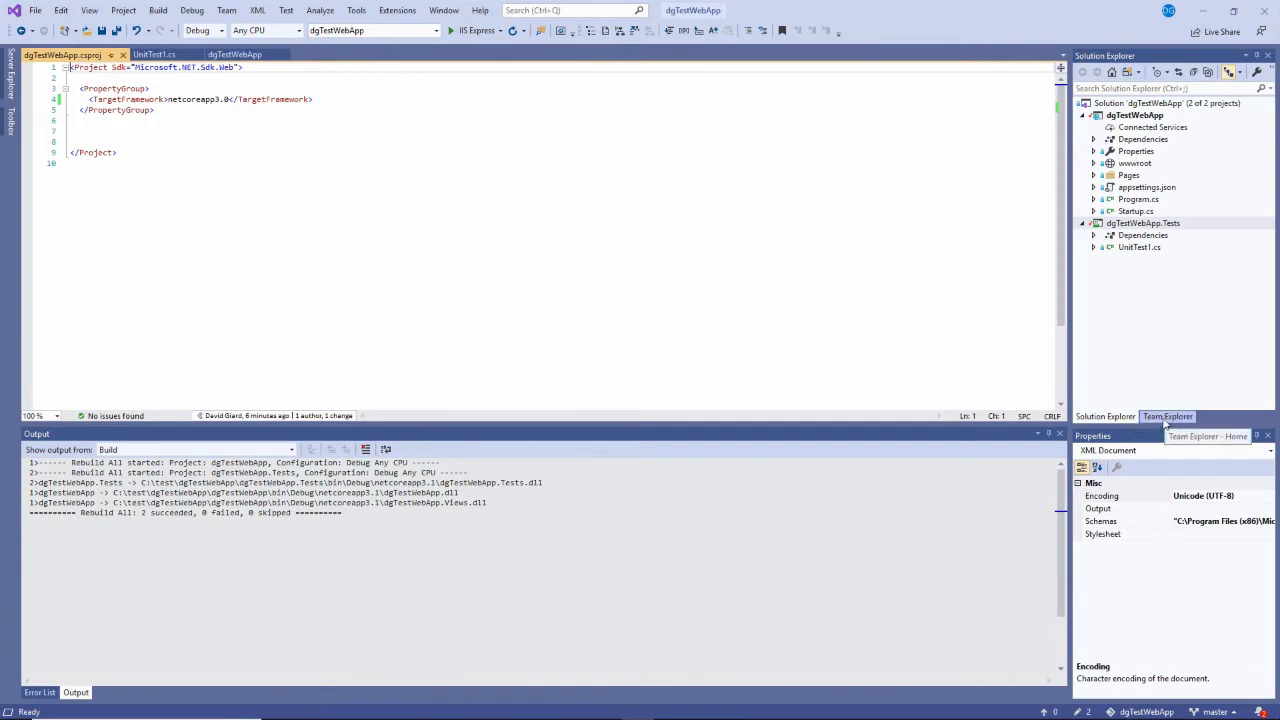
List the pending changes in Team Explorer and enter commit message 'Roll back to .NET Core 3.0'.
click(1167, 416)
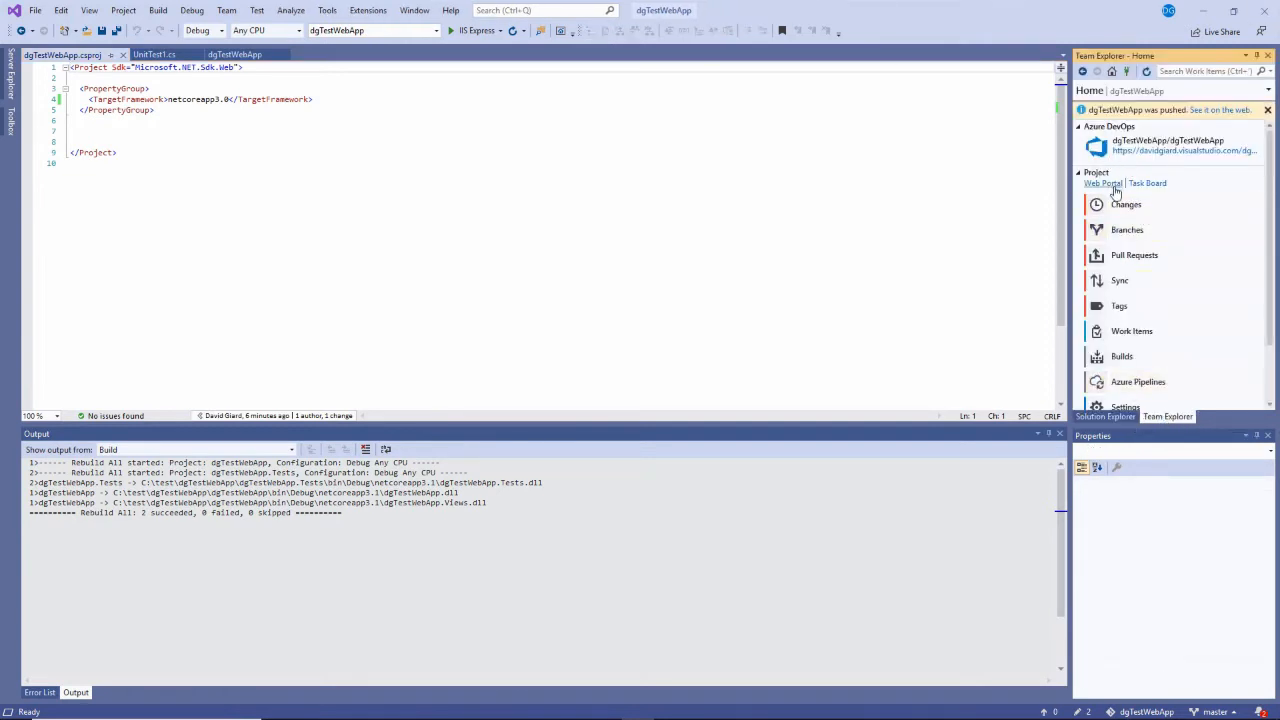
click(1126, 204)
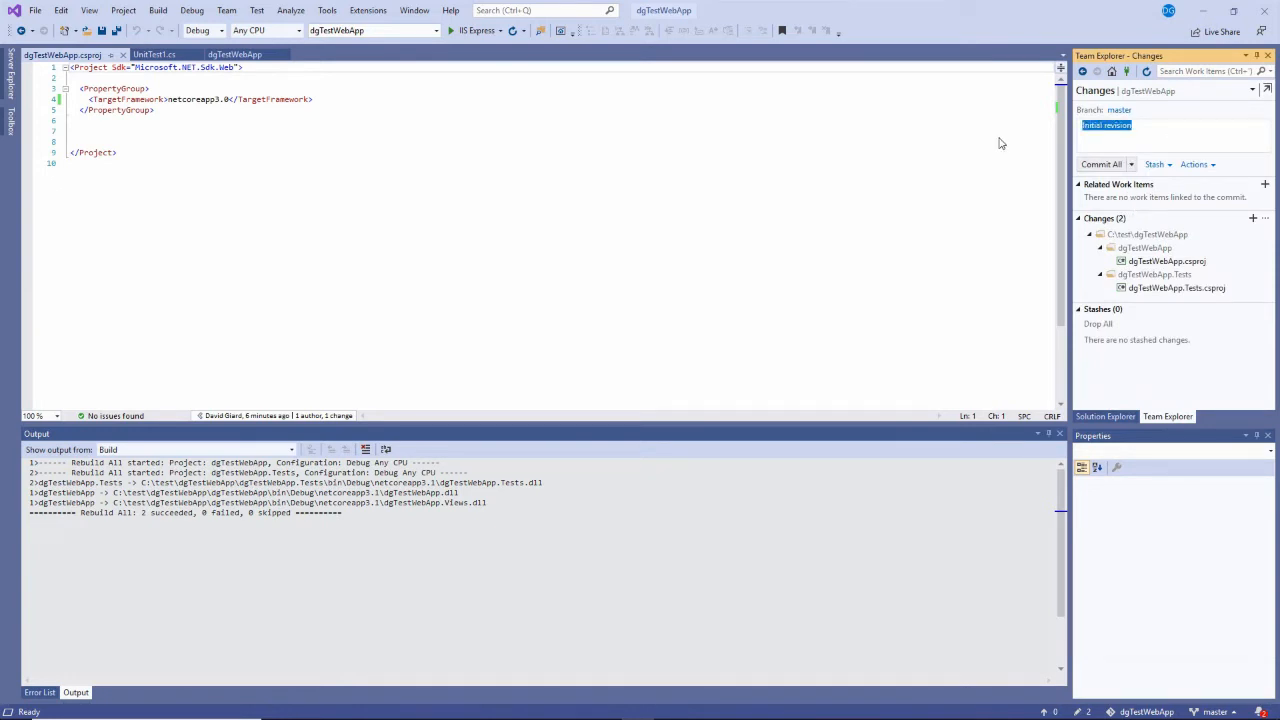
text(.NET Core)
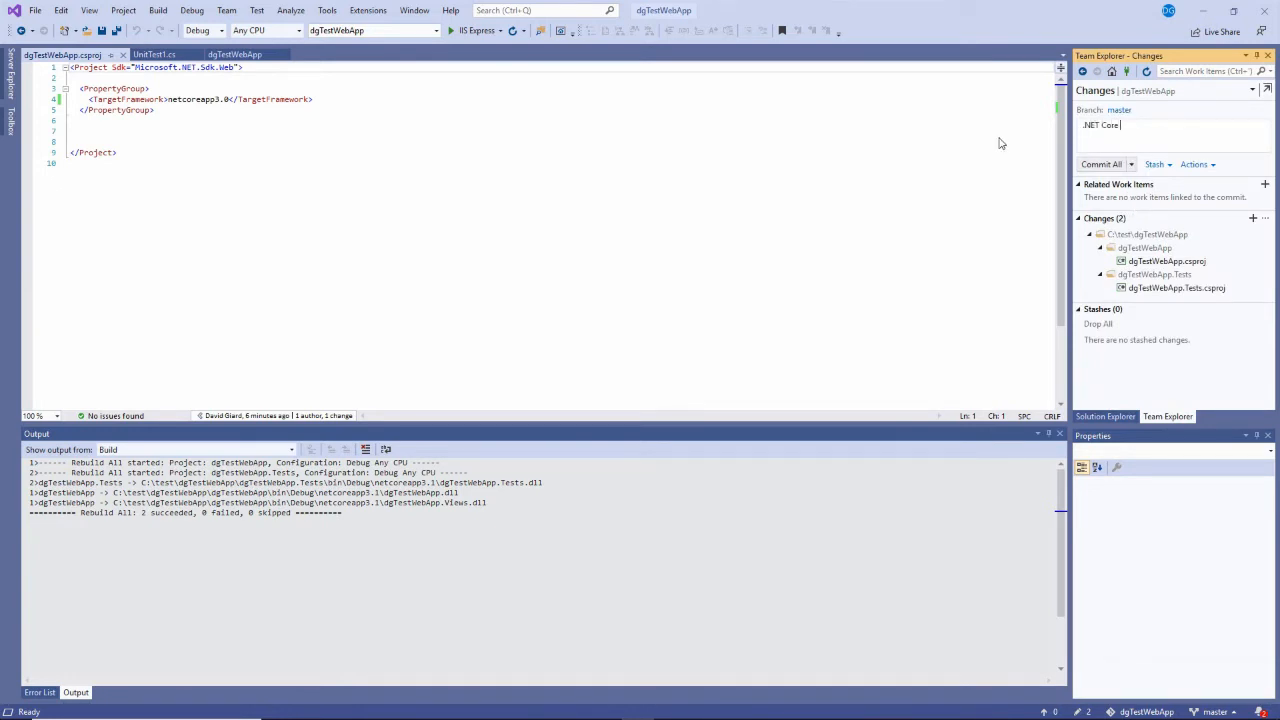
text(3.0)
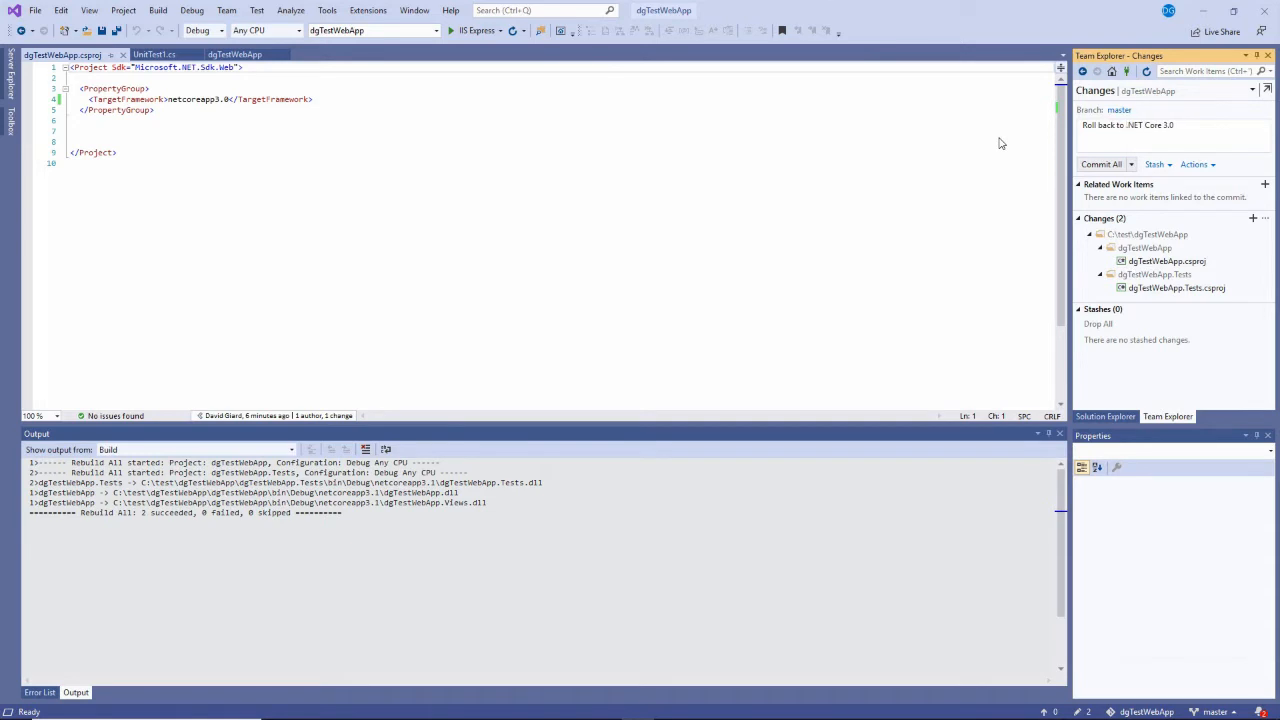
Build the solution against netcoreapp3.0 and run it in IIS Express to view the Welcome page.
click(157, 10)
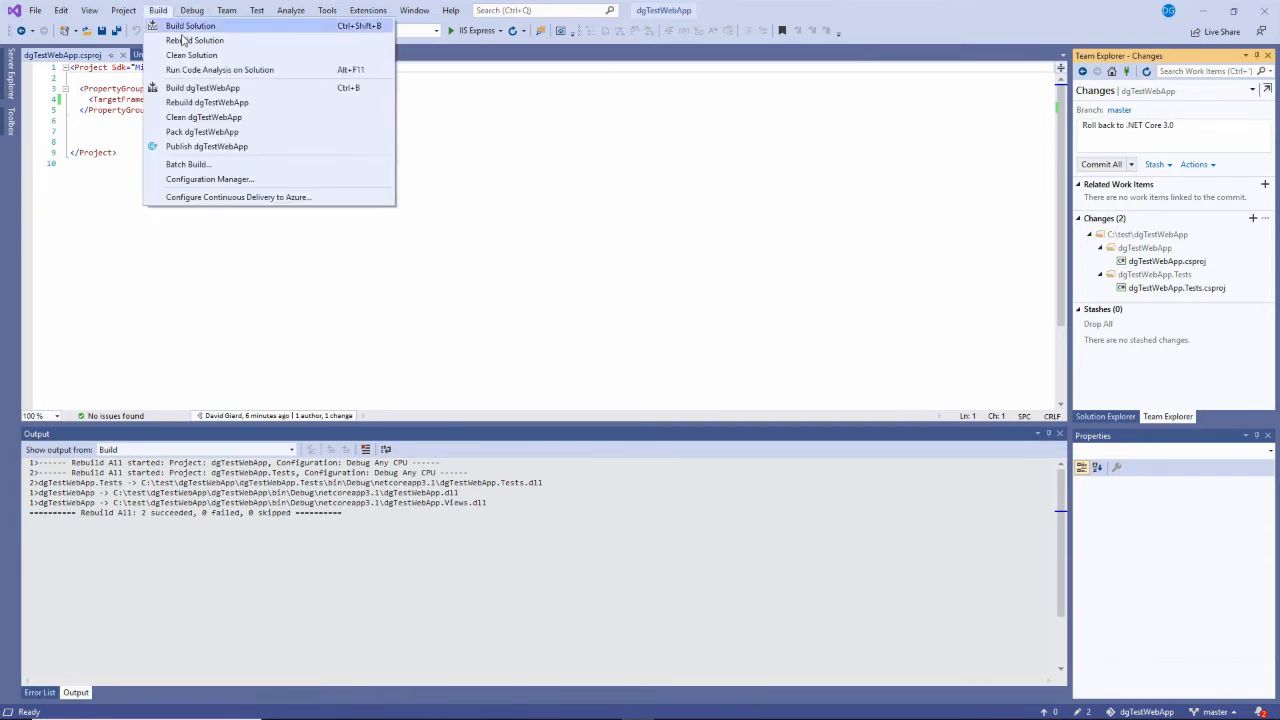
click(195, 40)
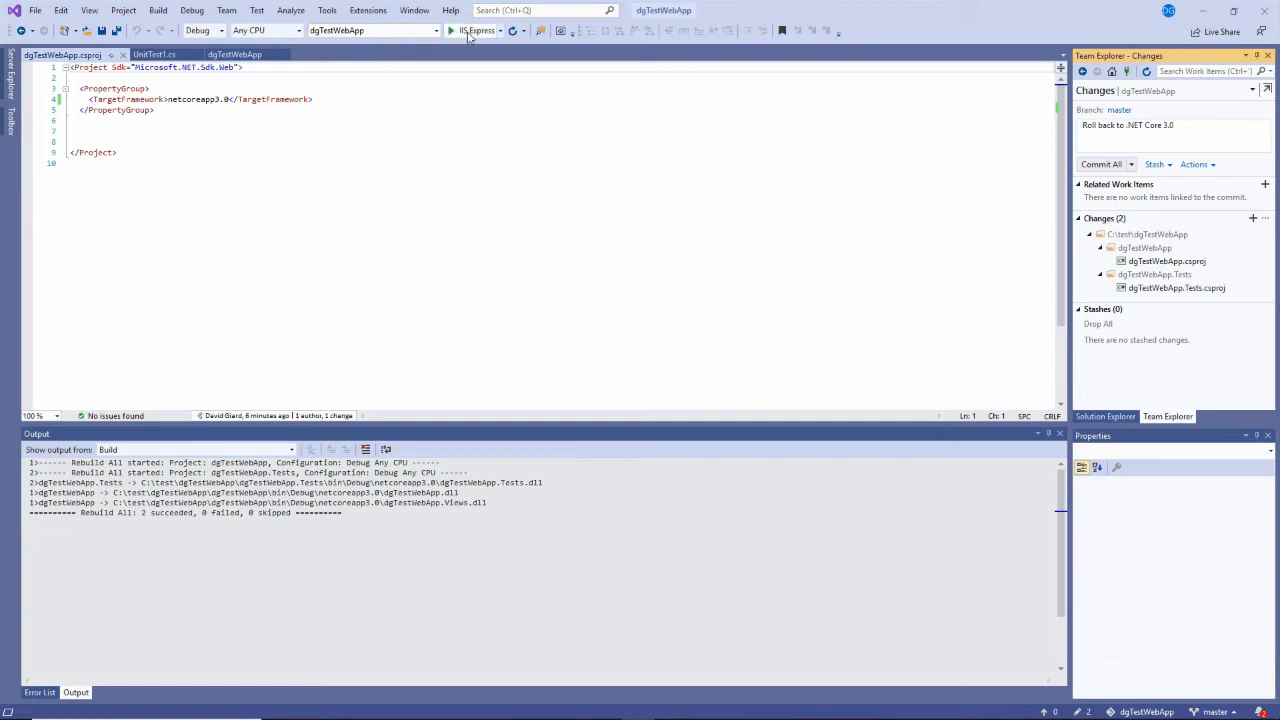
click(451, 30)
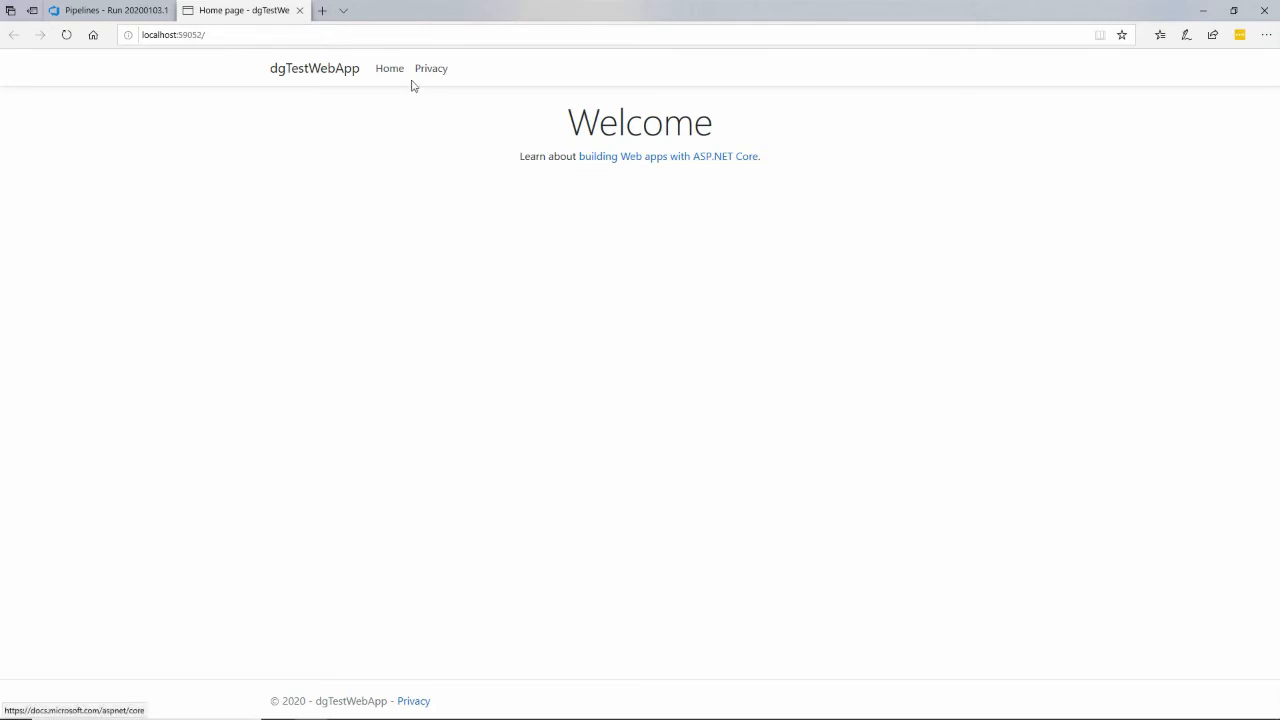
click(100, 10)
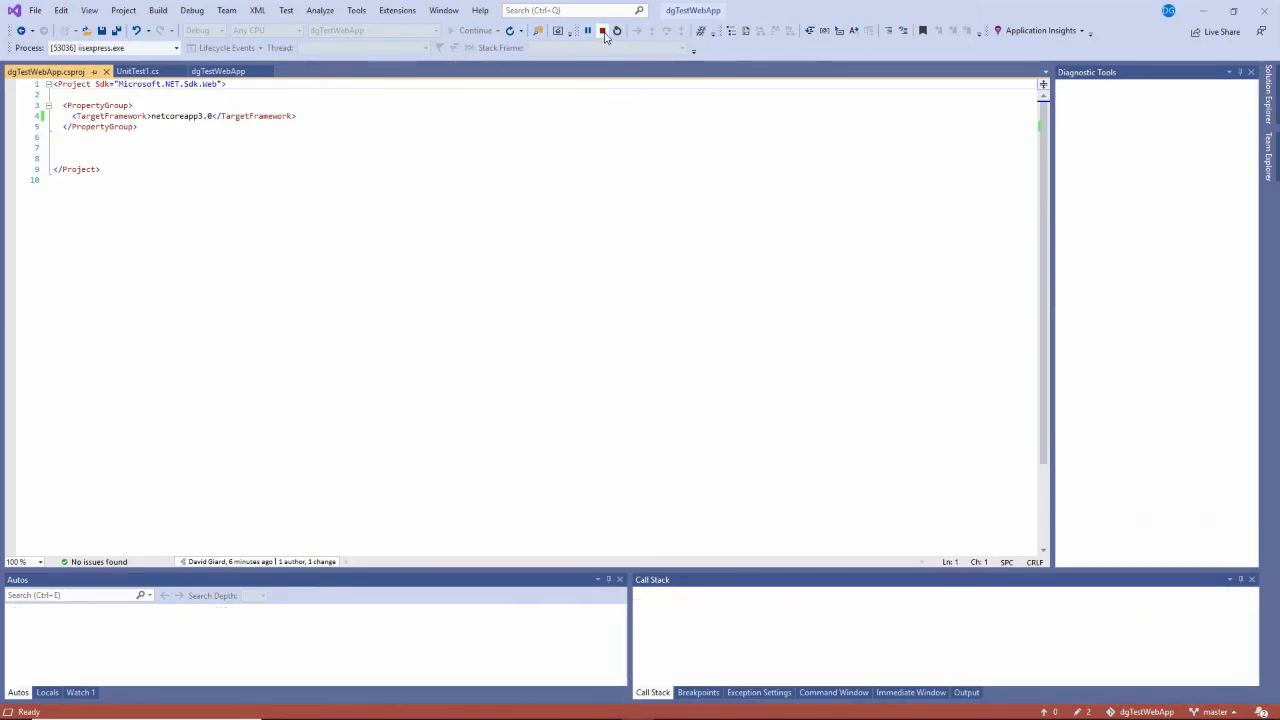
Stop debugging, then commit and push 'Roll back to .NET Core 3.0' to the server.
click(603, 30)
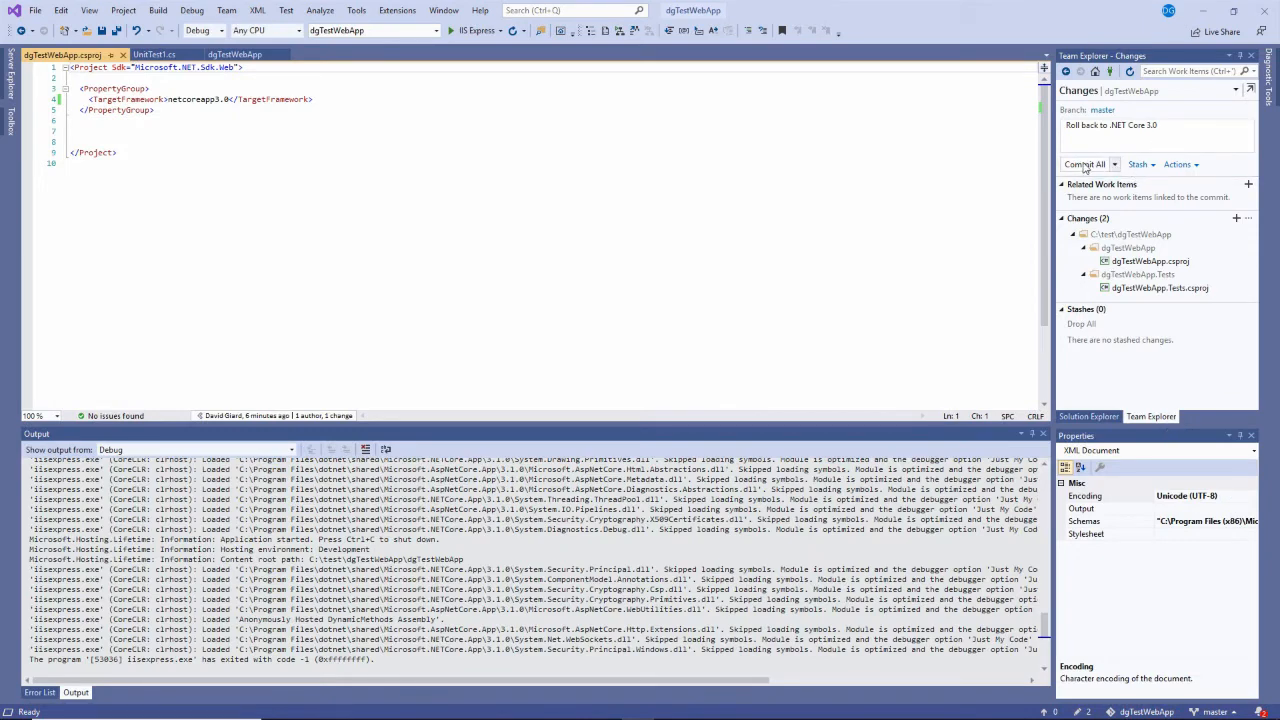
click(1084, 164)
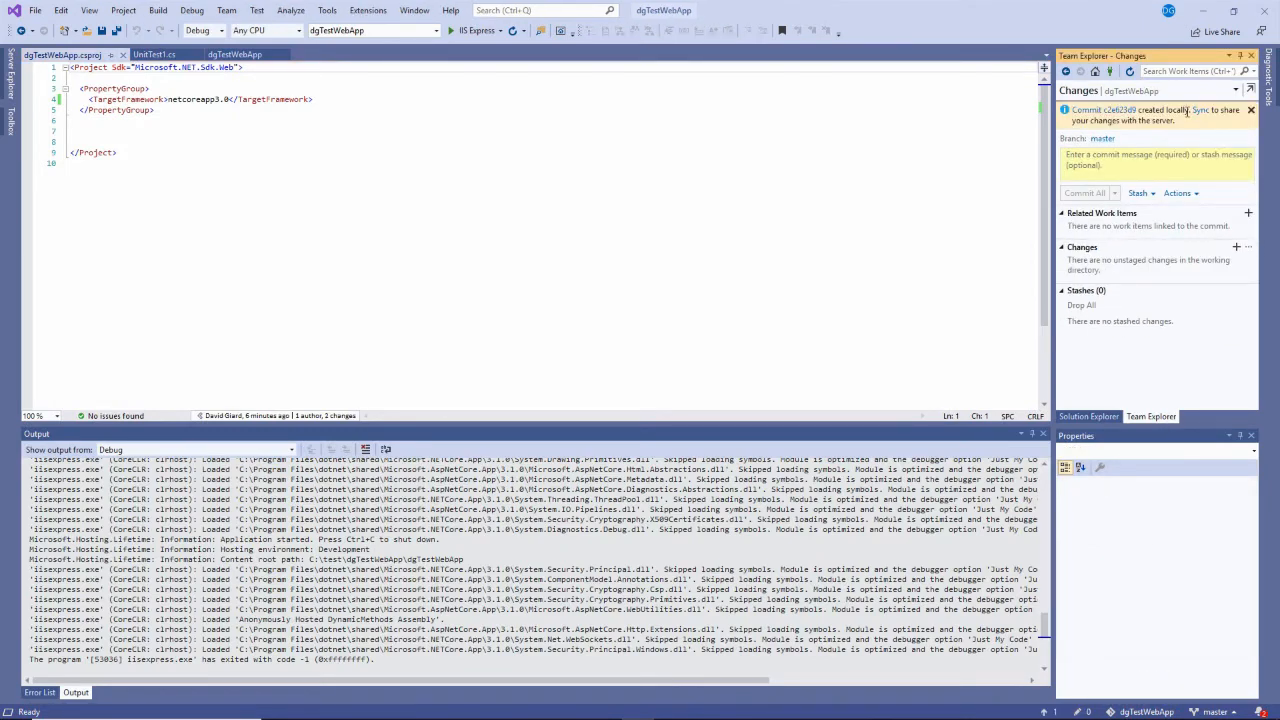
click(1199, 110)
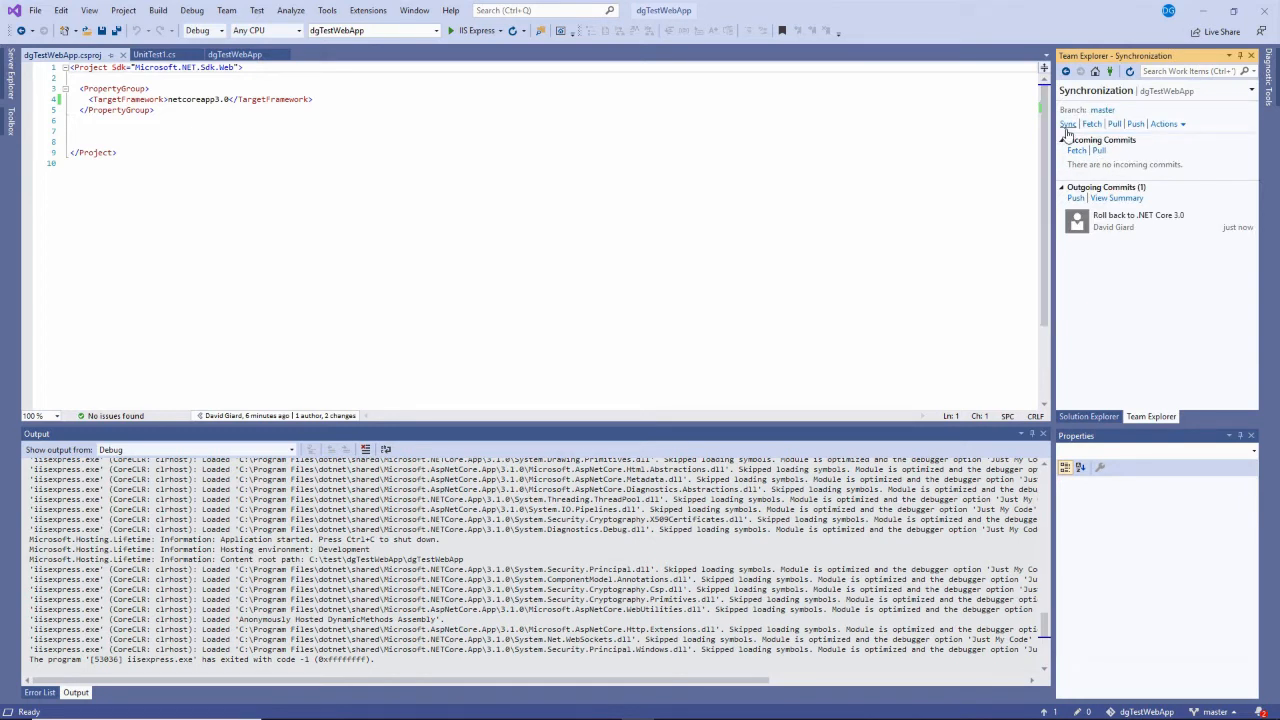
click(1068, 123)
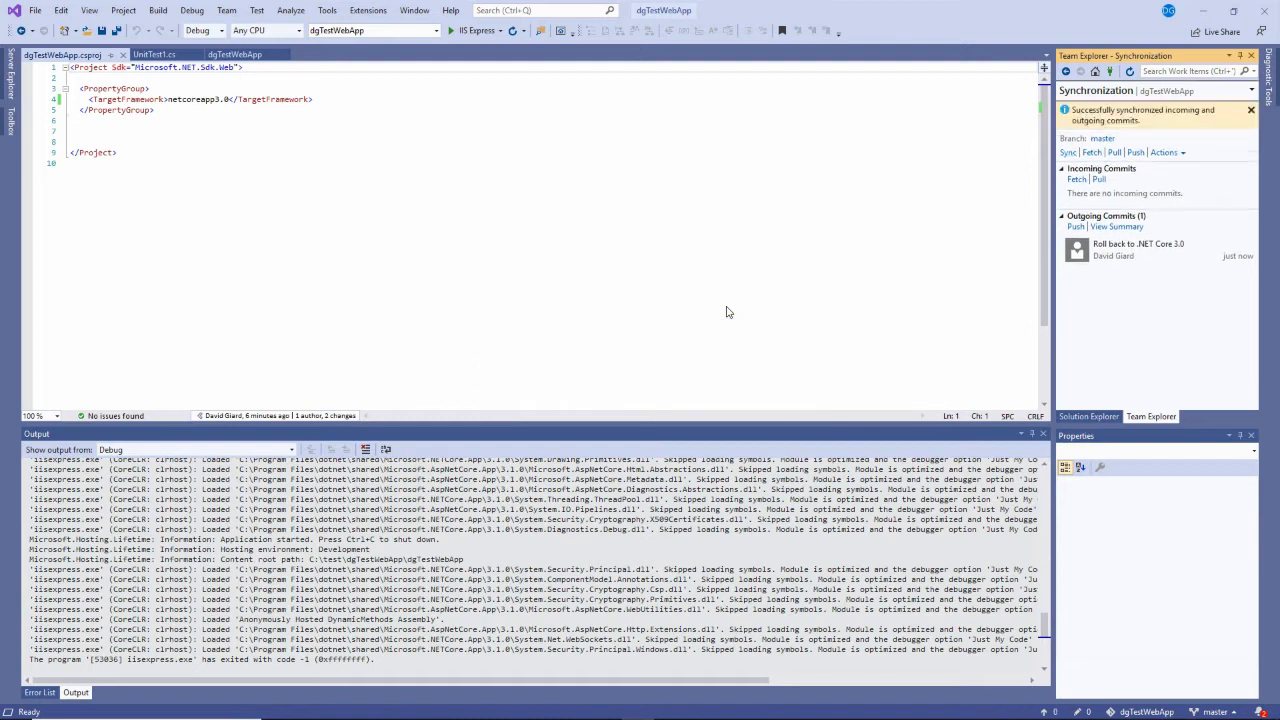
click(1076, 226)
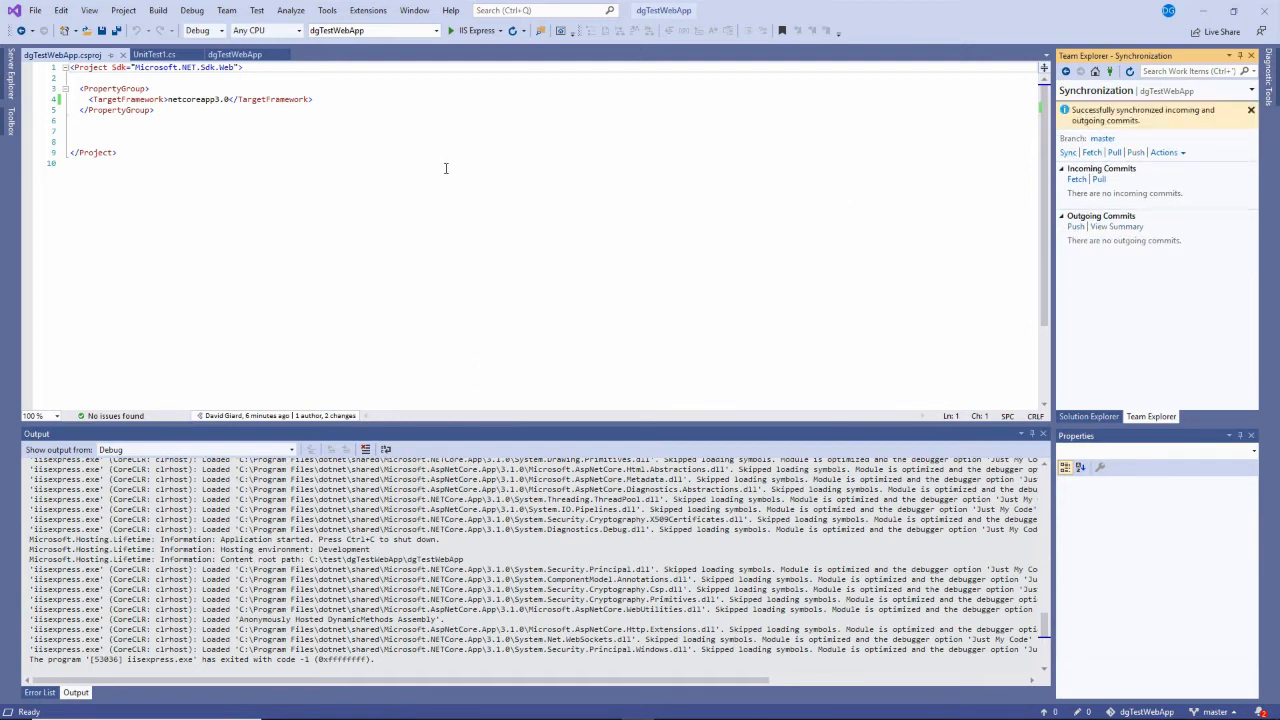
key(alt+tab)
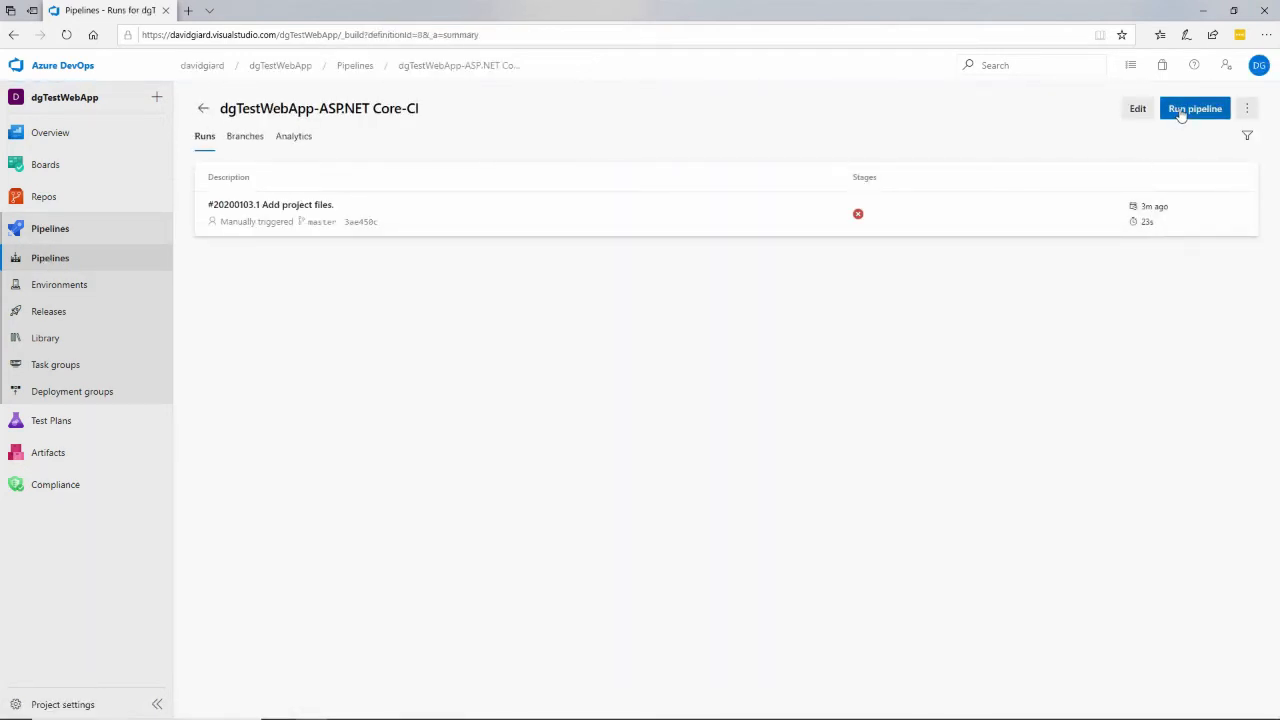
Run the CI pipeline on master, keeping ubuntu-16.04 as the agent specification.
click(1194, 108)
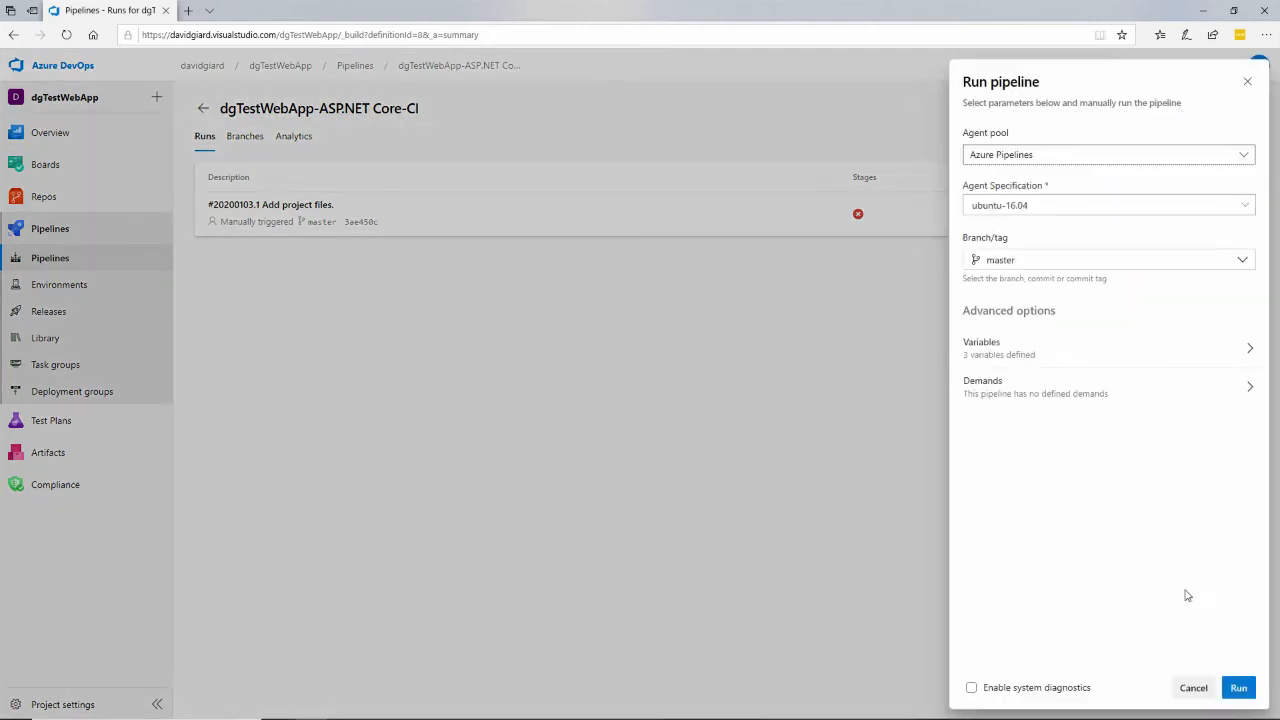
mouse_move(1044, 229)
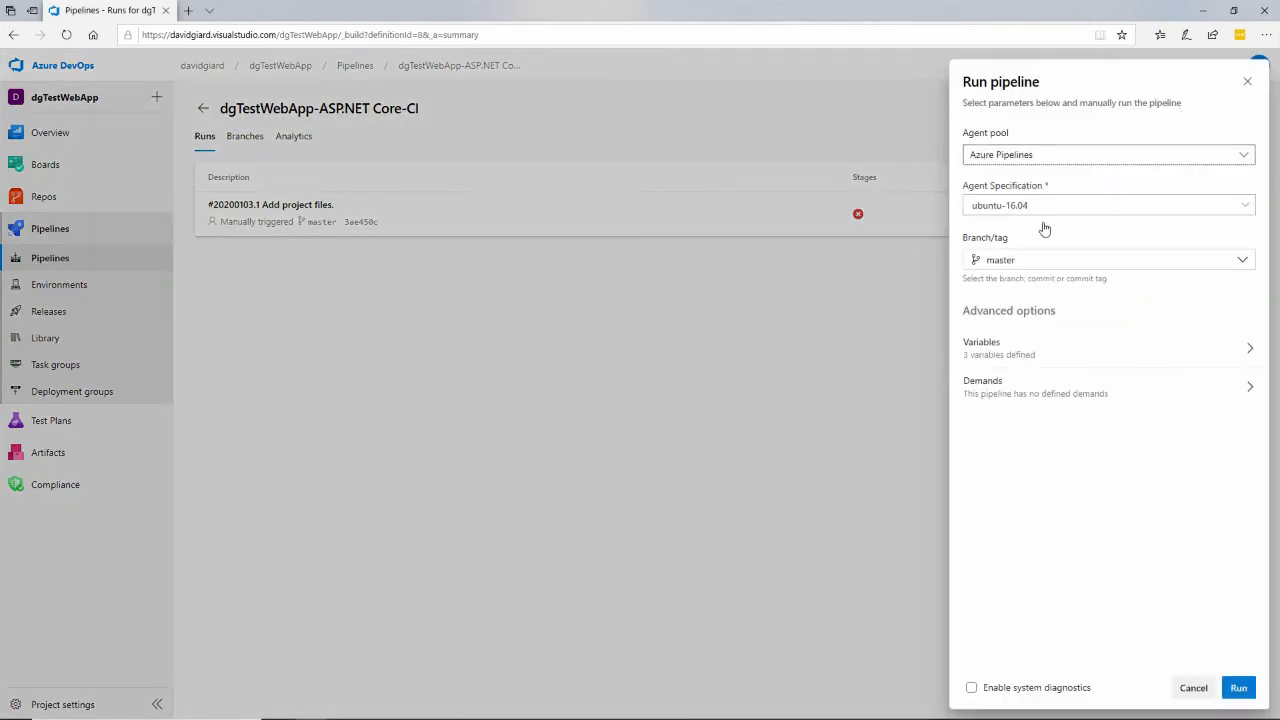
mouse_move(1200, 155)
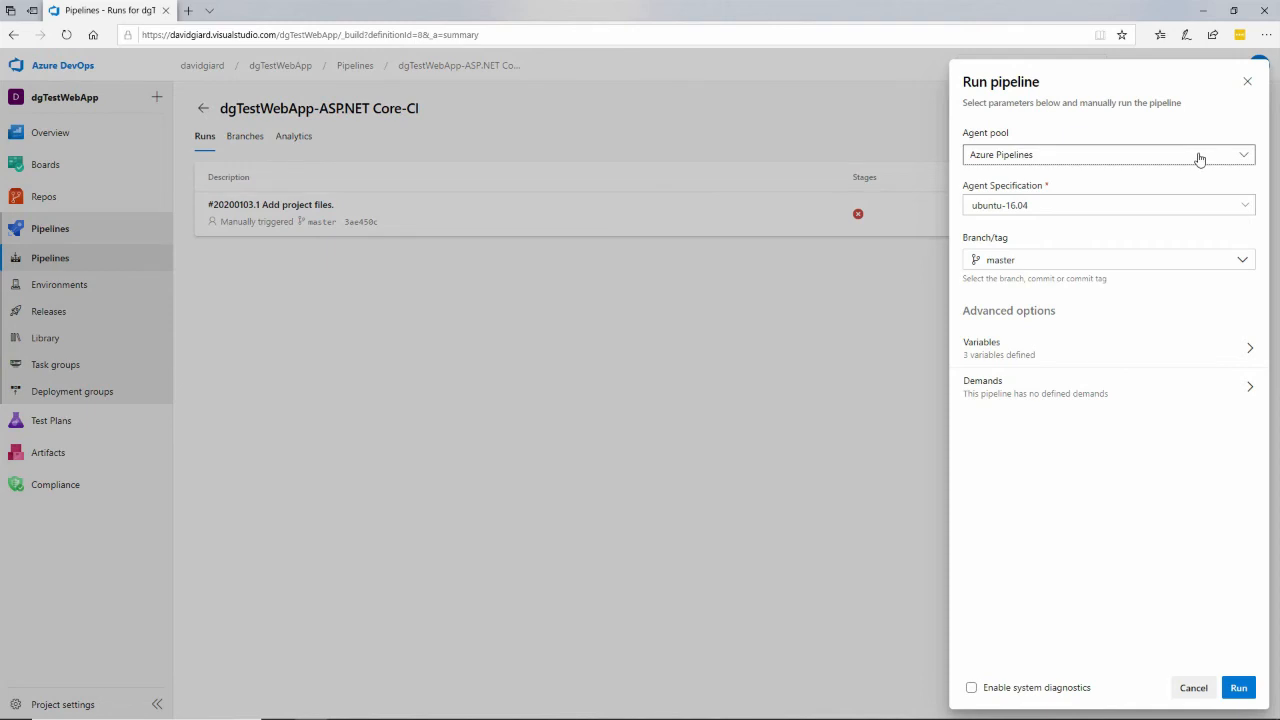
click(1108, 205)
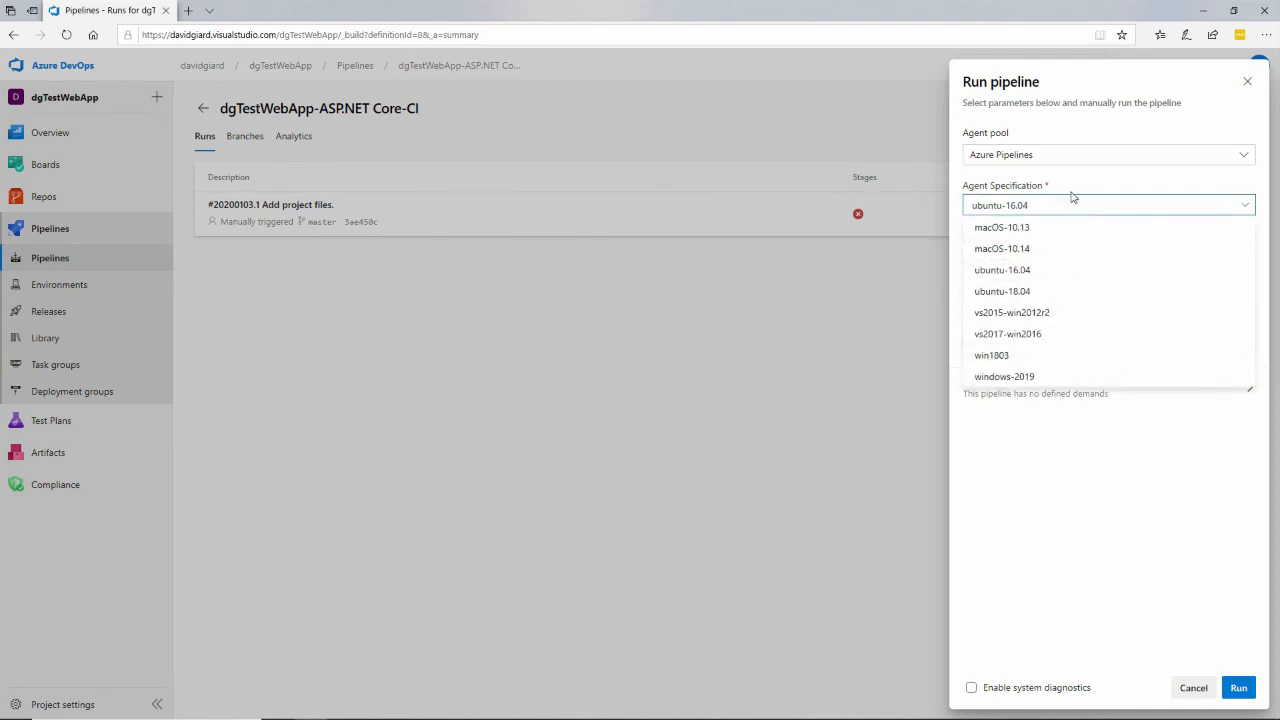
click(1002, 269)
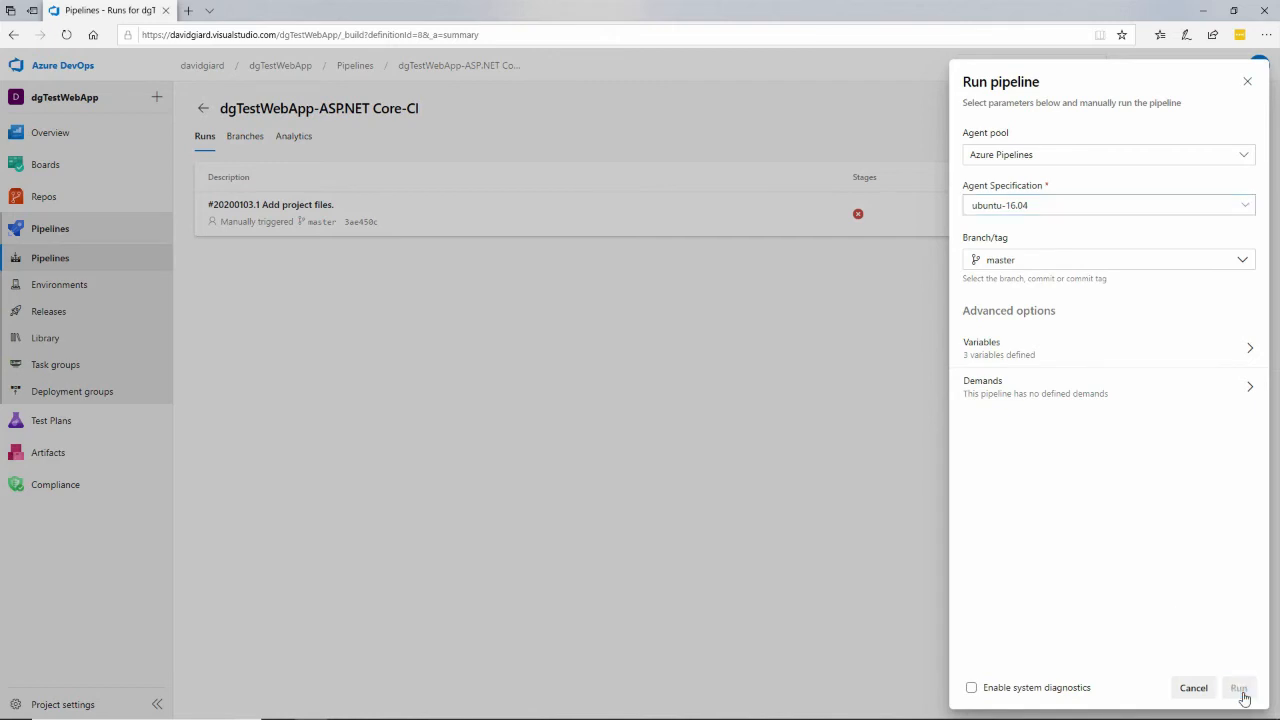
click(1239, 687)
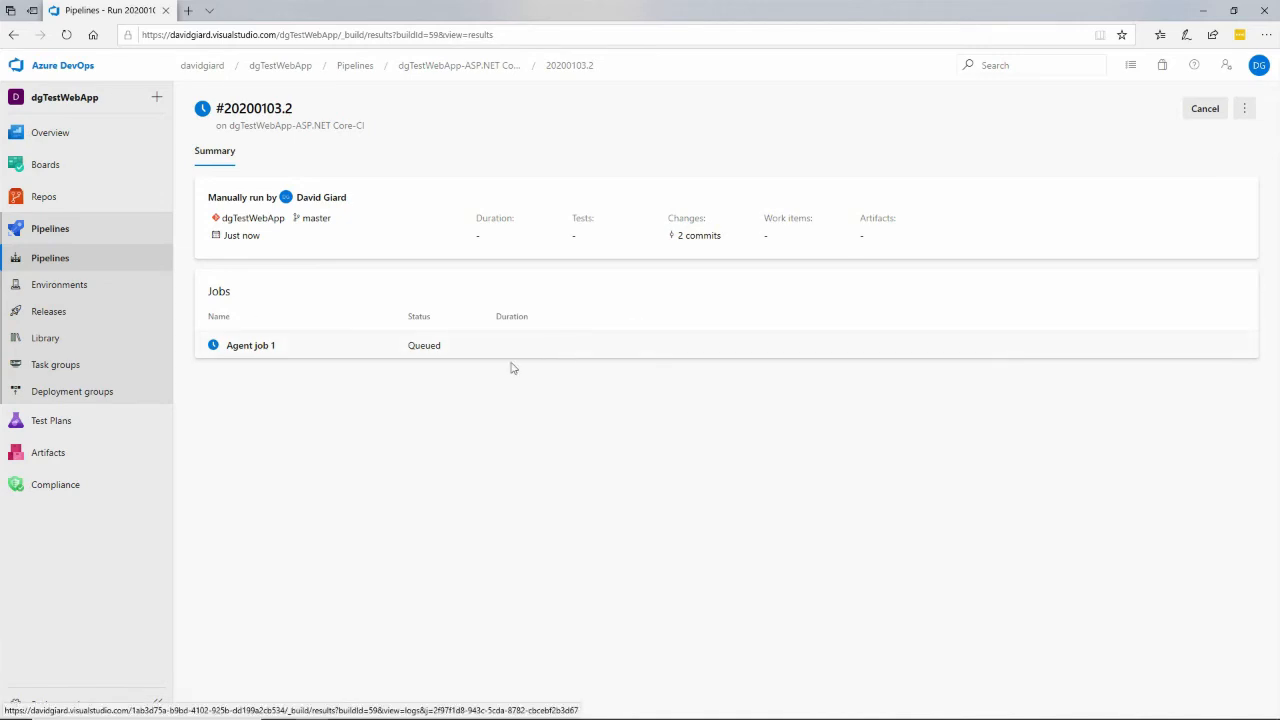
Step through Agent job 1's Checkout, Restore, Build, Test and Publish logs until all pass.
click(251, 345)
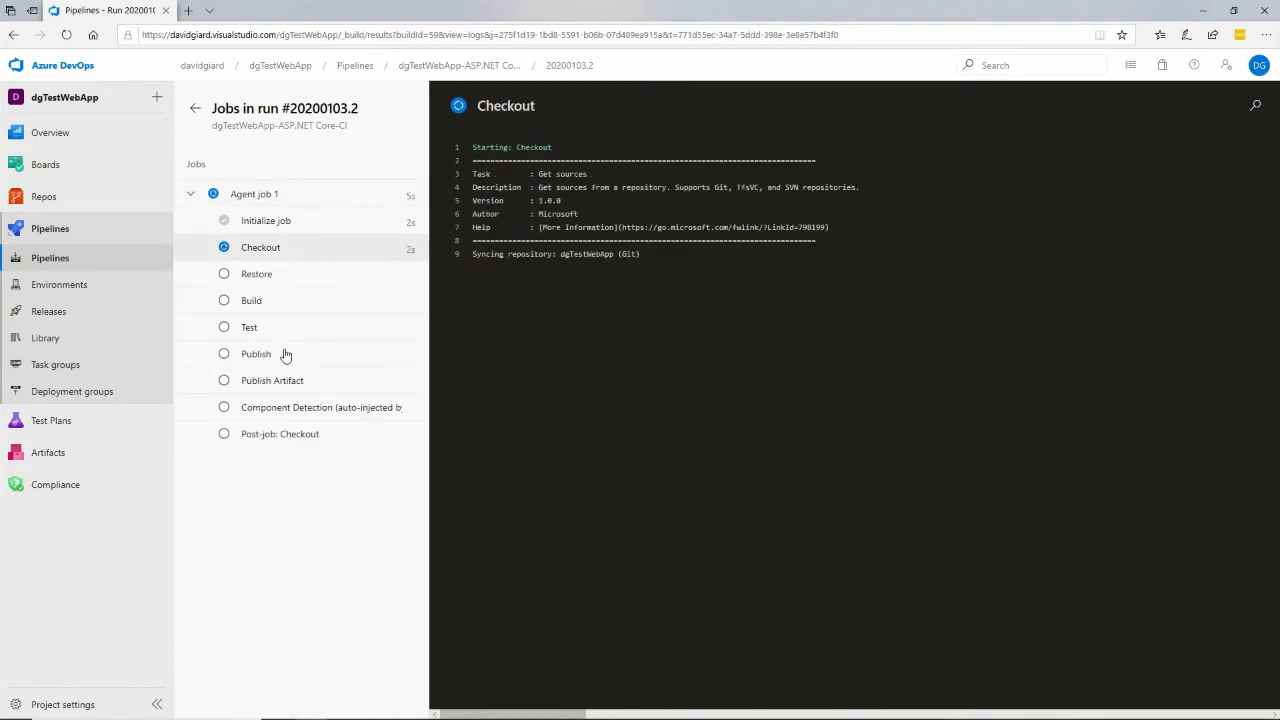
click(256, 273)
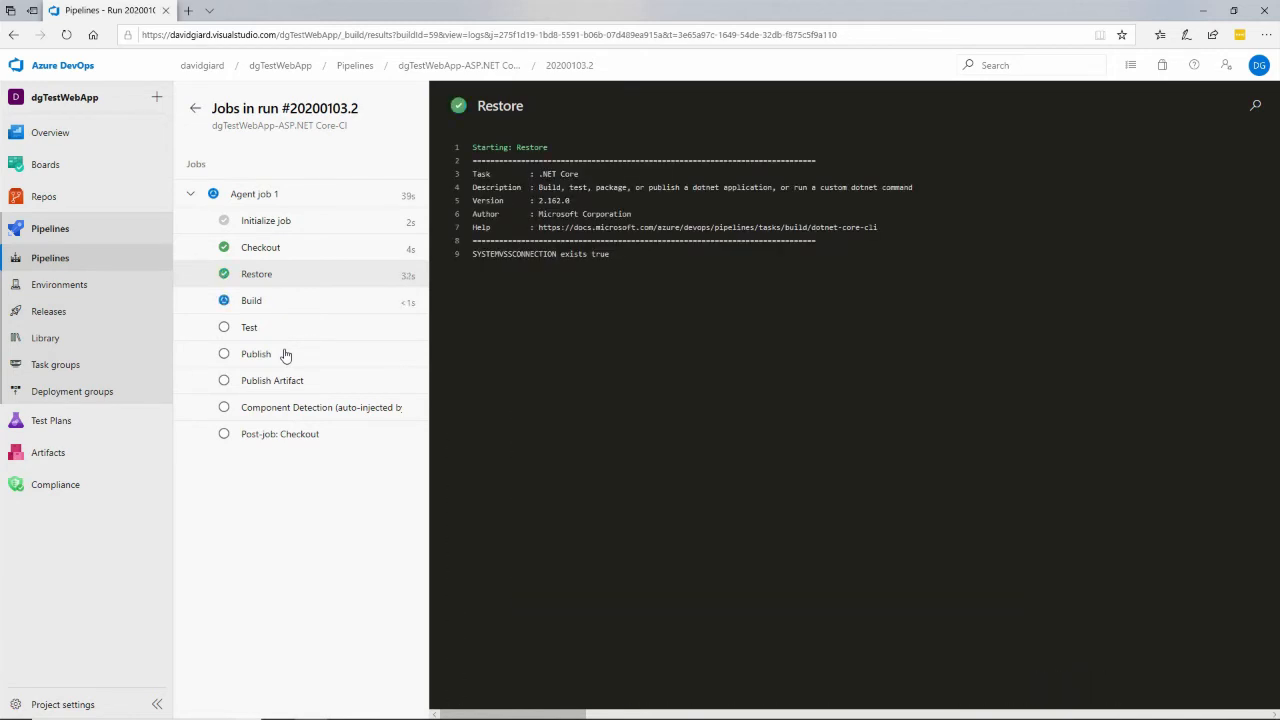
click(251, 300)
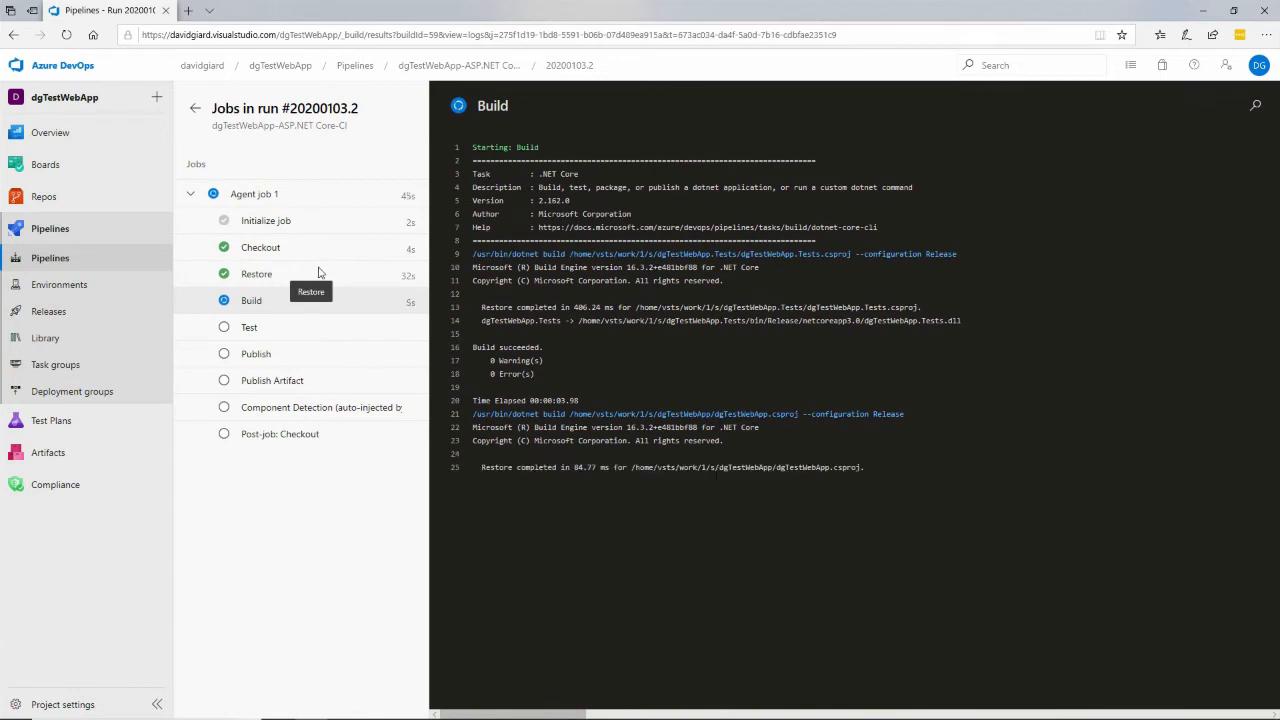
mouse_move(984, 439)
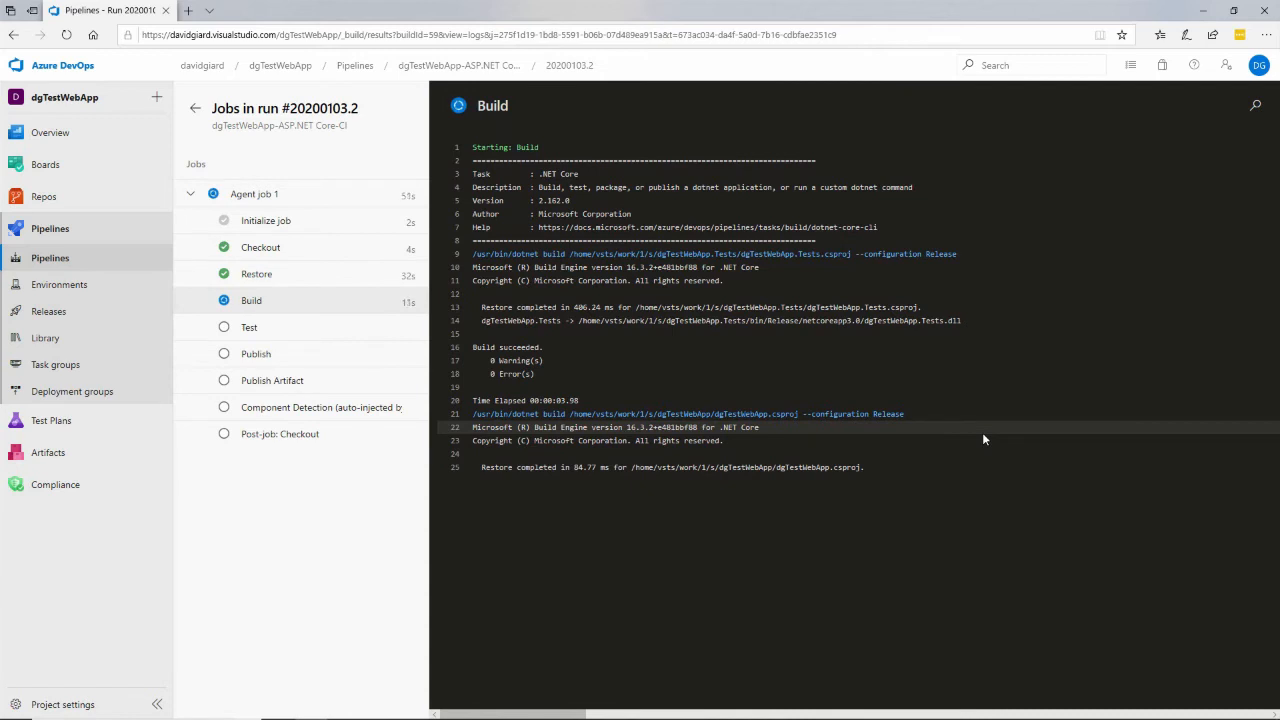
click(249, 327)
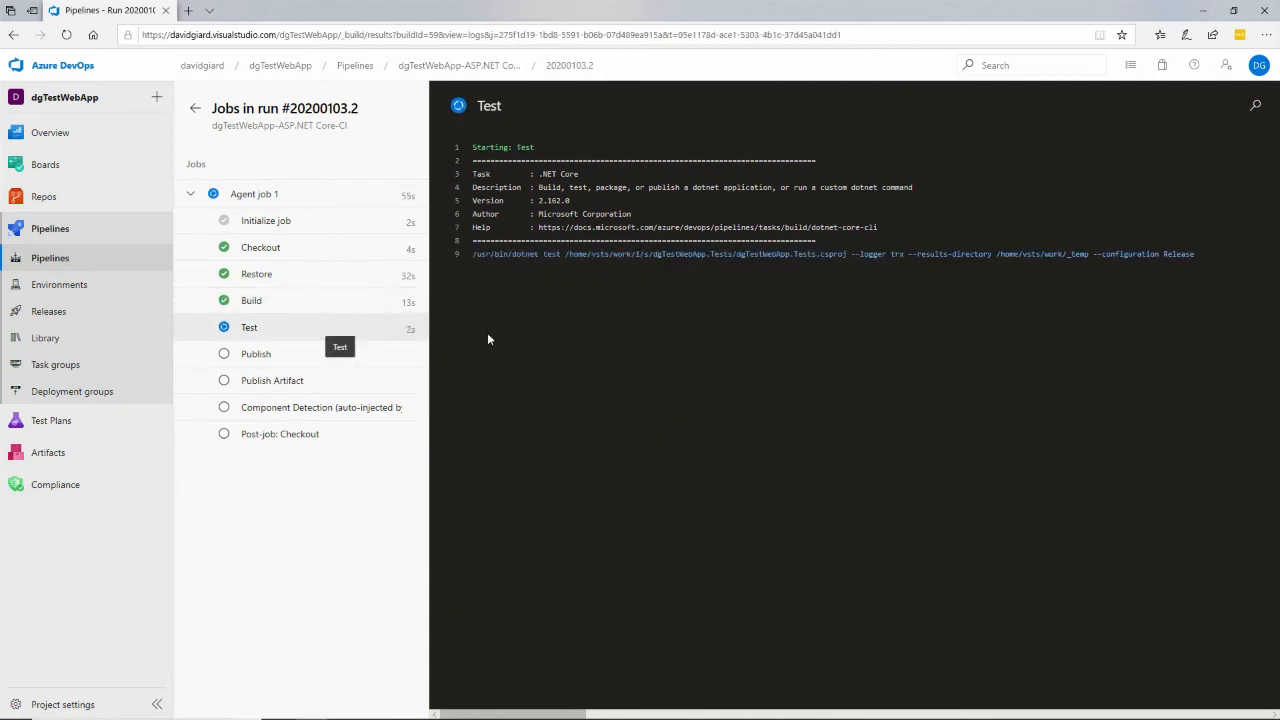
mouse_move(606, 373)
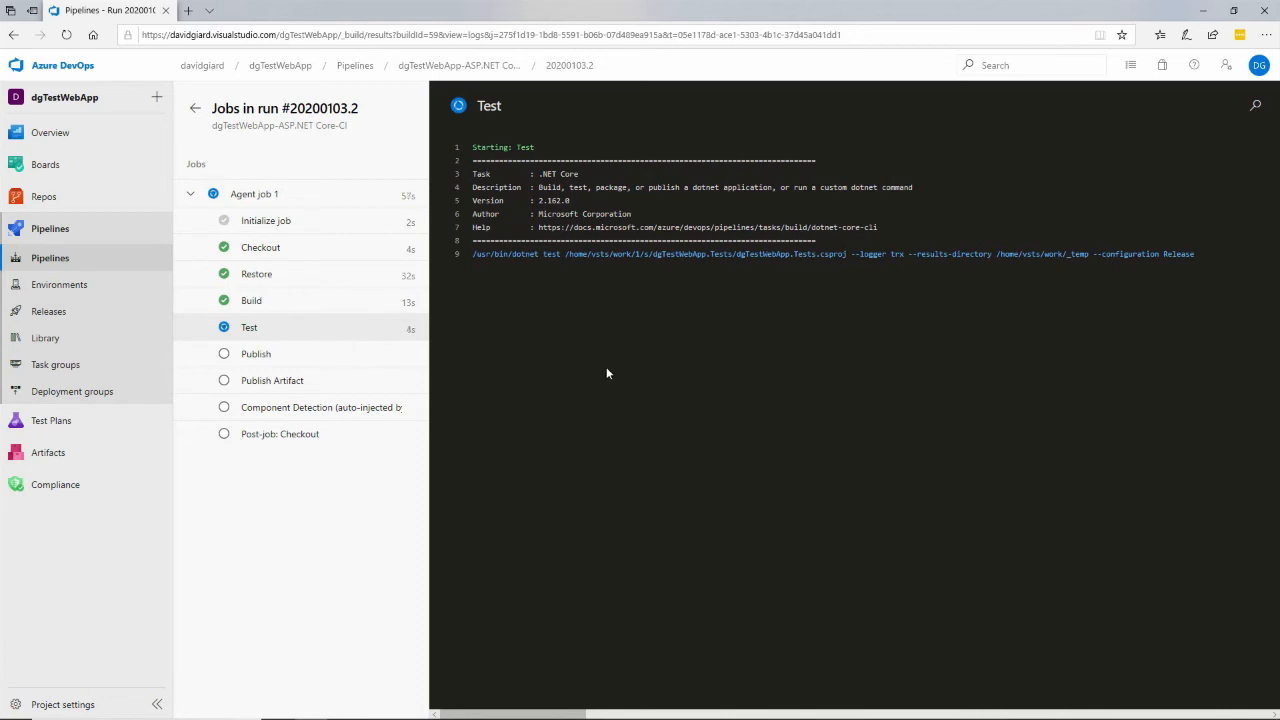
click(256, 353)
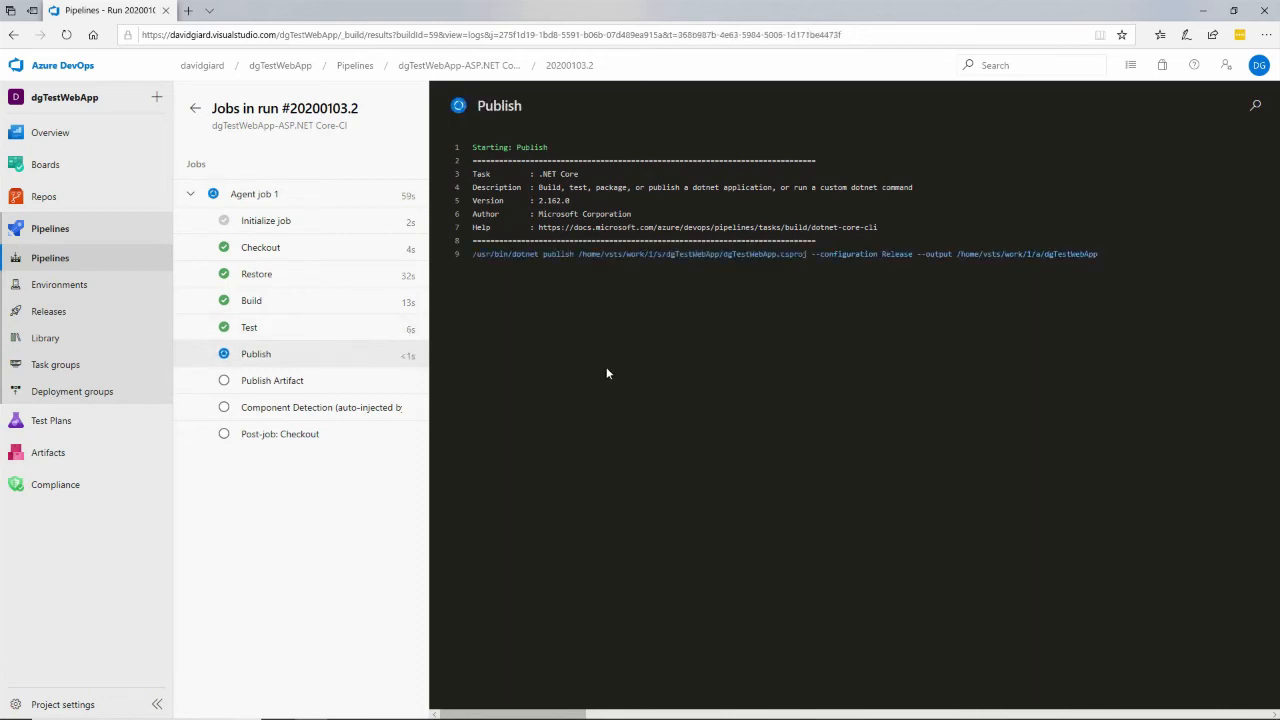
click(272, 380)
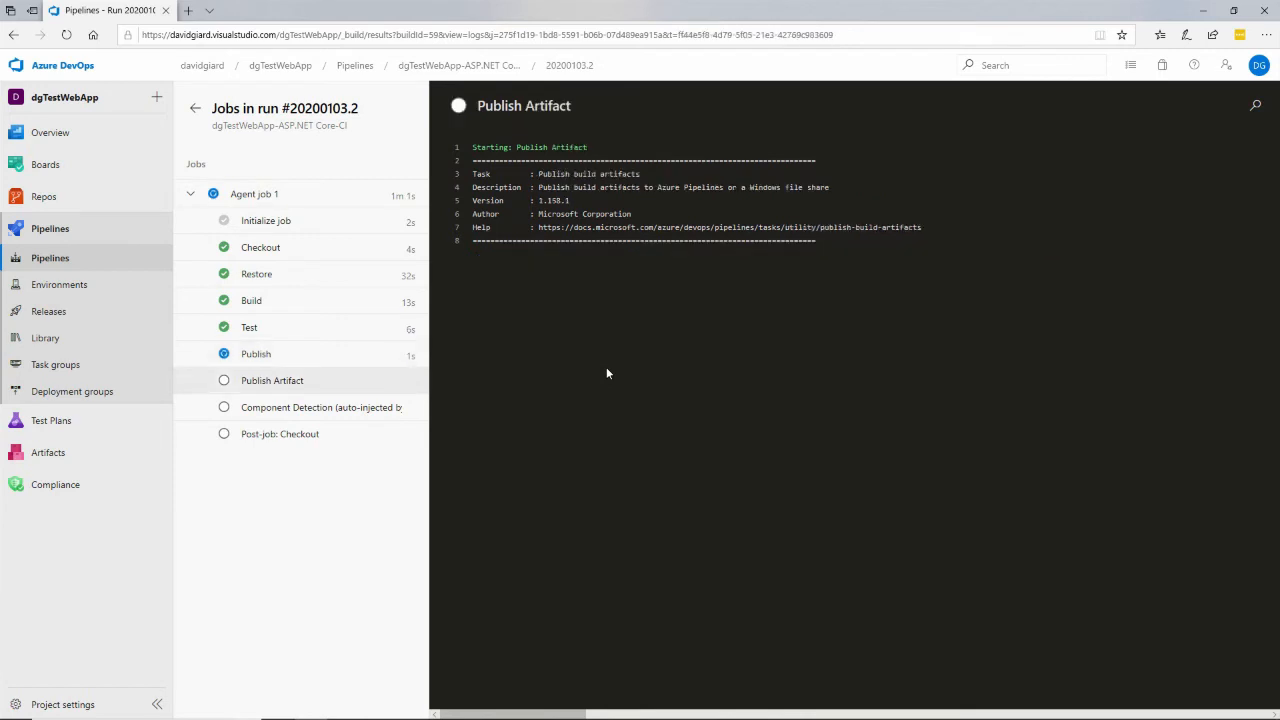
click(321, 407)
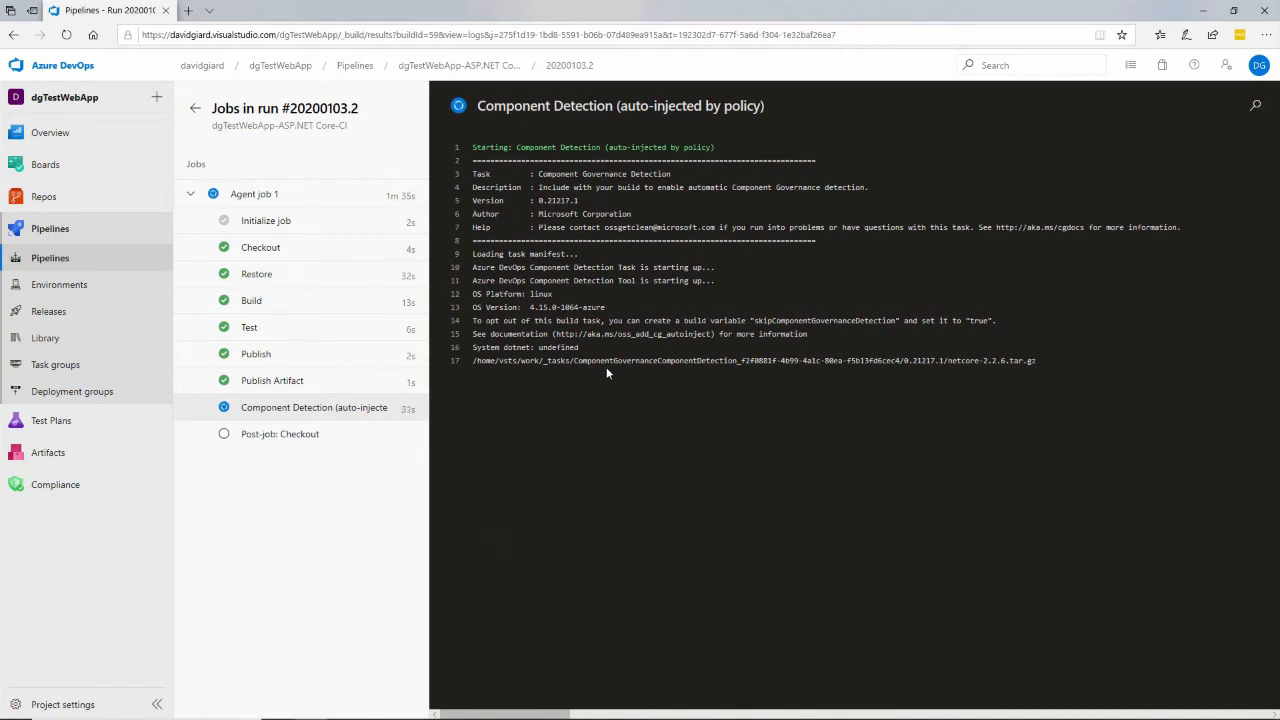
click(280, 433)
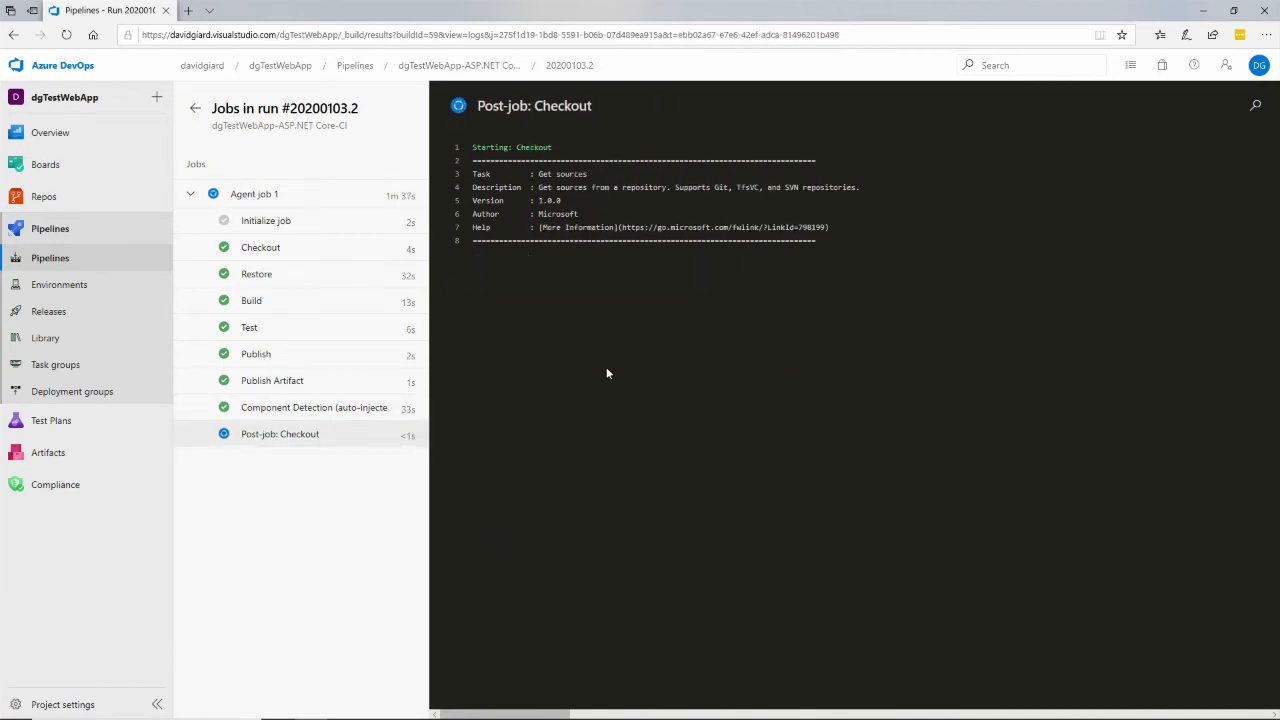
click(253, 193)
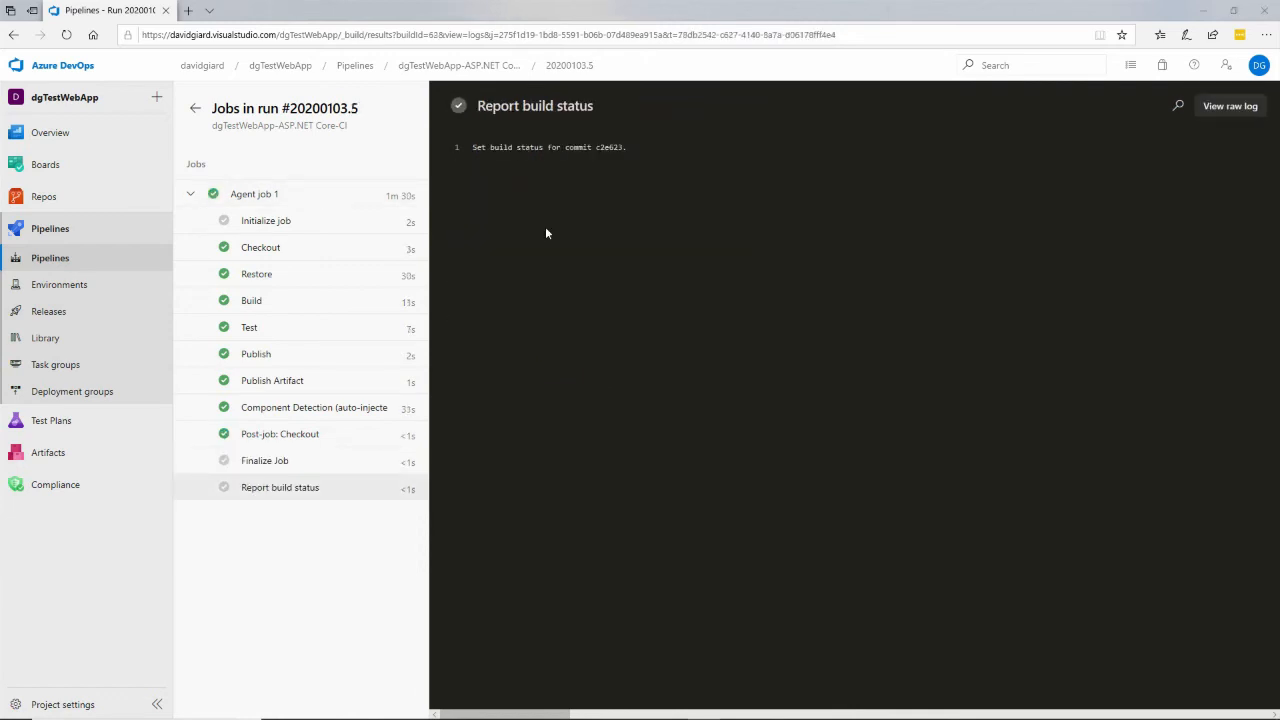
Commit the new TestMethod2 asserting 1 + 2 equals 4 with message 'Add failing test'.
key(alt+tab)
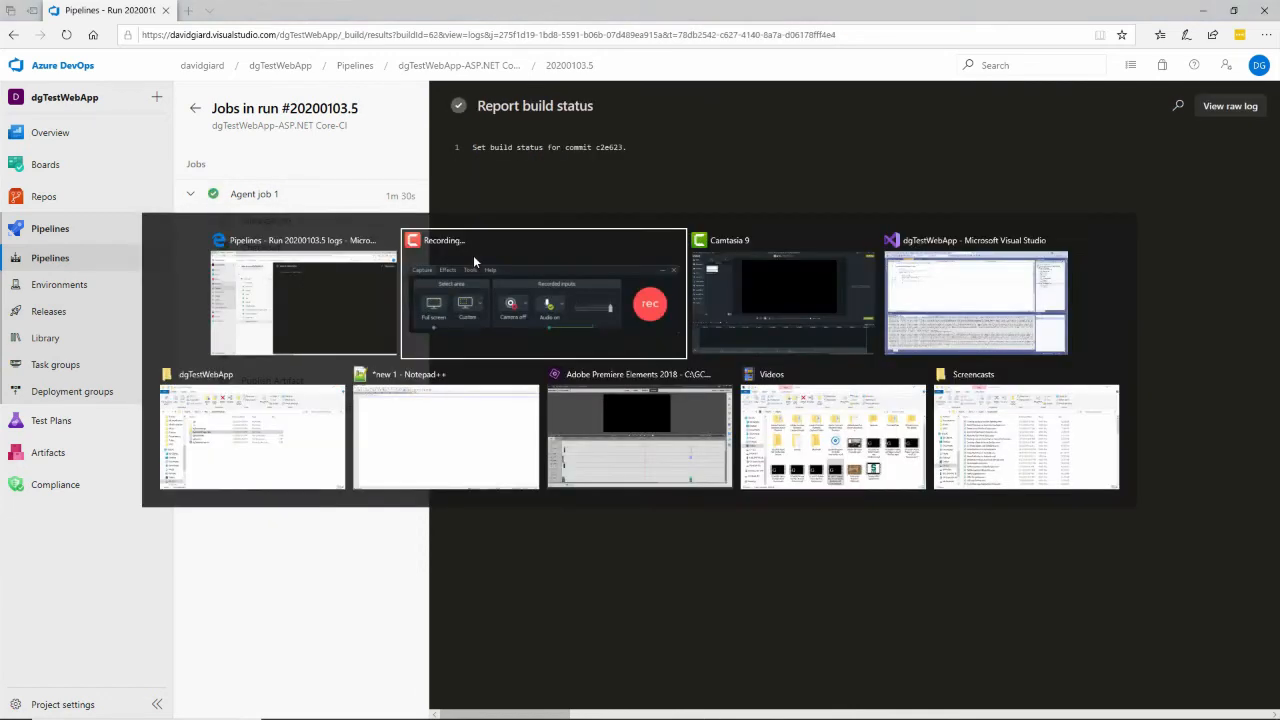
click(975, 300)
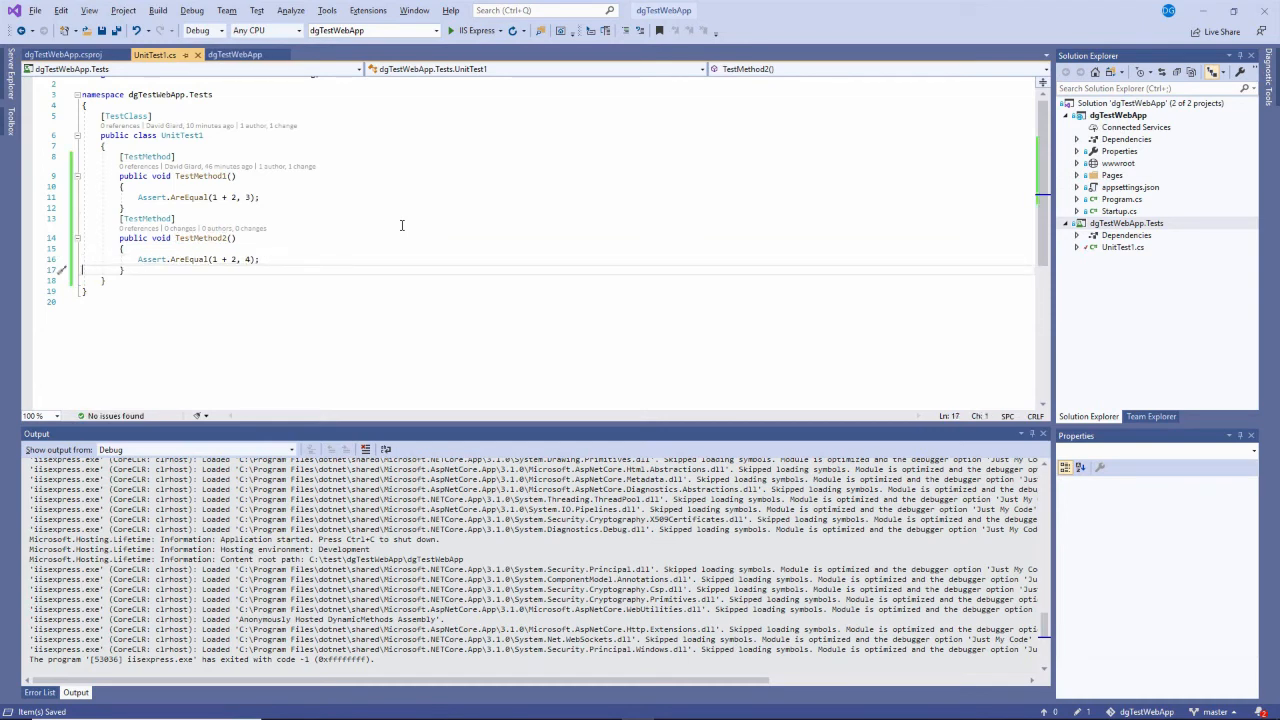
click(1150, 416)
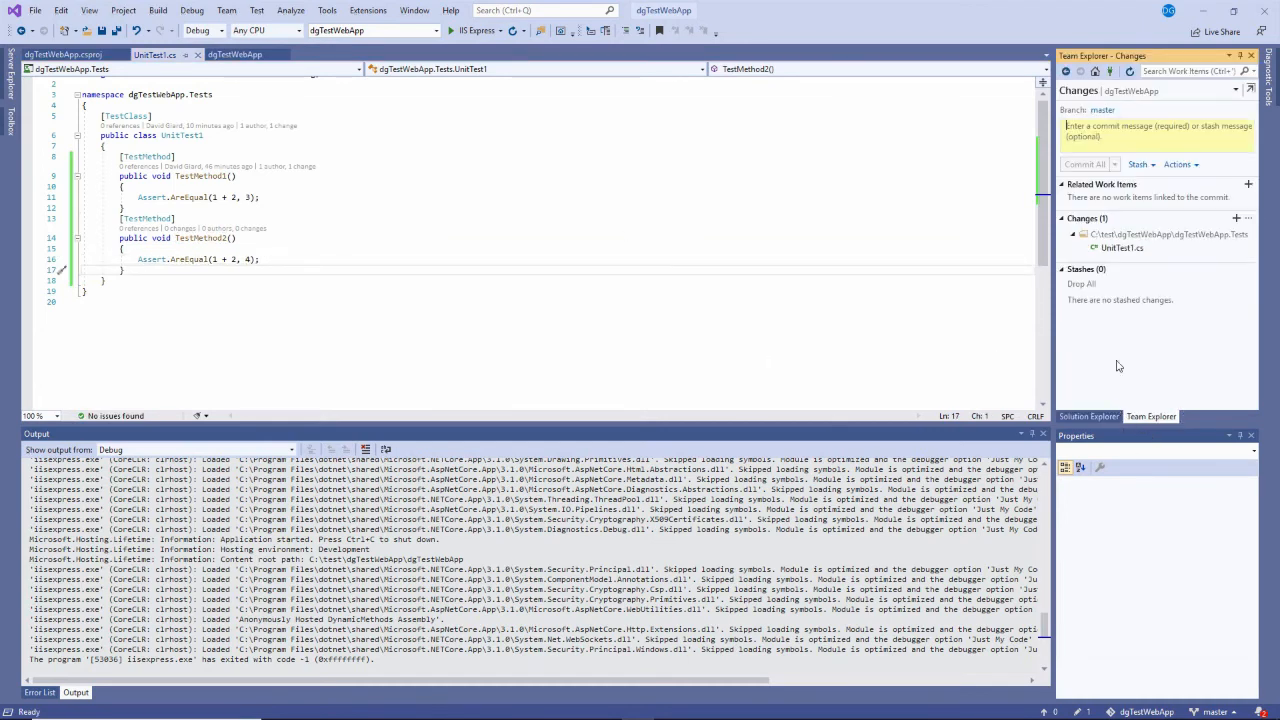
text(A)
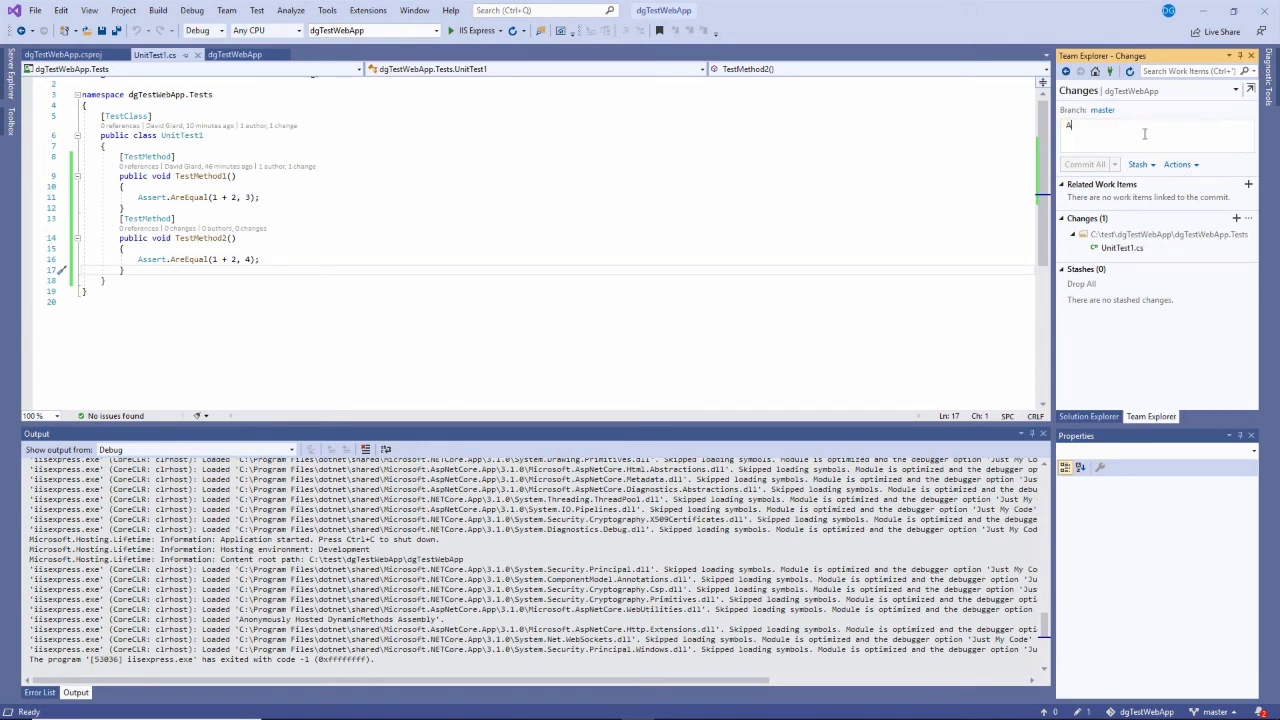
text(dd f)
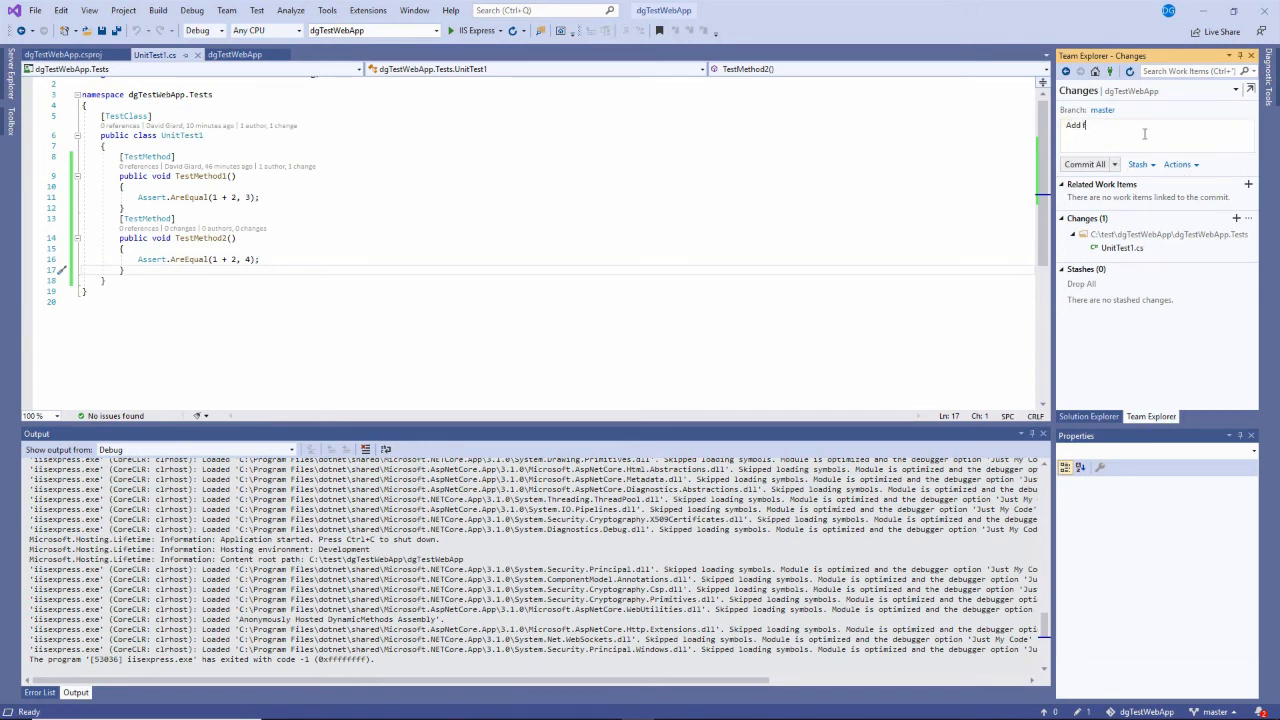
text(ailing)
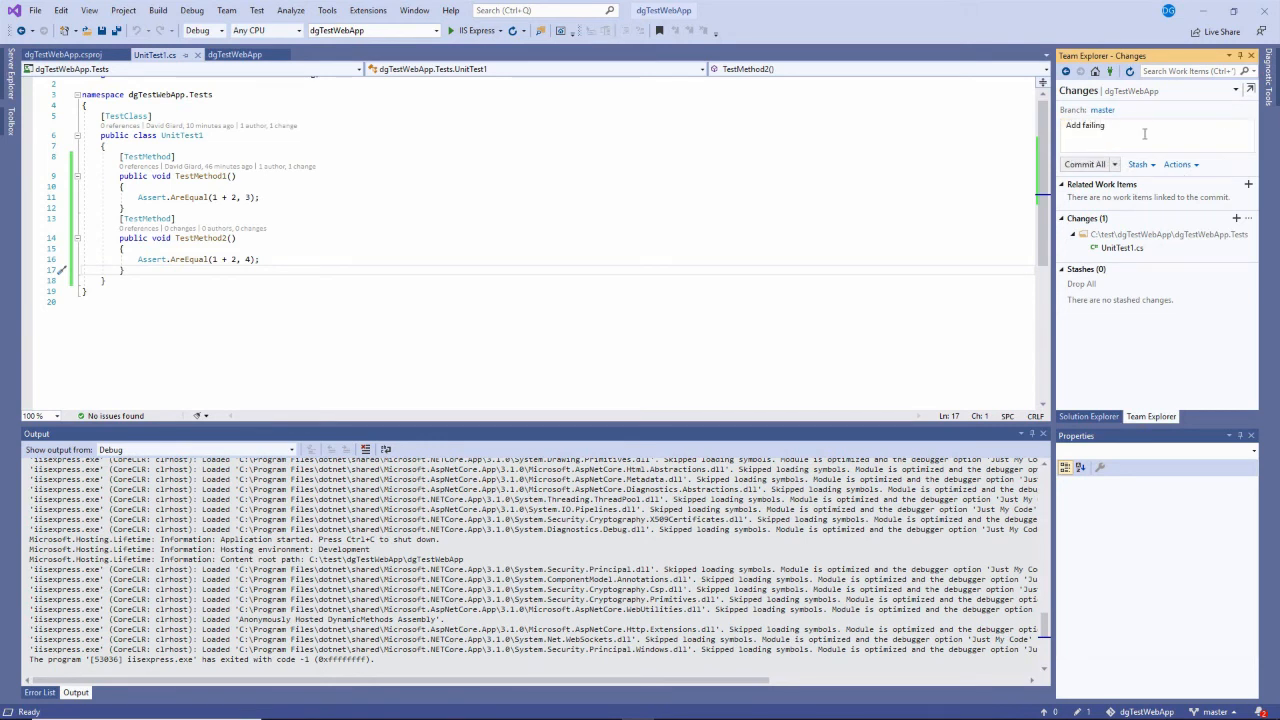
text(test)
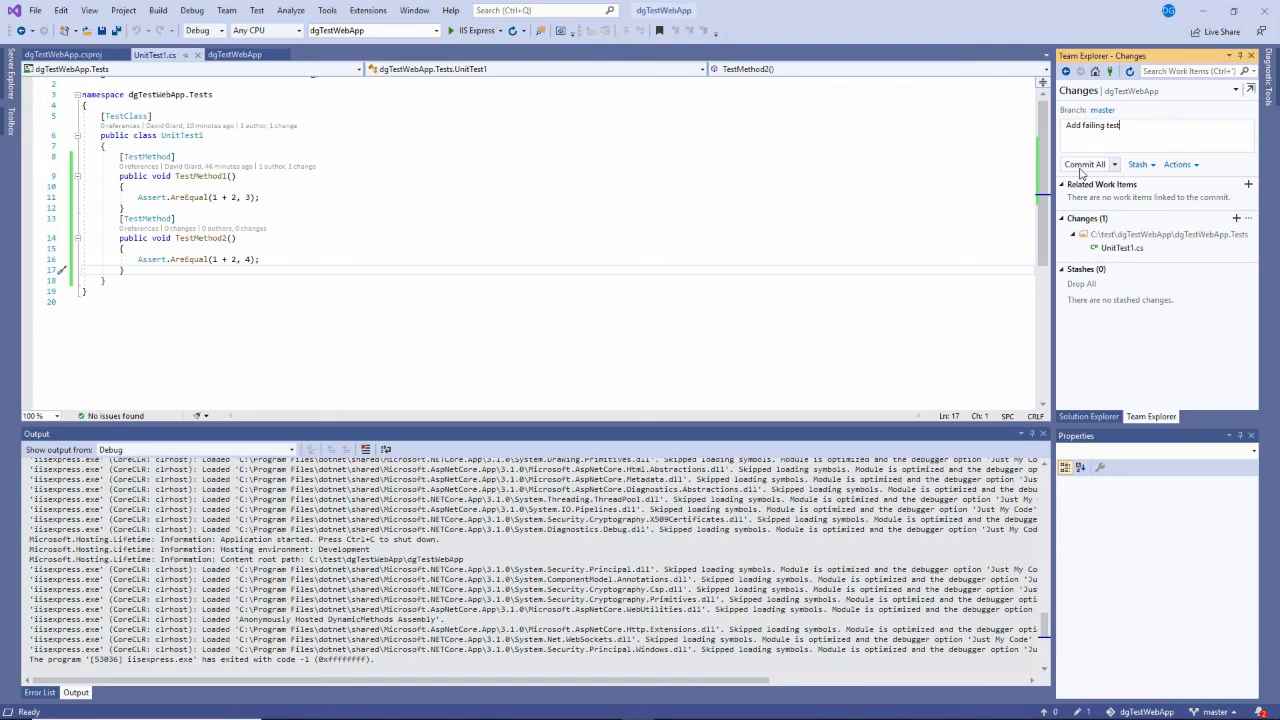
click(1083, 164)
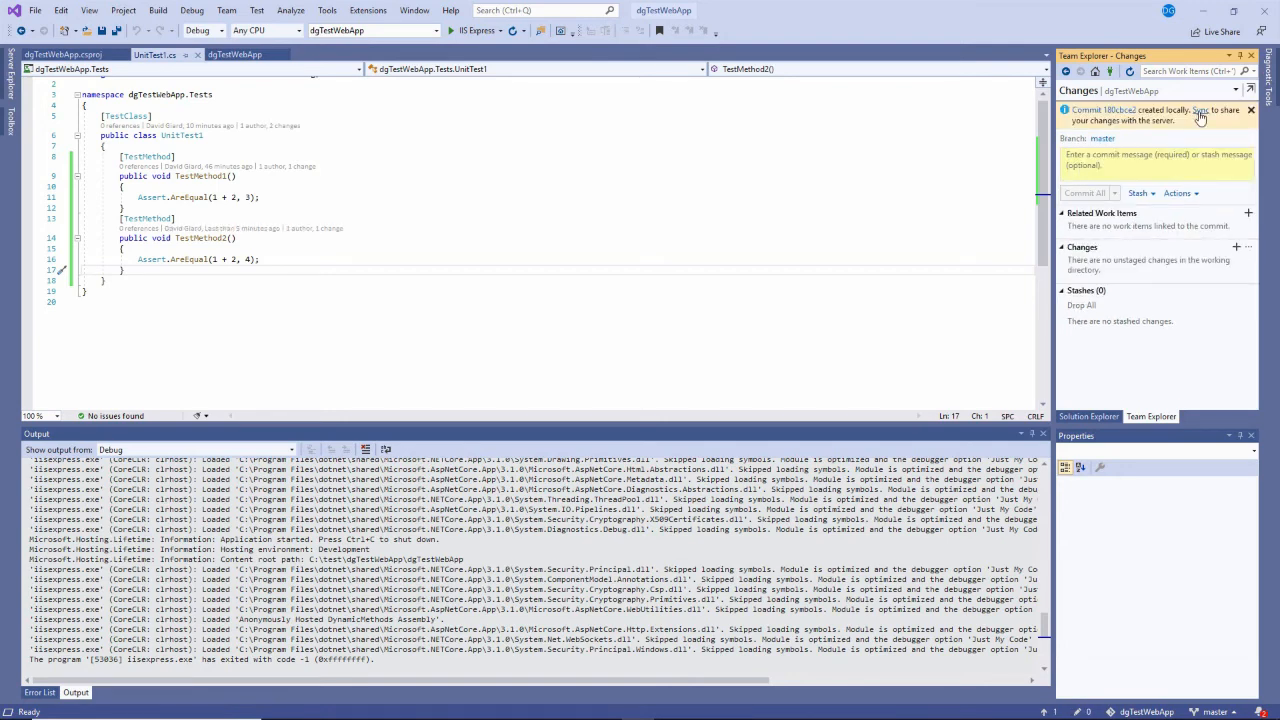
Sync and push the 'Add failing test' commit to the server.
click(1199, 111)
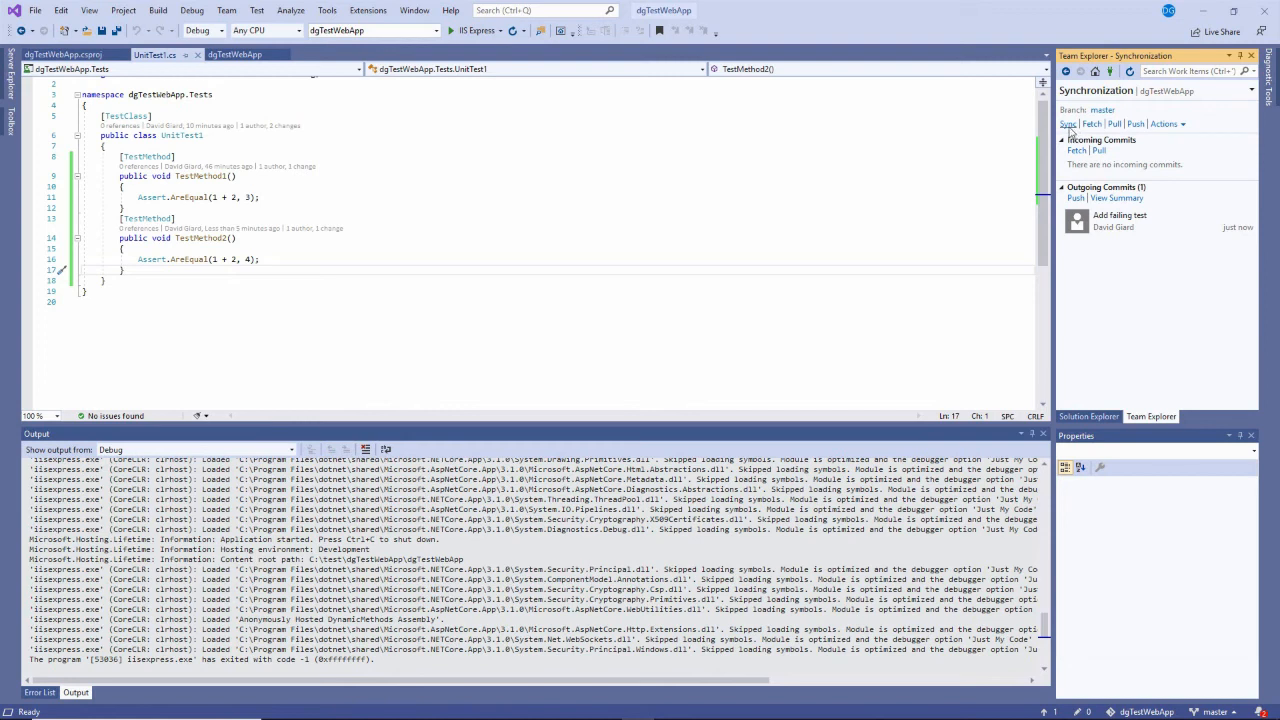
click(1068, 123)
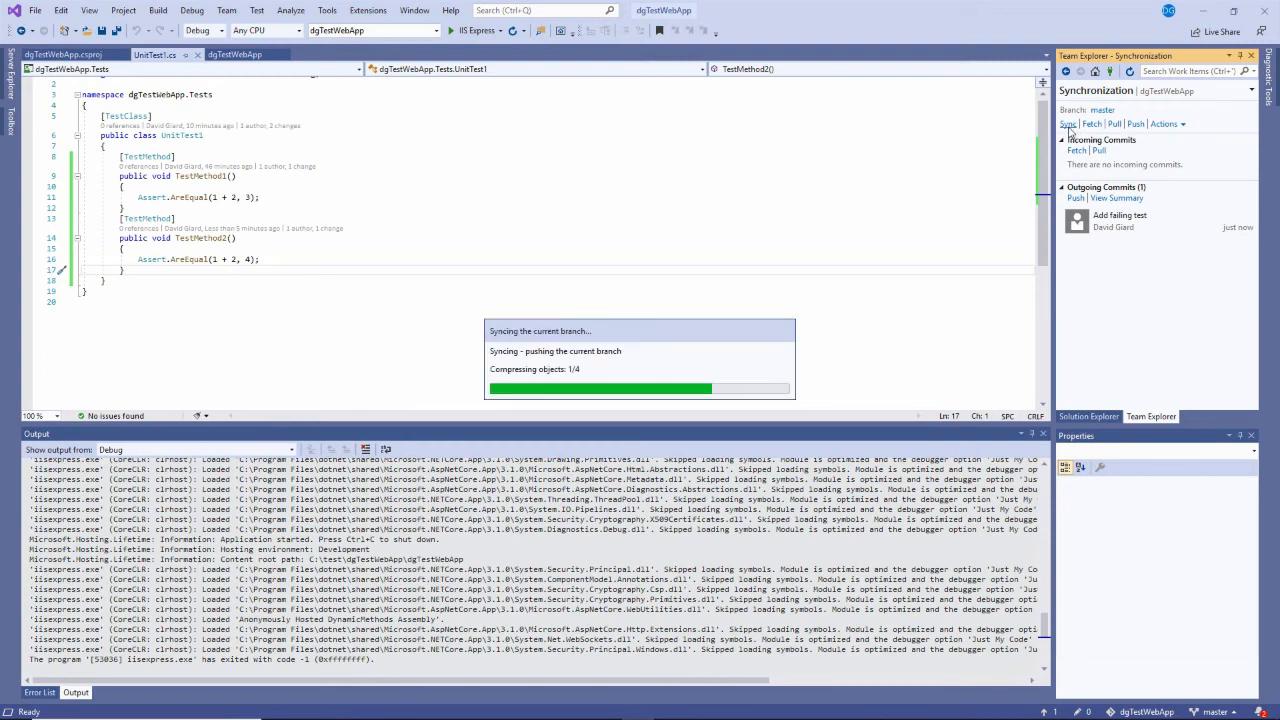
click(1068, 124)
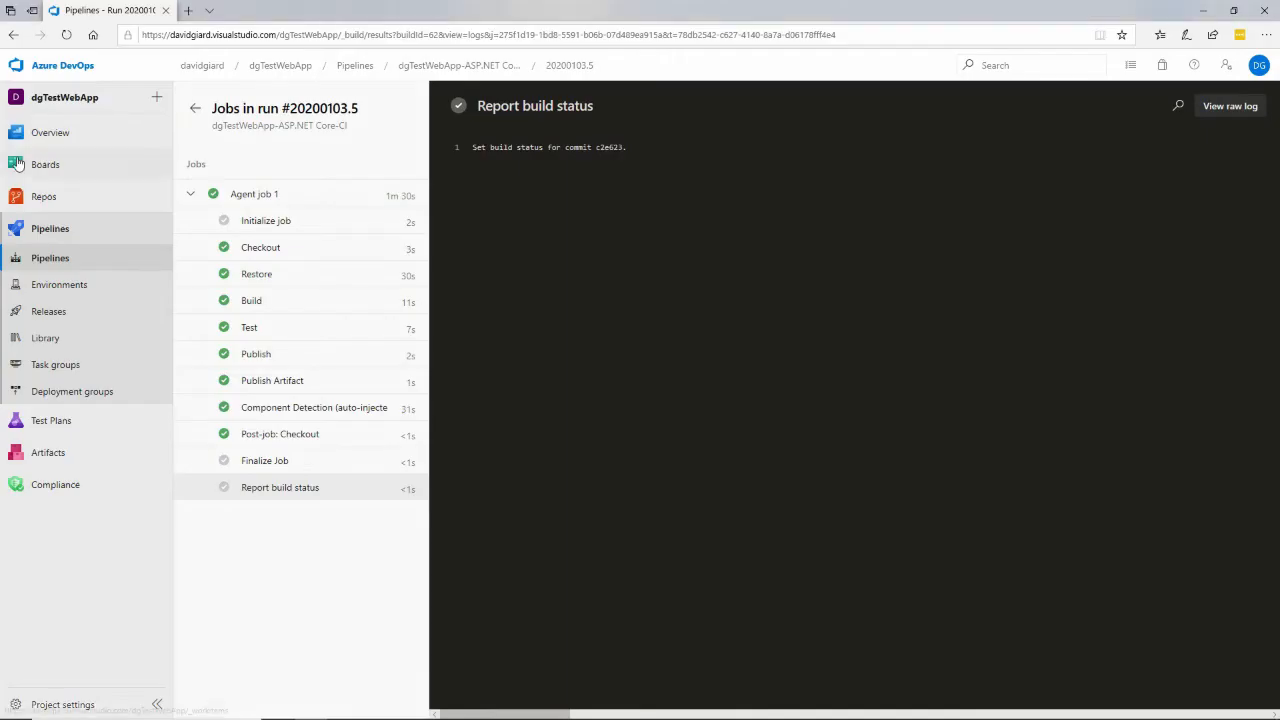
Verify UnitTest1.cs in Repos Files shows 'Add failing test', then return to Pipelines.
click(44, 196)
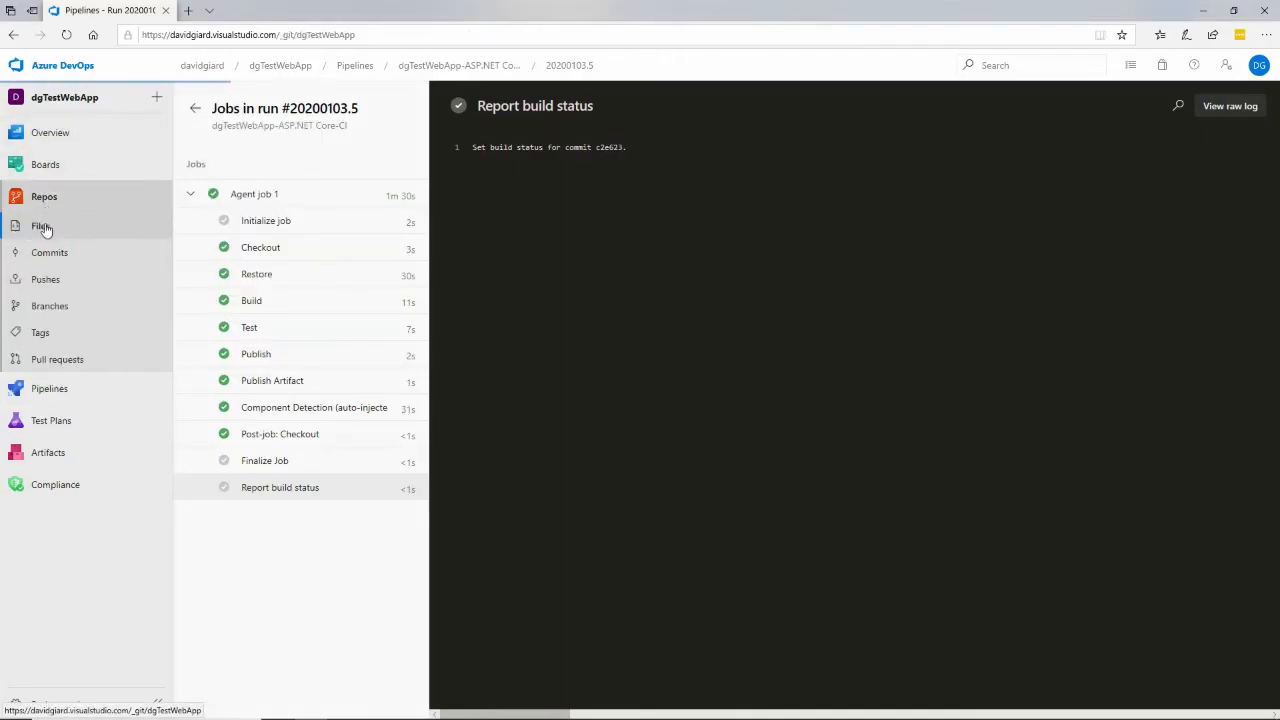
click(41, 225)
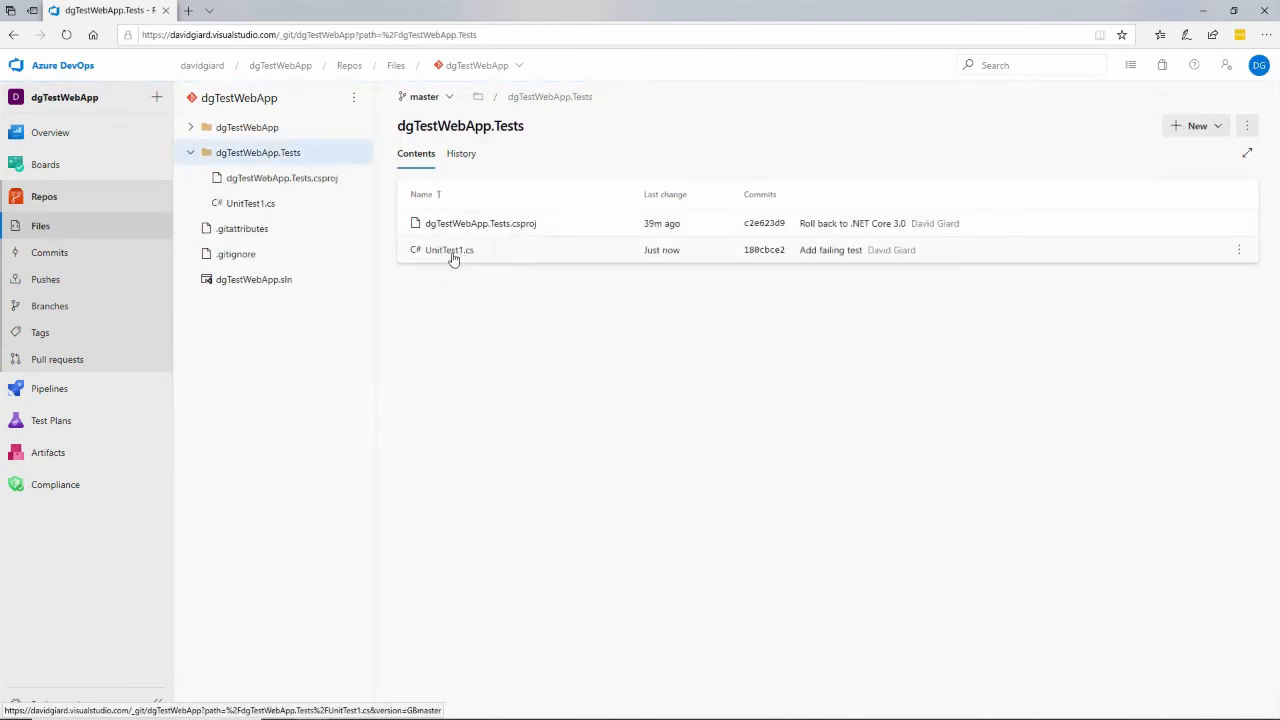
click(448, 249)
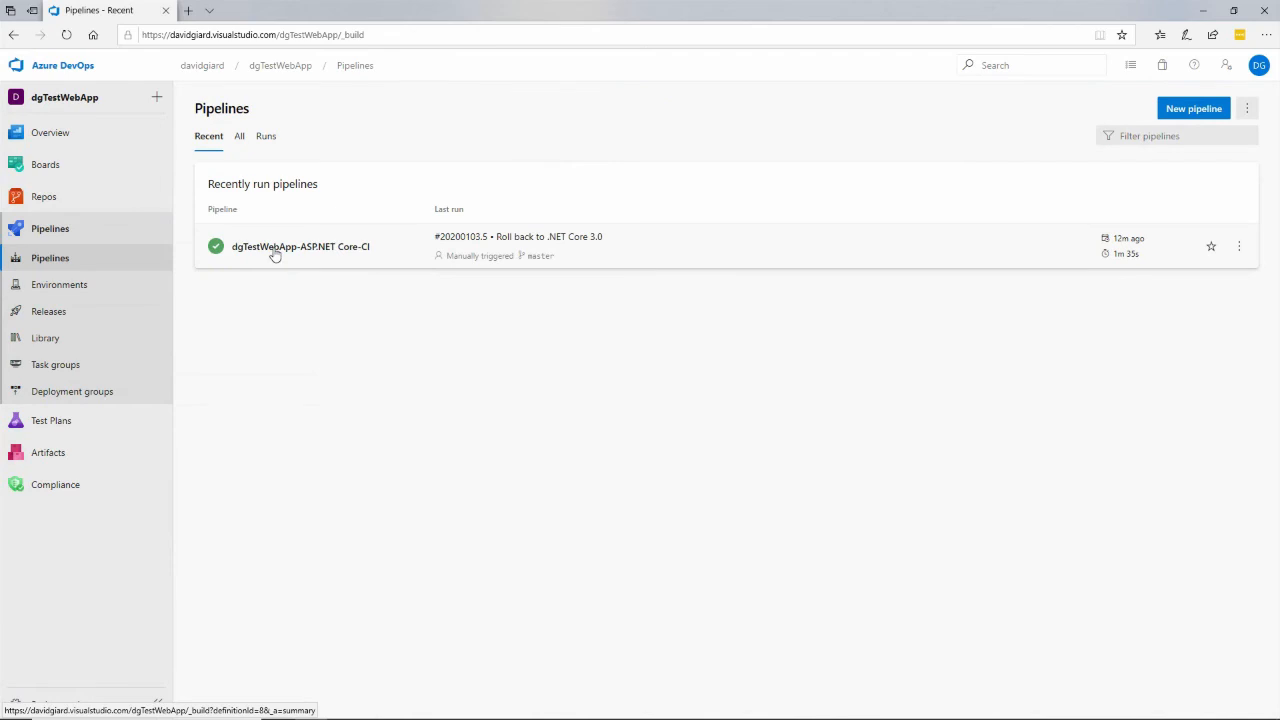
Run the ASP.NET Core-CI pipeline on master and open run #20200103.6's Agent job 1.
click(300, 246)
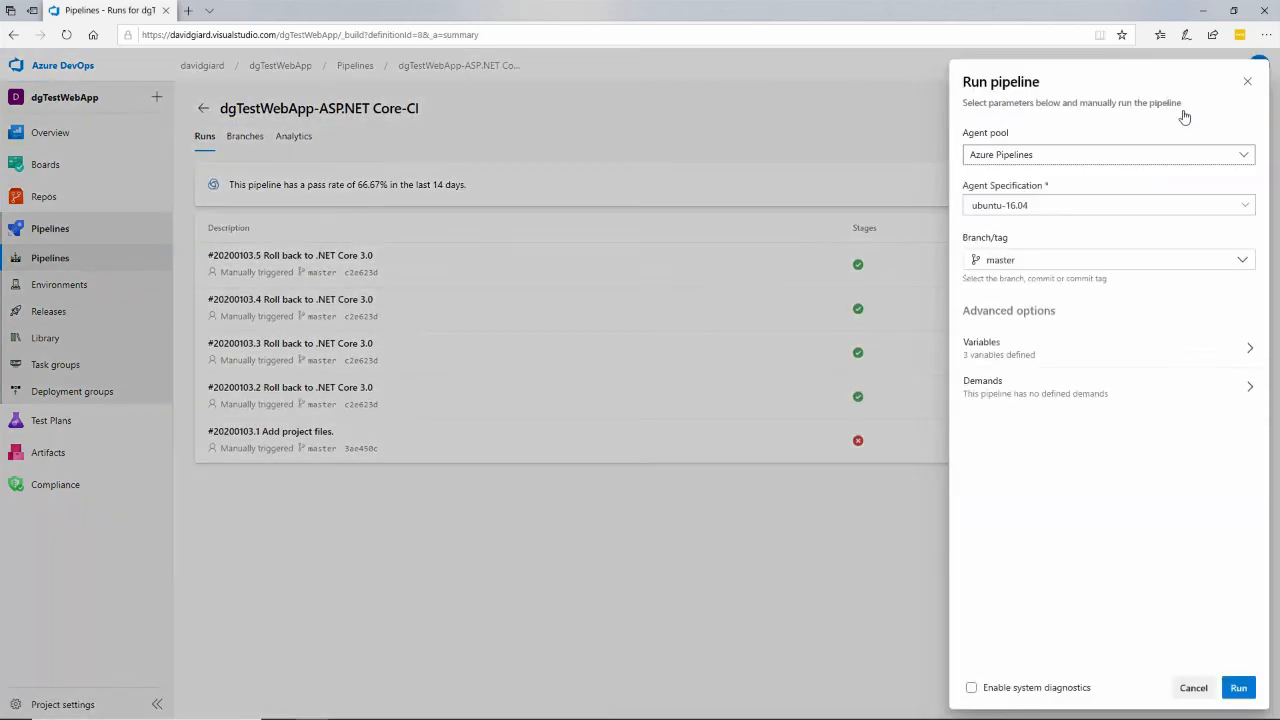
click(1238, 687)
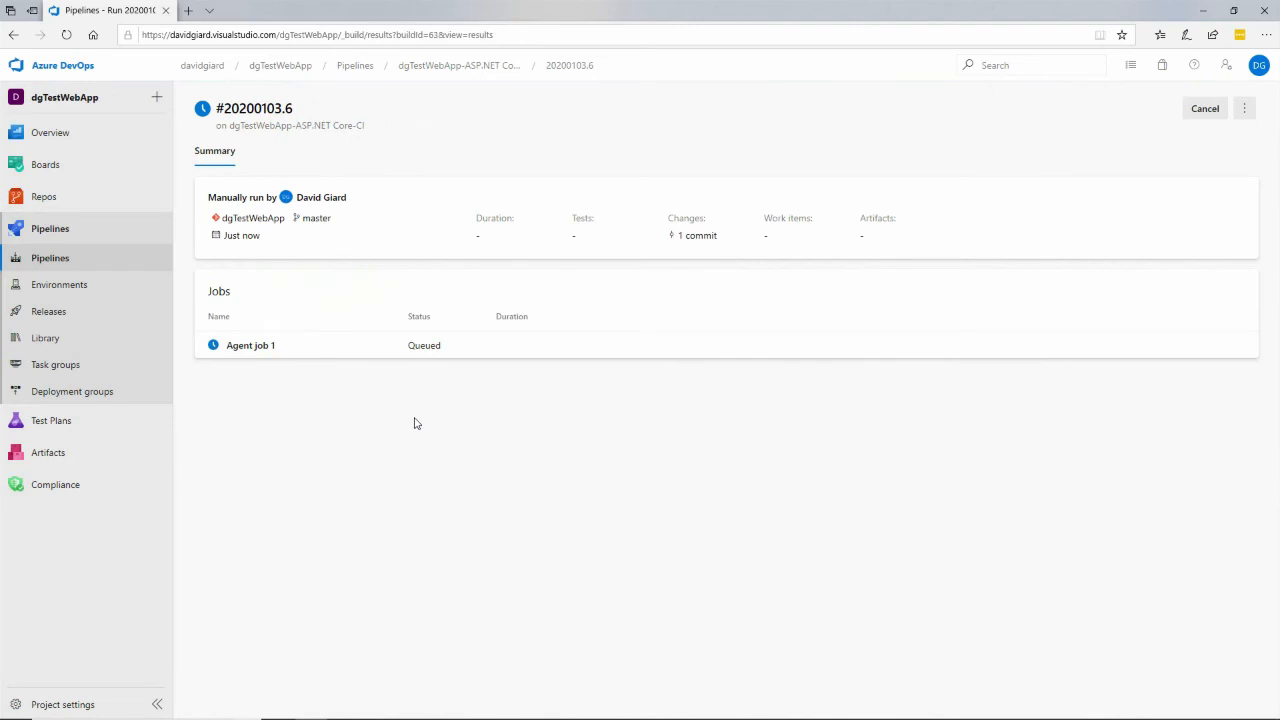
mouse_move(315, 370)
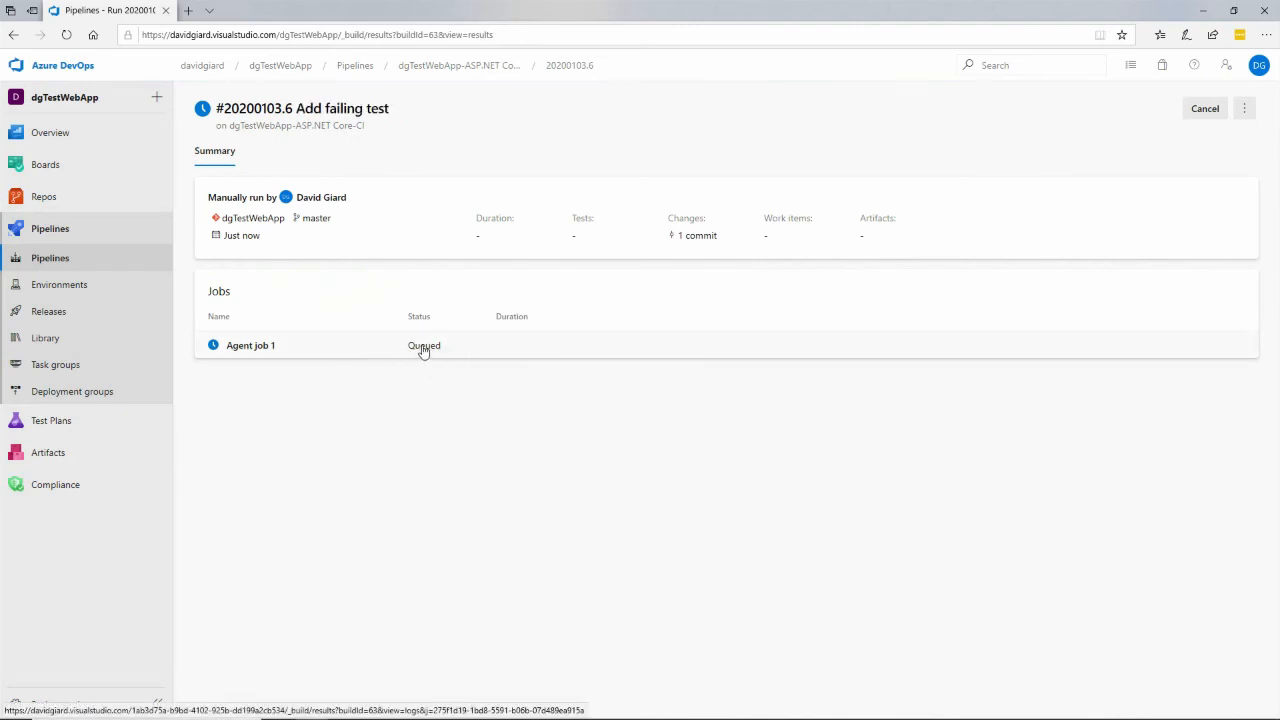
click(251, 345)
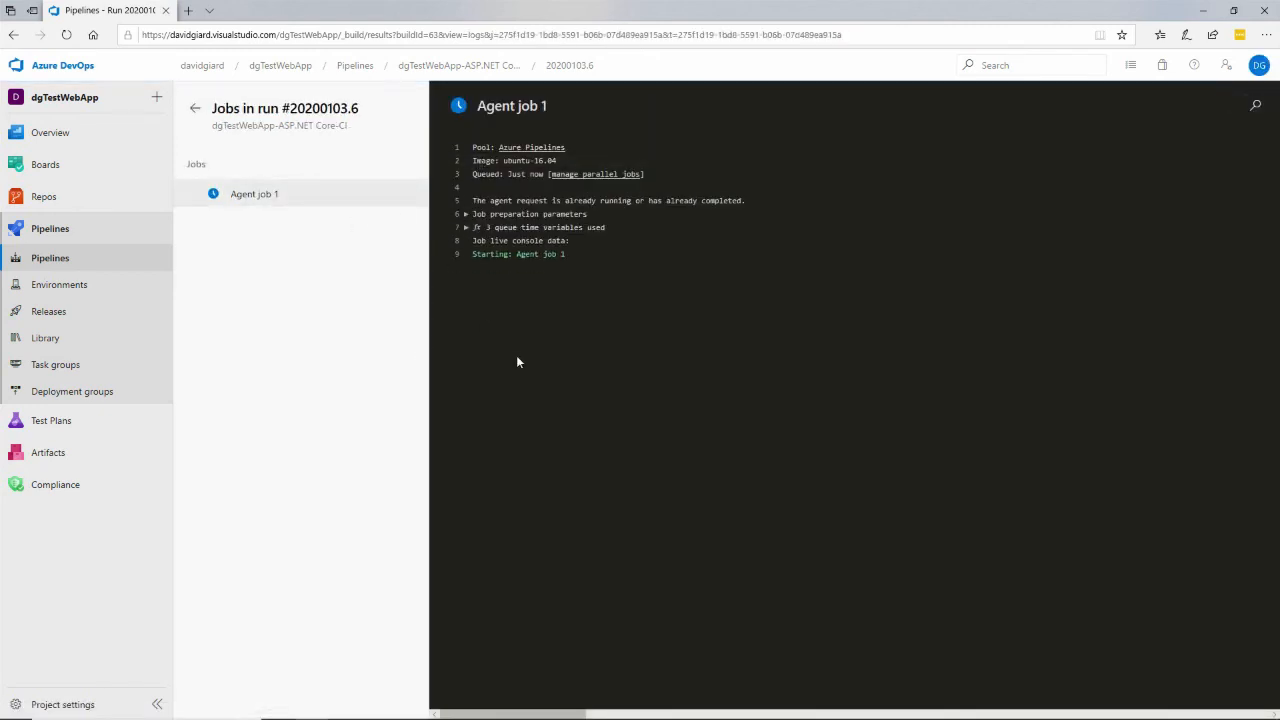
Watch run #20200103.6's step logs until Agent job 1 fails at Test after Restore and Build pass.
click(265, 220)
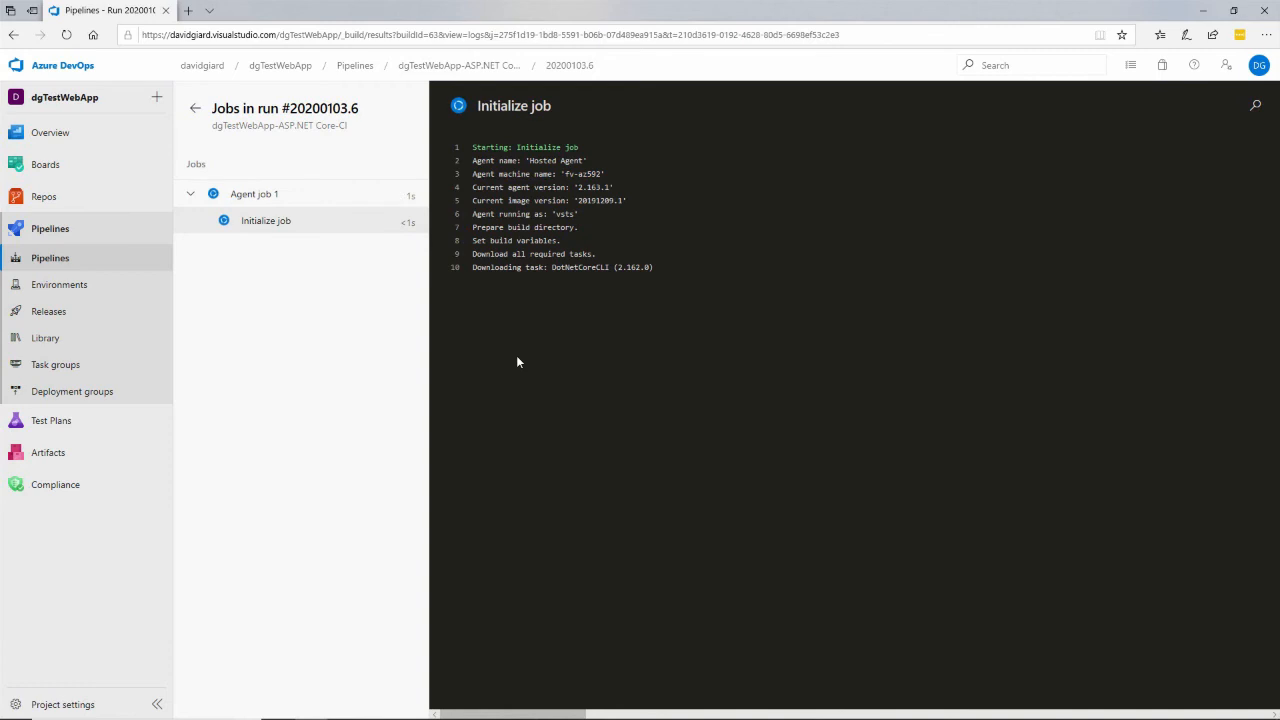
click(253, 193)
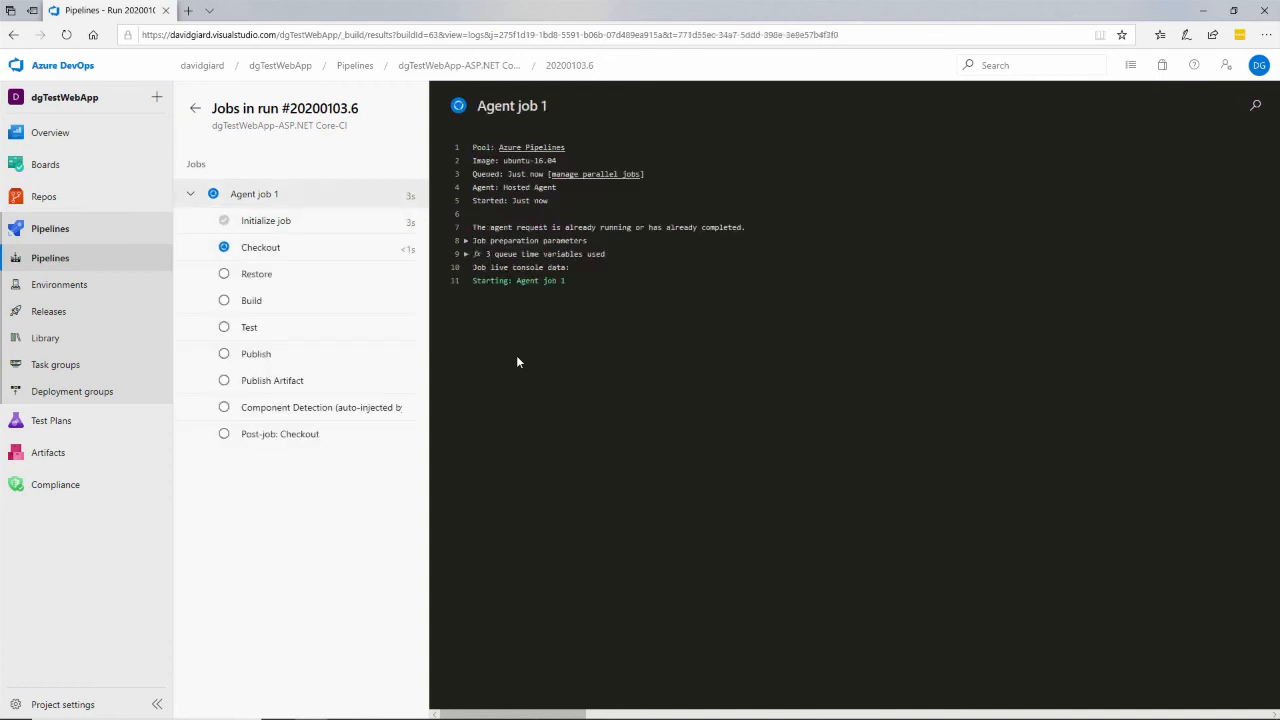
click(261, 247)
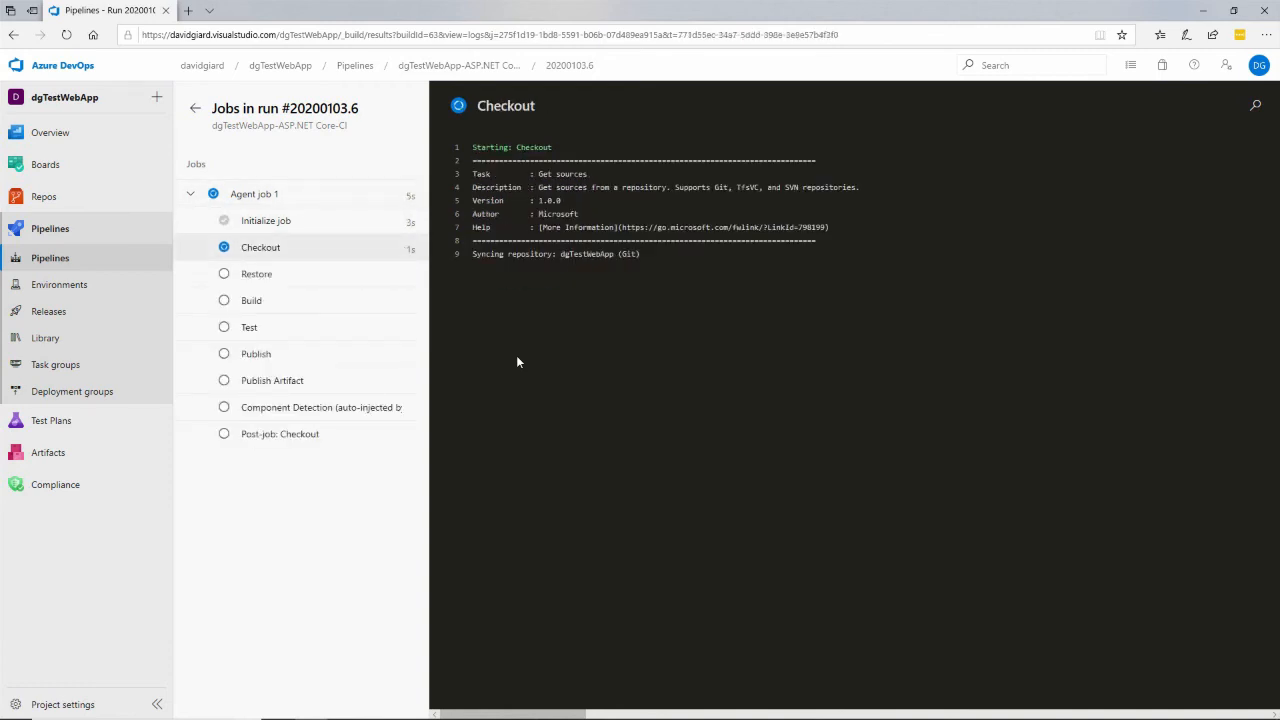
click(256, 273)
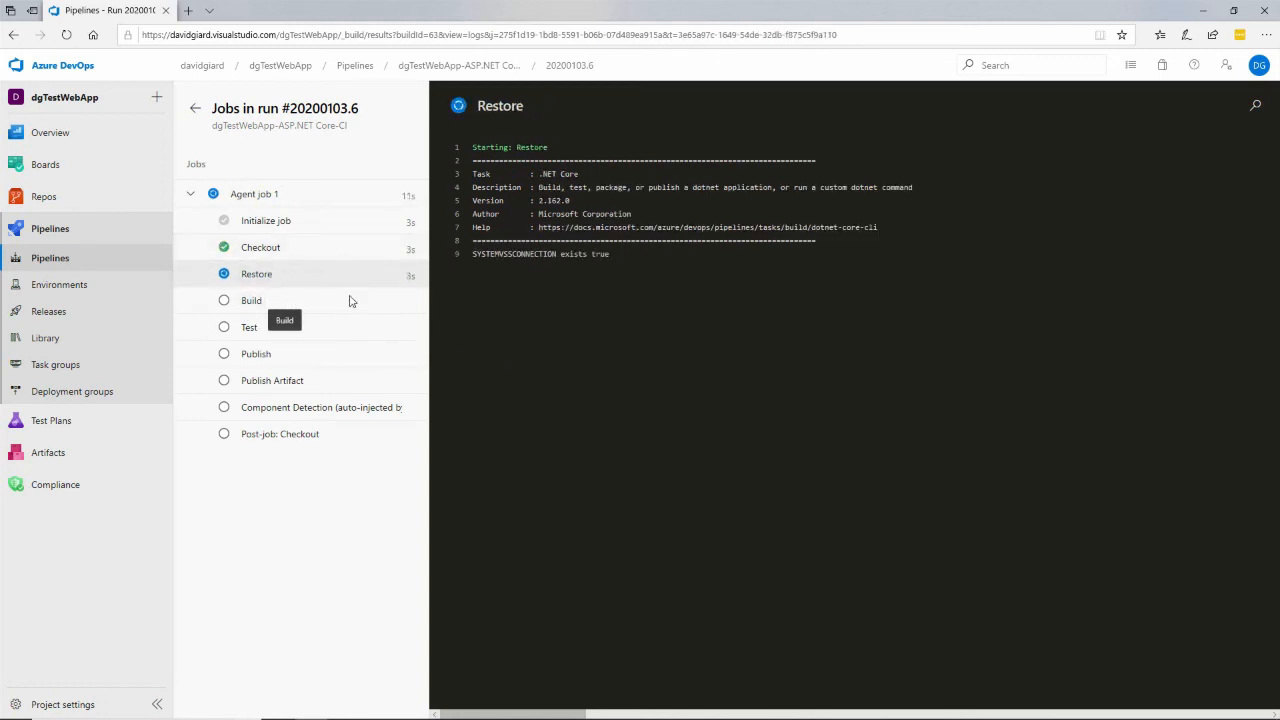
mouse_move(325, 322)
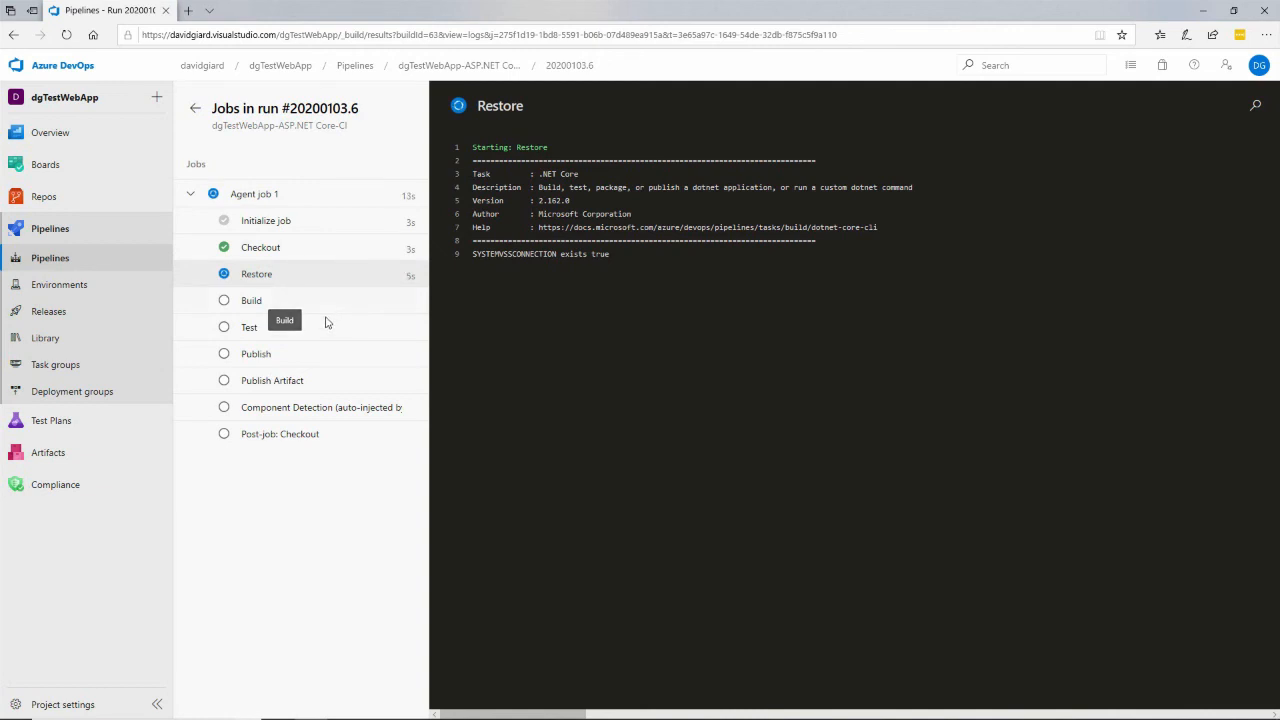
mouse_move(343, 338)
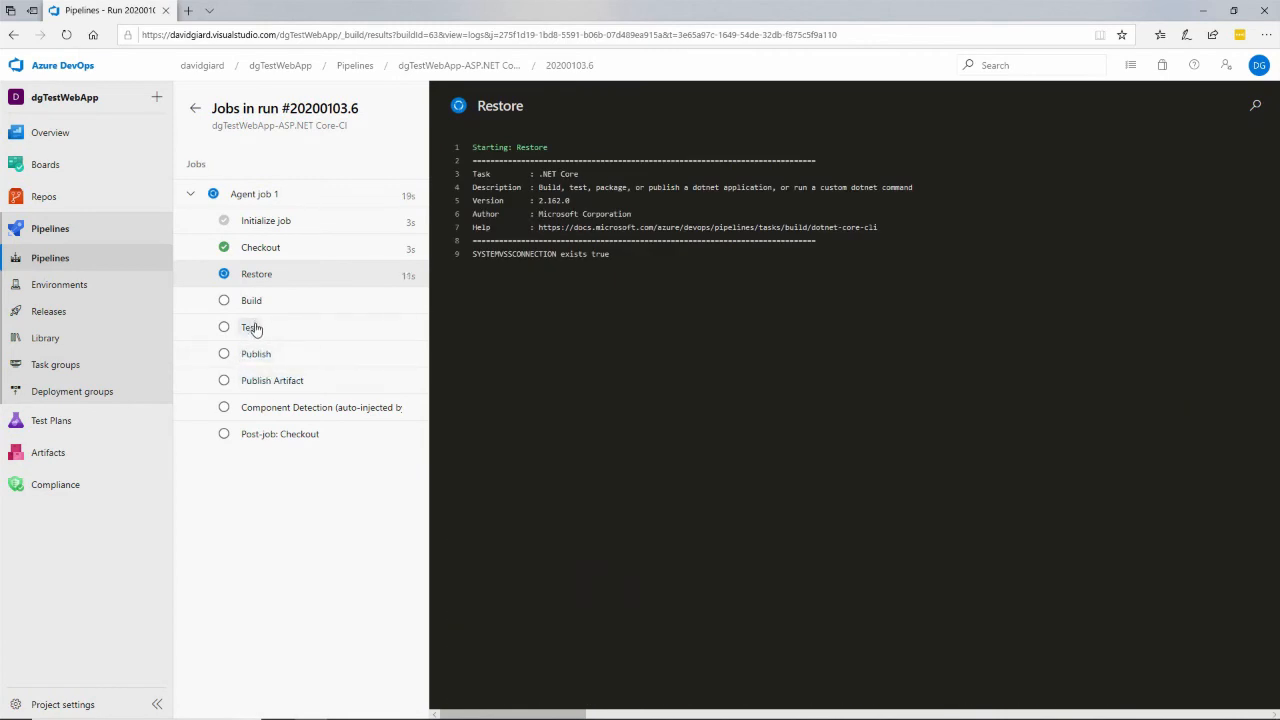
mouse_move(291, 520)
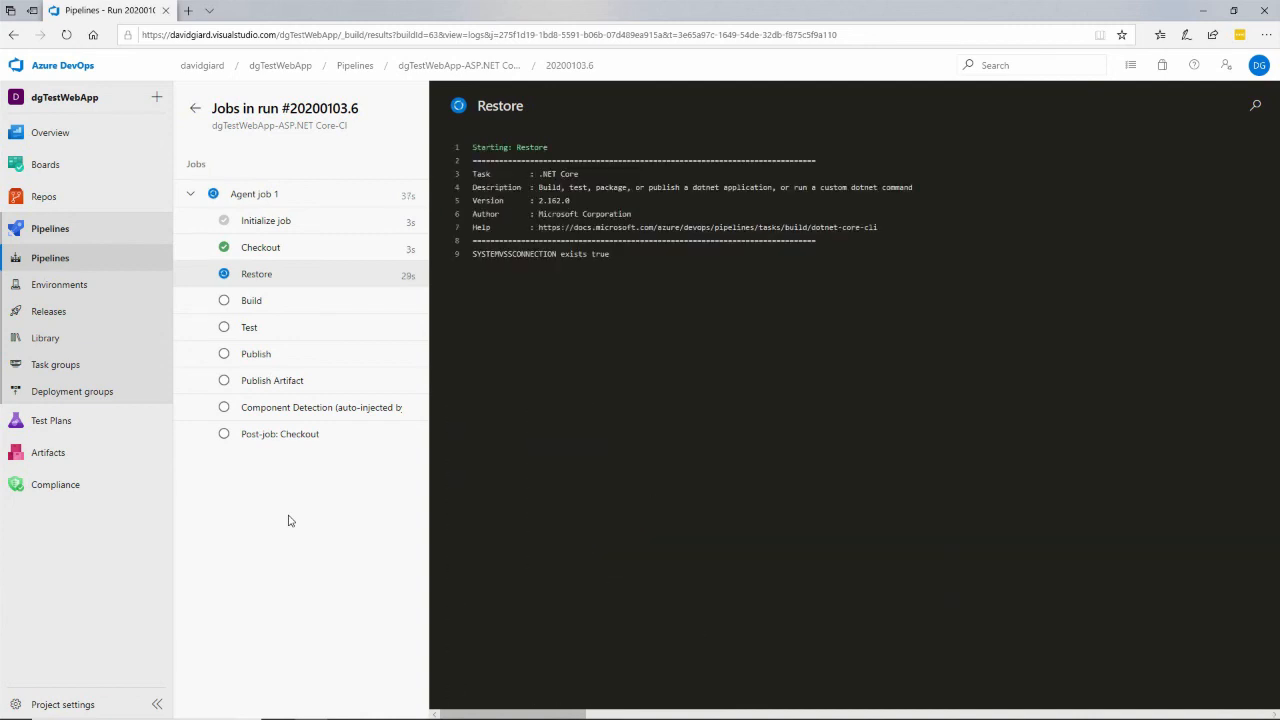
click(251, 300)
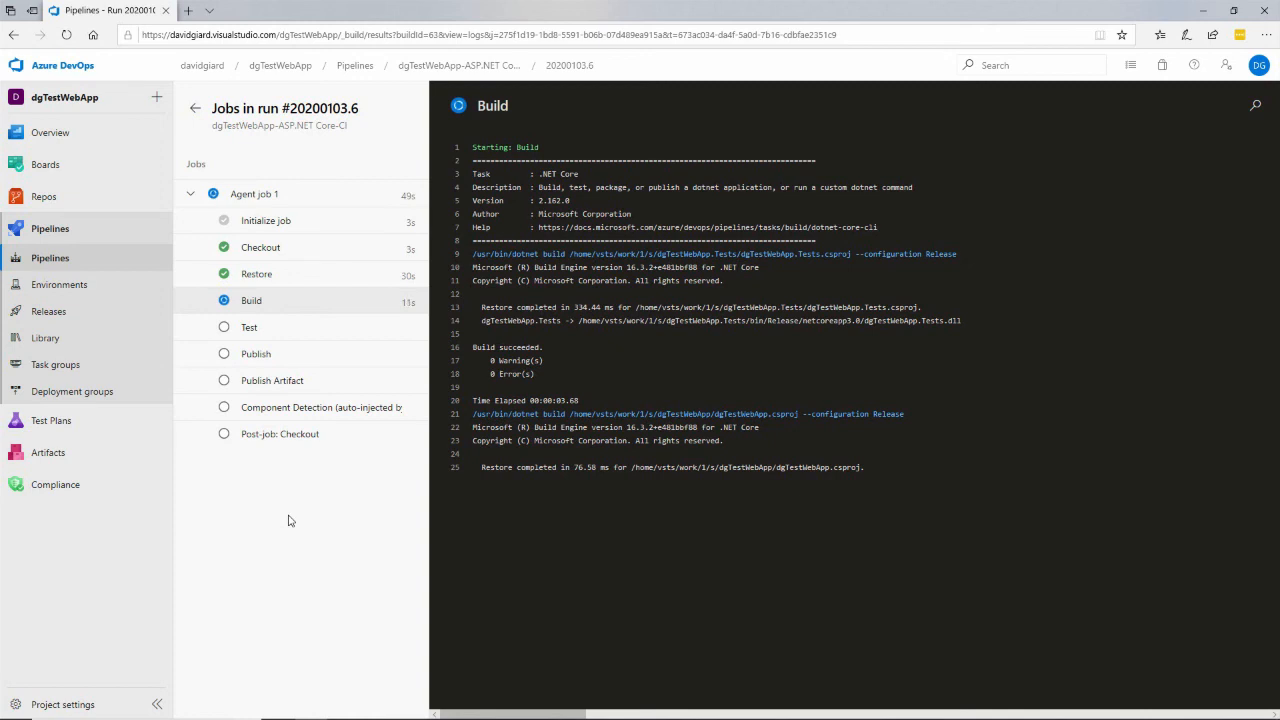
click(249, 327)
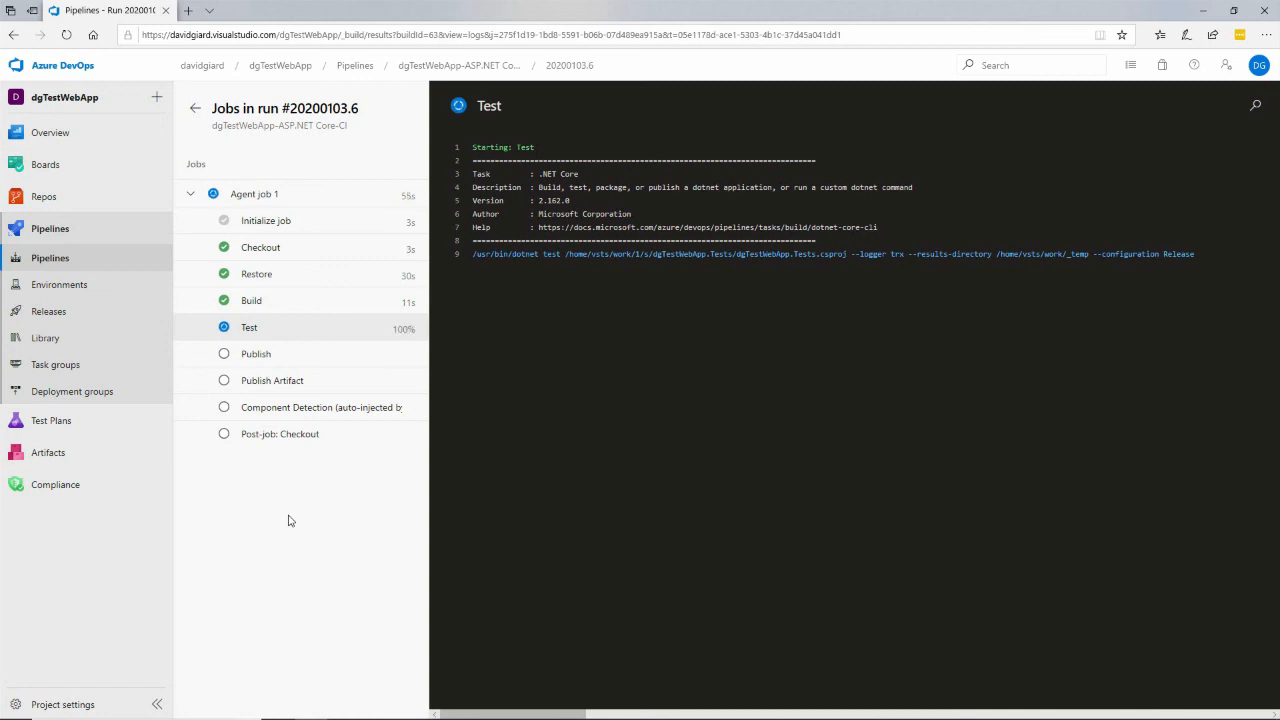
click(280, 433)
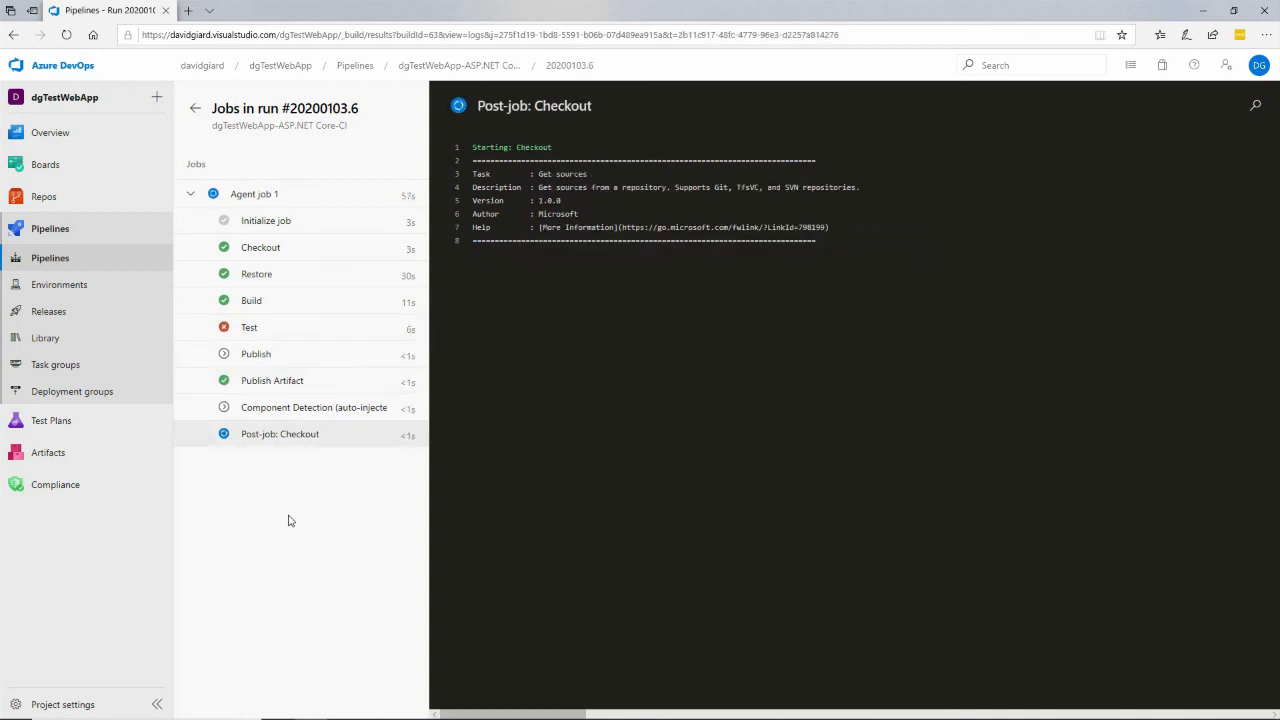
click(253, 193)
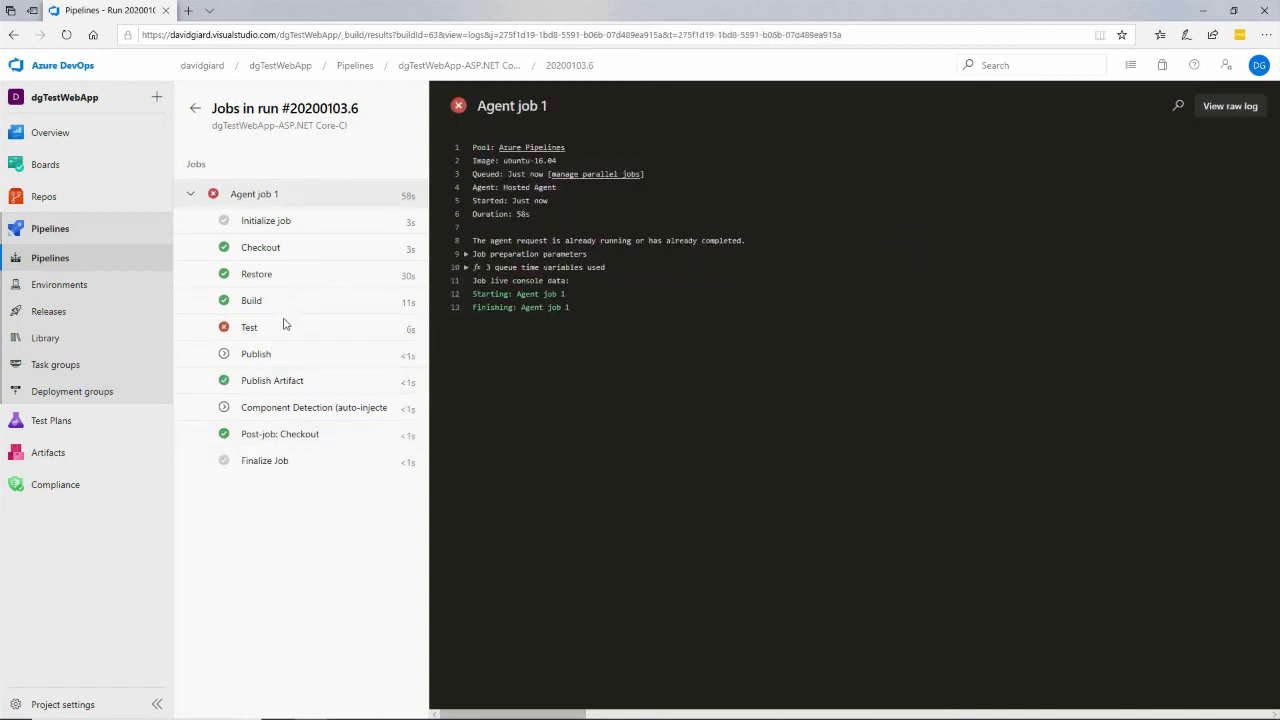
Open the failed Test log showing TestMethod2's Assert.AreEqual failure, one of two tests failing.
click(256, 353)
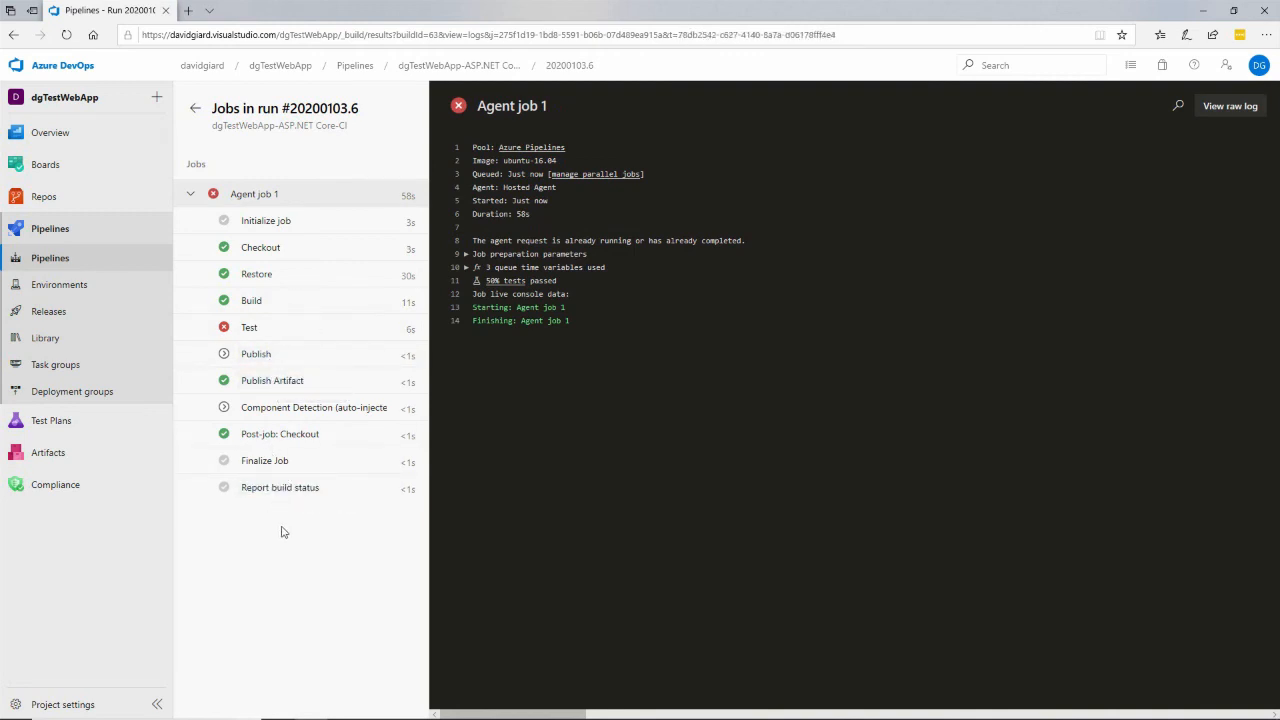
click(249, 327)
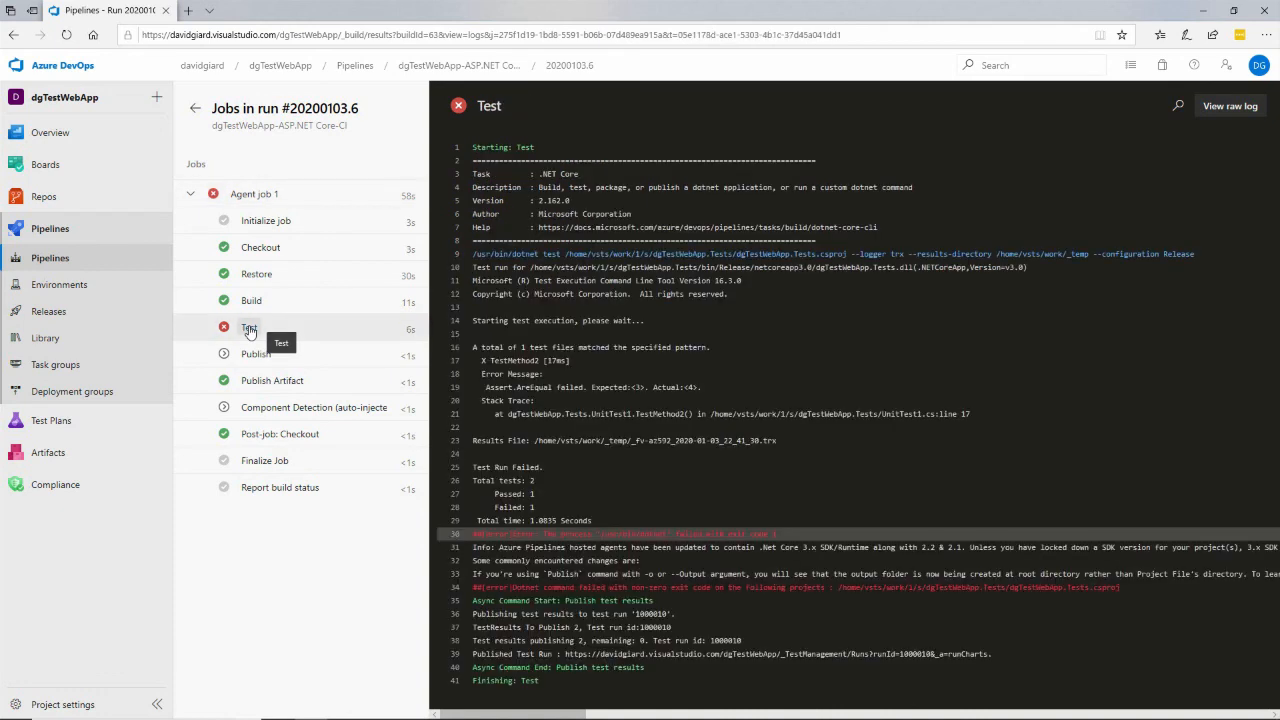
mouse_move(607, 533)
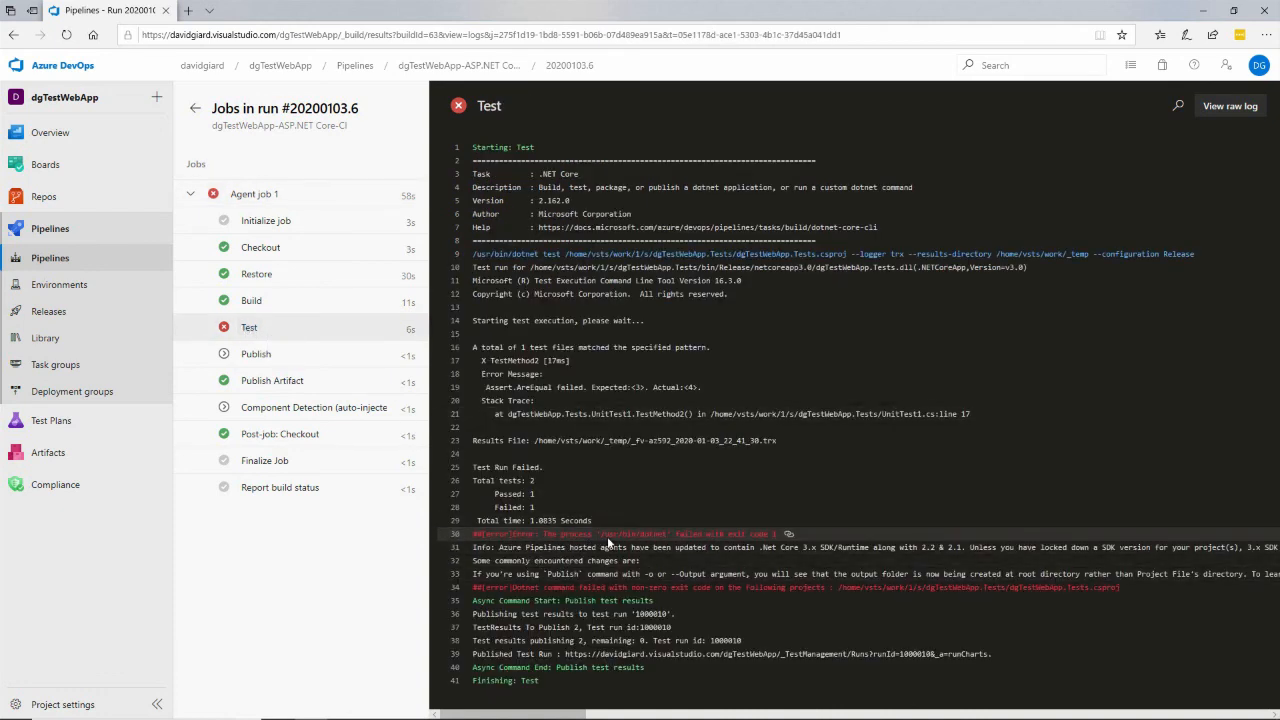
mouse_move(668, 648)
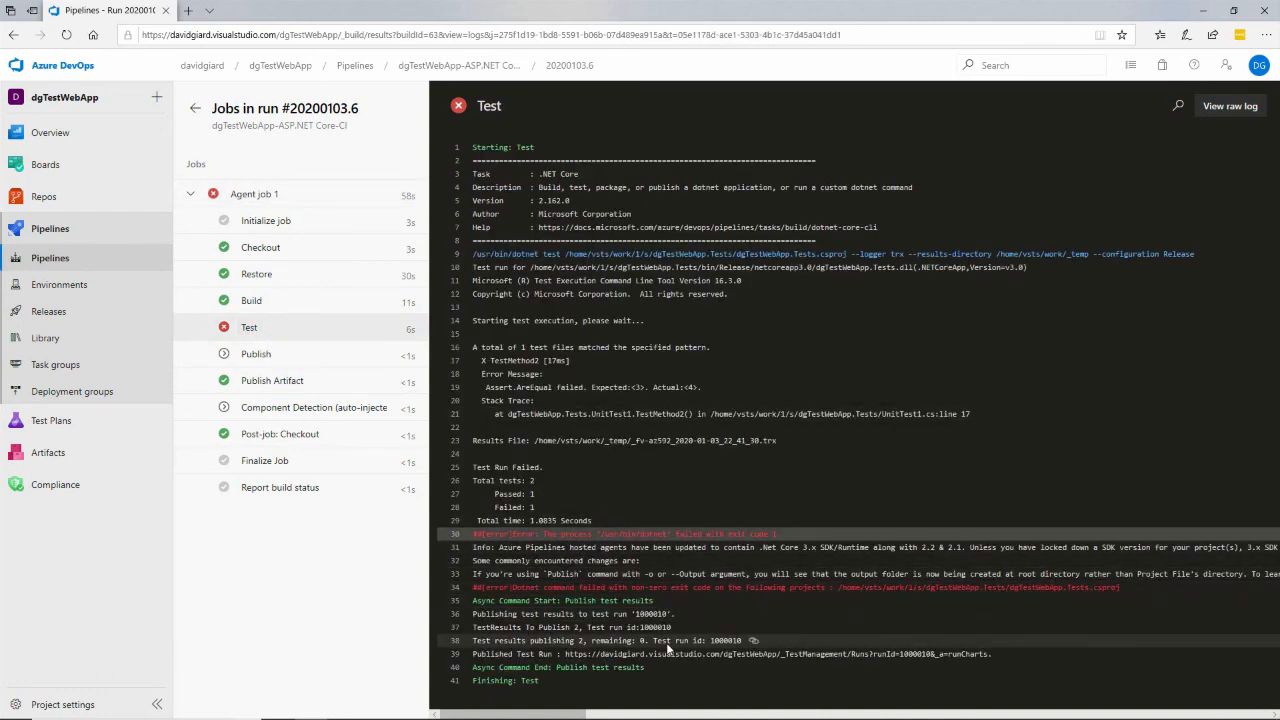
mouse_move(535, 480)
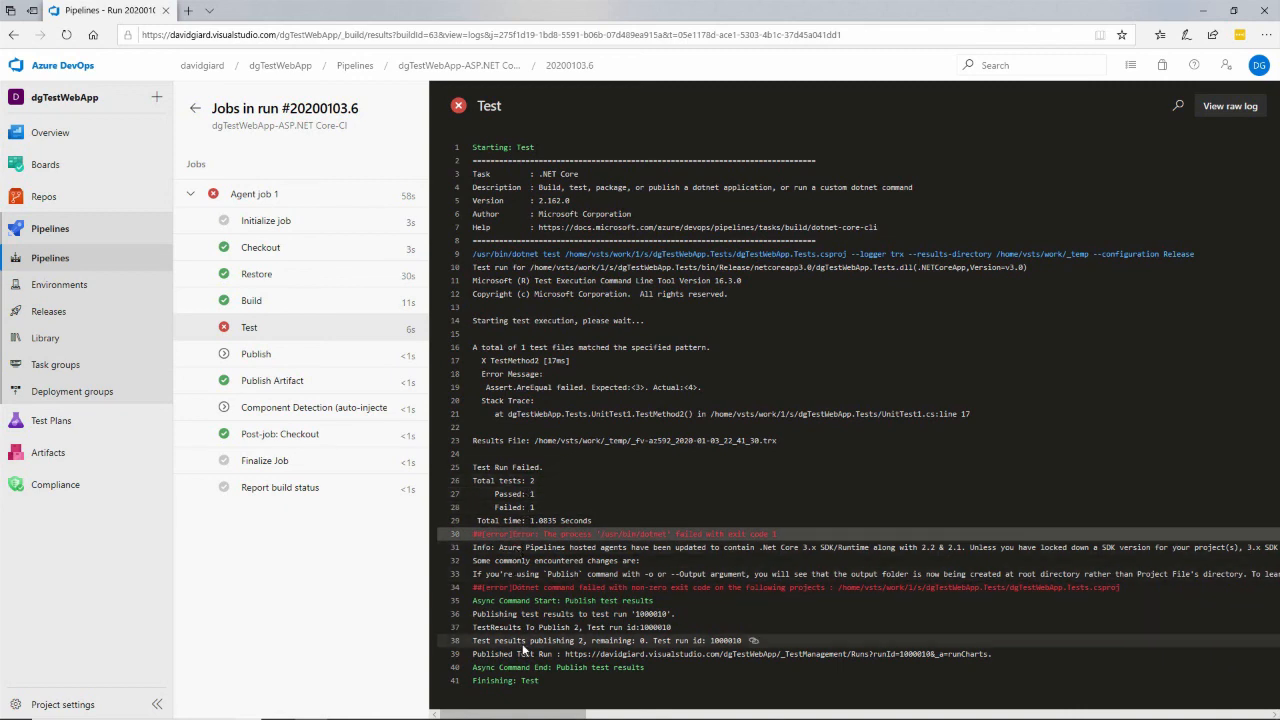
mouse_move(827, 360)
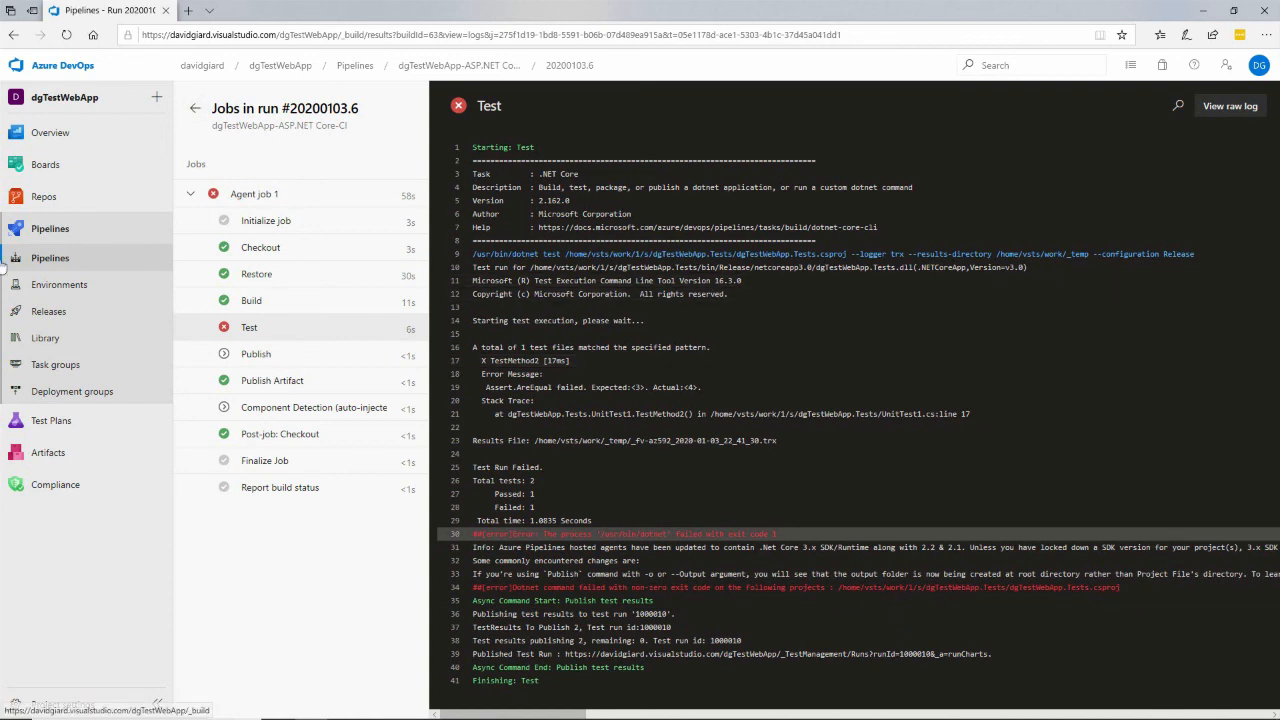
mouse_move(48, 228)
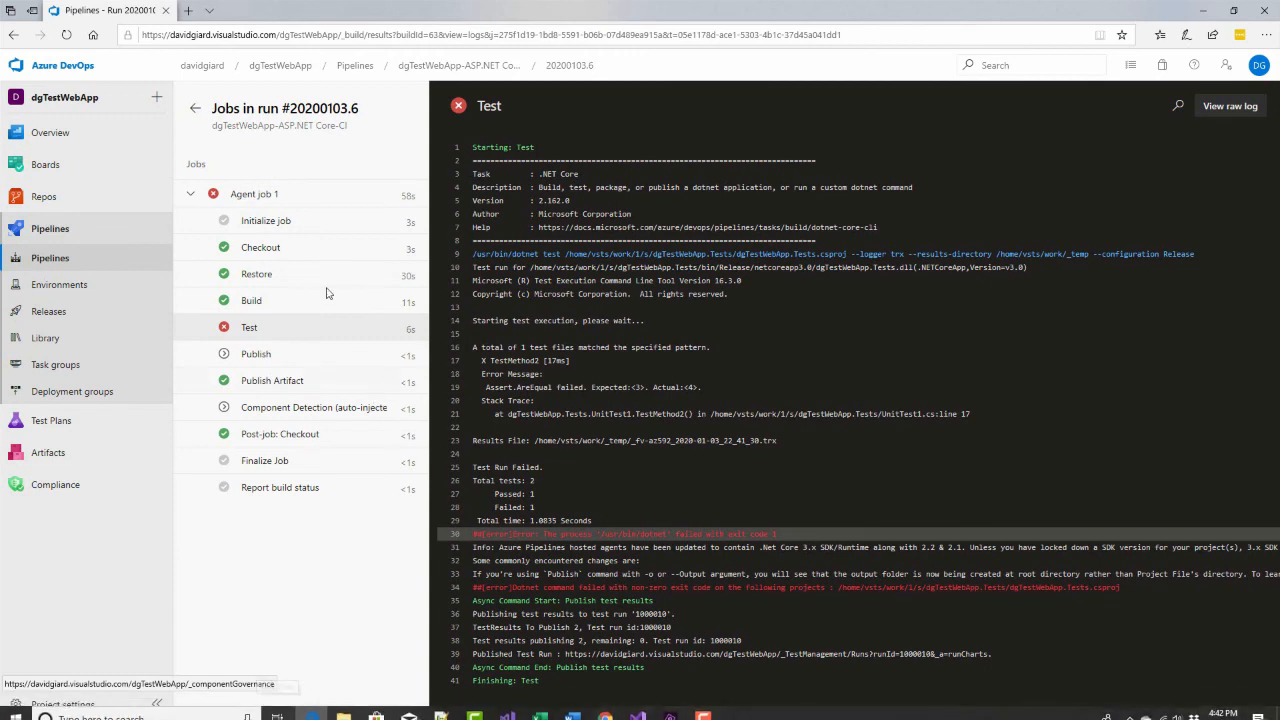
mouse_move(836, 467)
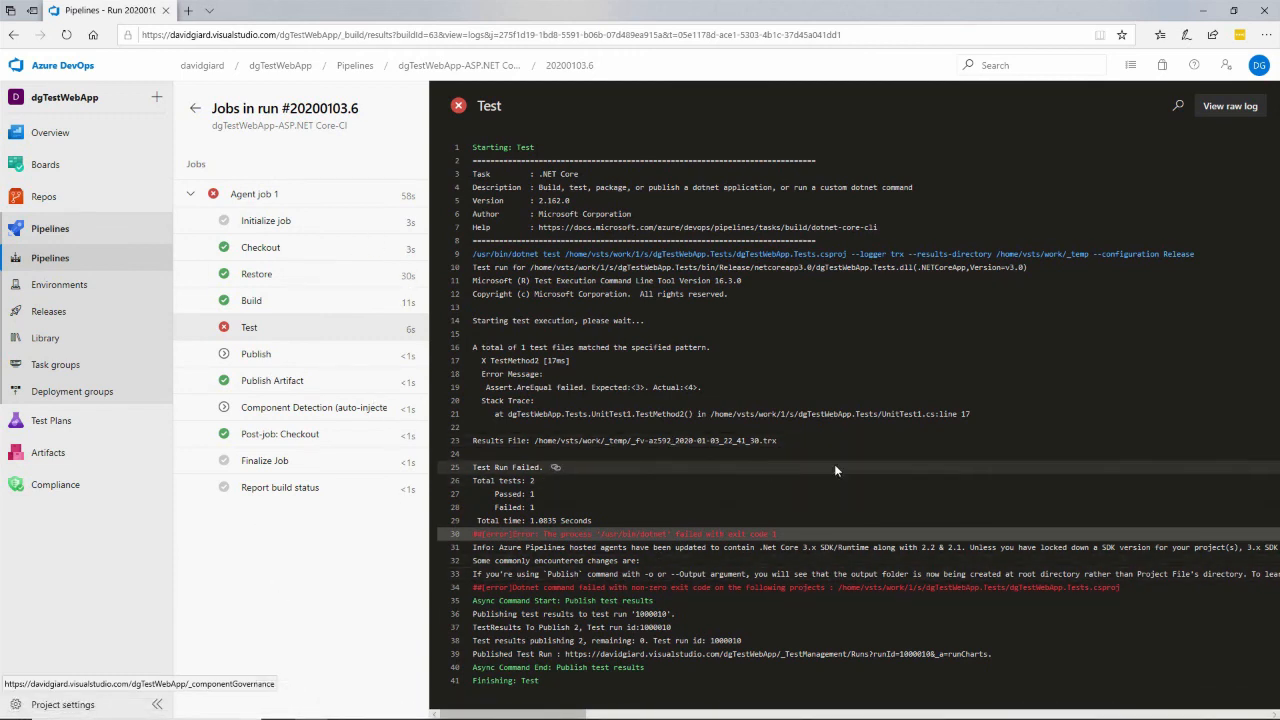